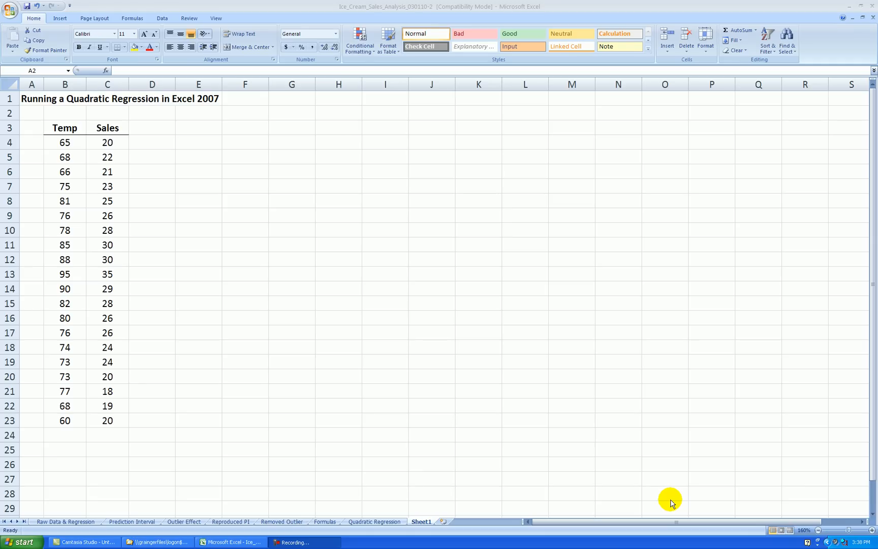
{"action": "mouse_move", "coordinate": [159, 129]}
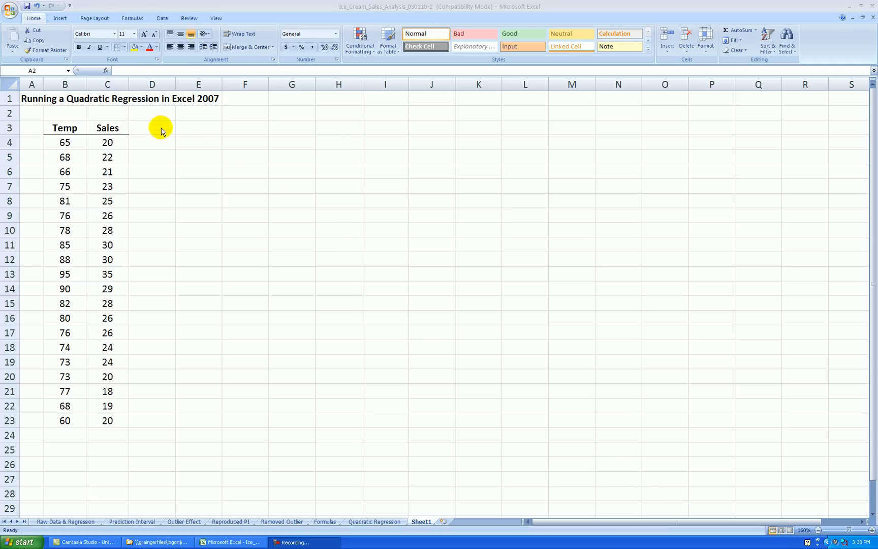
{"action": "mouse_move", "coordinate": [120, 178]}
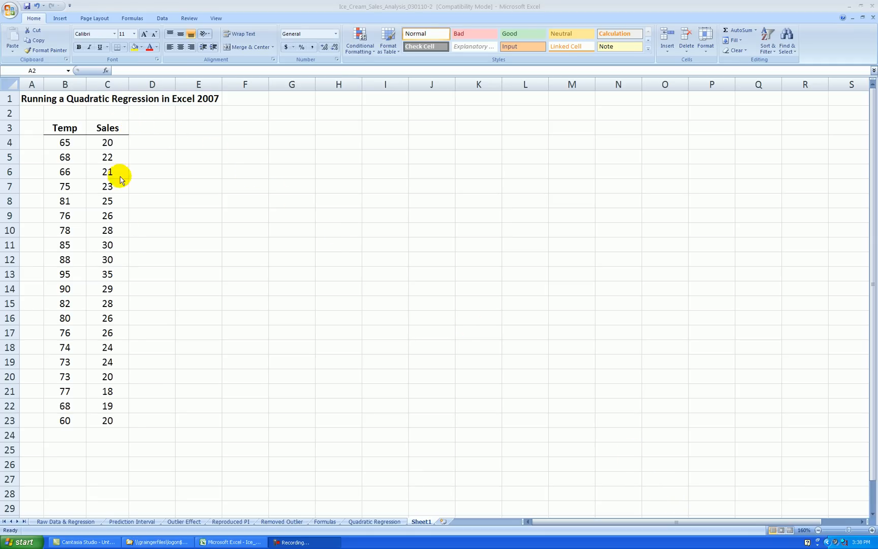
{"action": "mouse_move", "coordinate": [196, 199]}
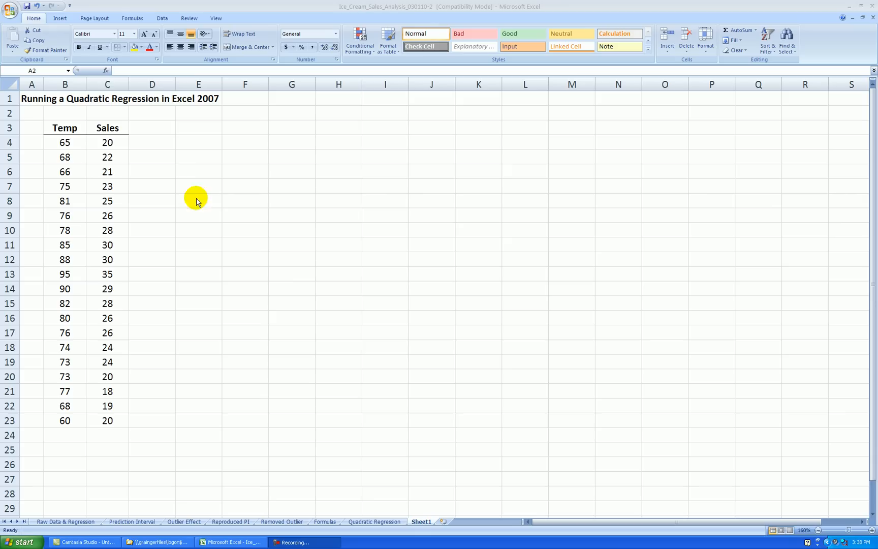
{"action": "mouse_move", "coordinate": [69, 128]}
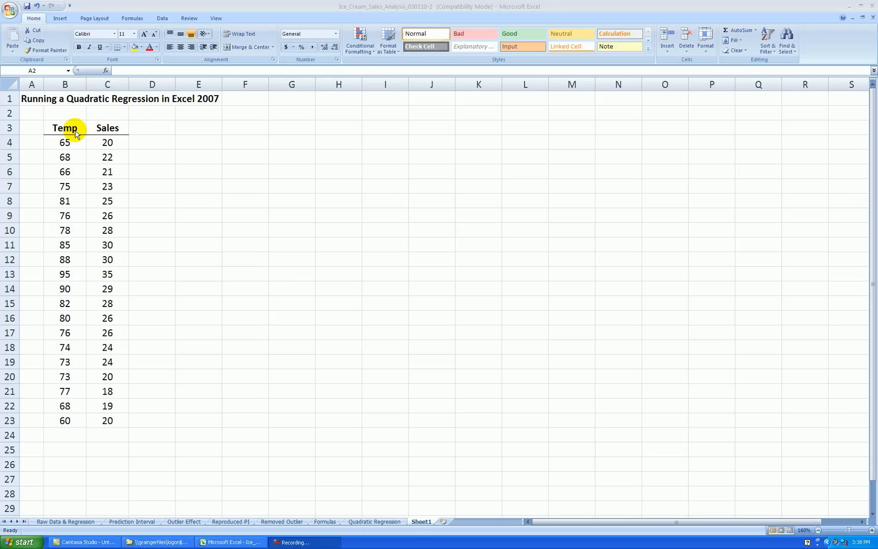
{"action": "mouse_move", "coordinate": [77, 127]}
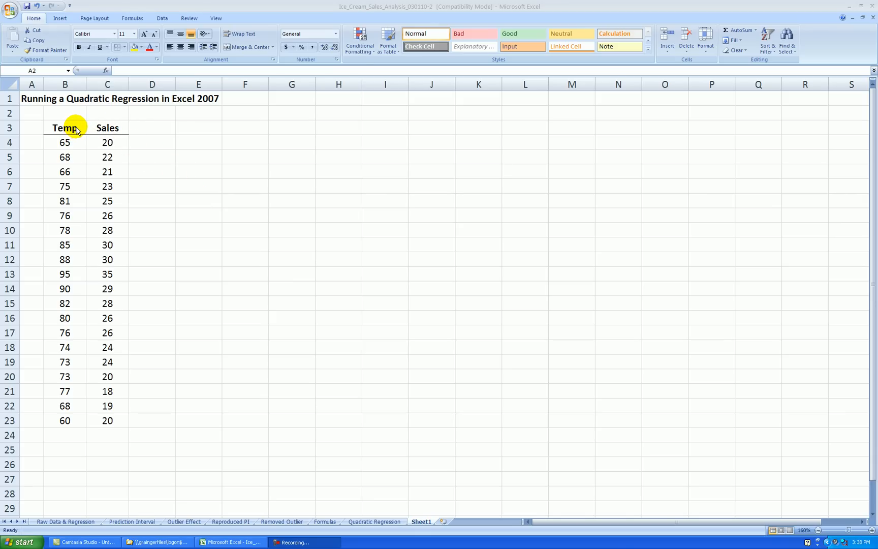
{"action": "mouse_move", "coordinate": [216, 215]}
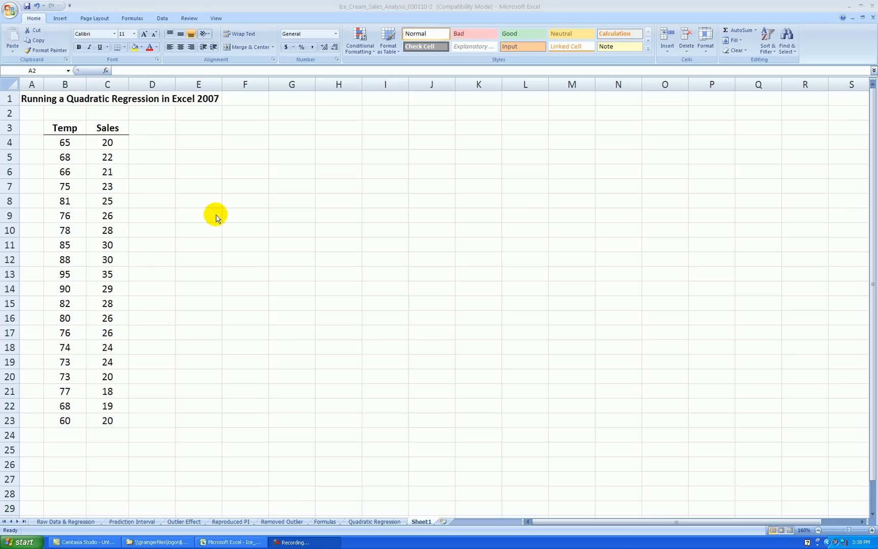
{"action": "mouse_move", "coordinate": [214, 270]}
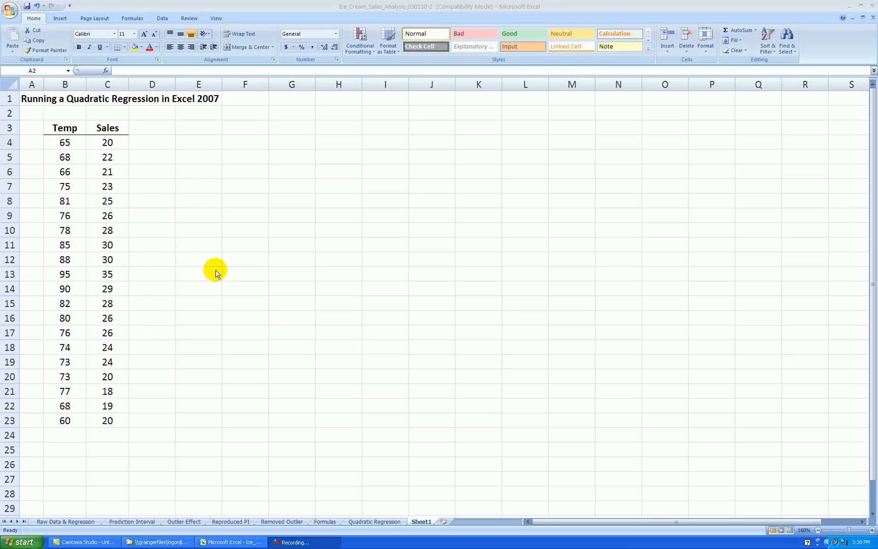
{"action": "mouse_move", "coordinate": [186, 193]}
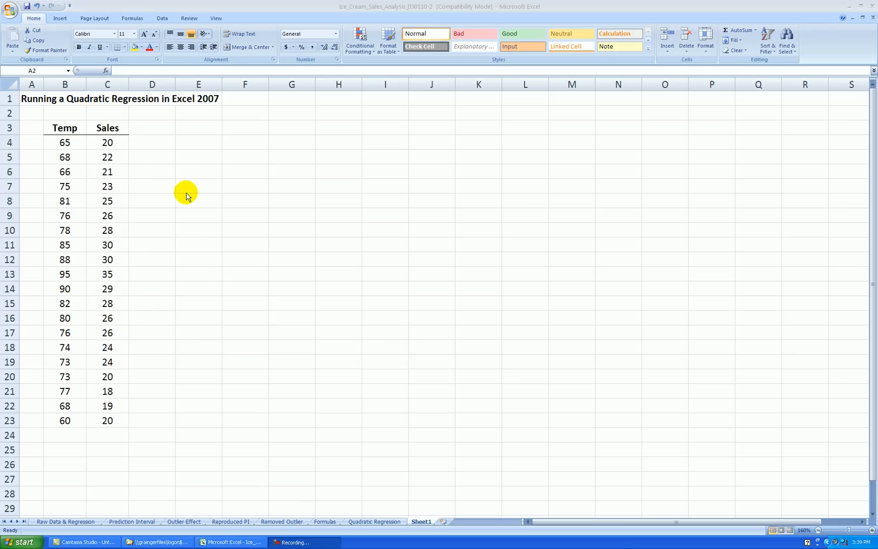
{"action": "mouse_move", "coordinate": [191, 234]}
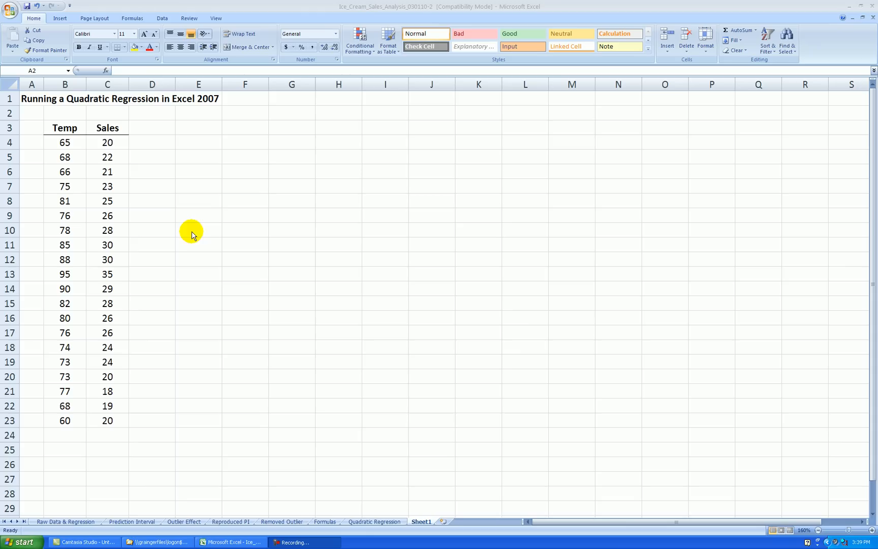
{"action": "mouse_move", "coordinate": [183, 188]}
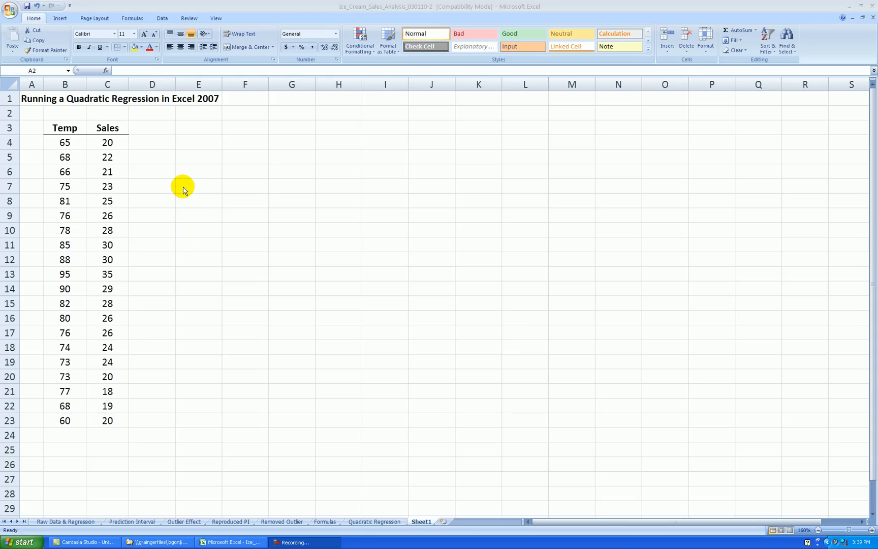
{"action": "mouse_move", "coordinate": [237, 204]}
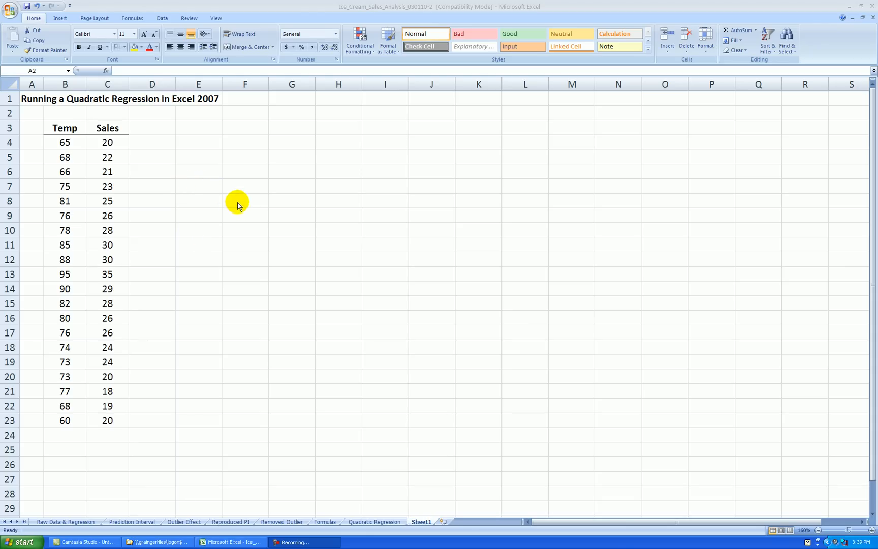
{"action": "mouse_move", "coordinate": [256, 186]}
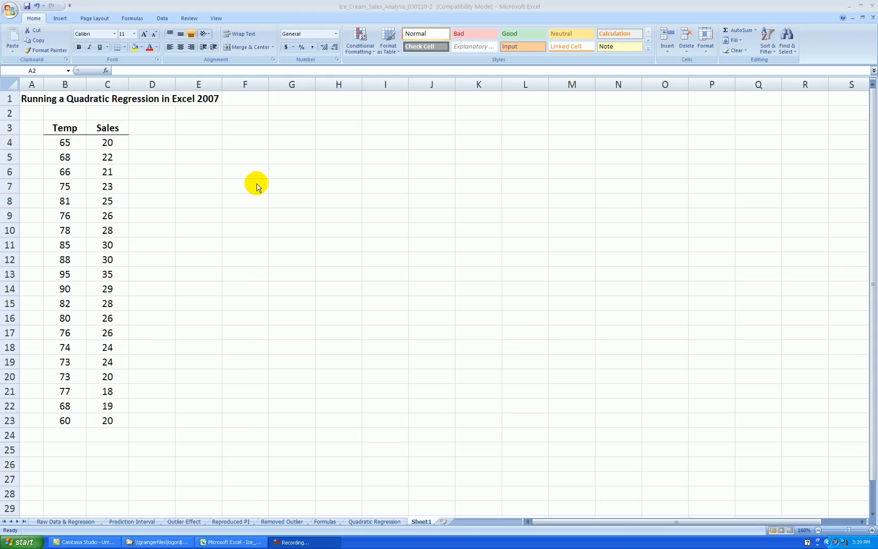
{"action": "mouse_move", "coordinate": [106, 155]}
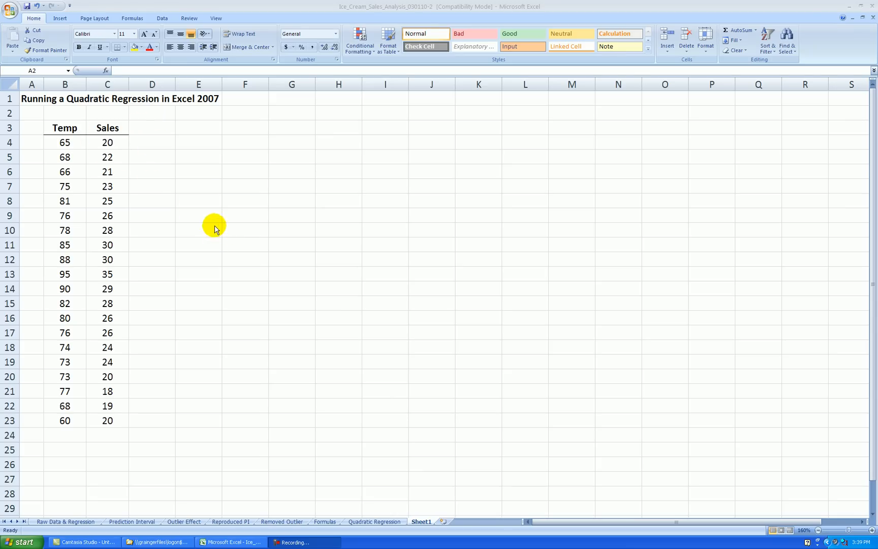
{"action": "mouse_move", "coordinate": [217, 155]}
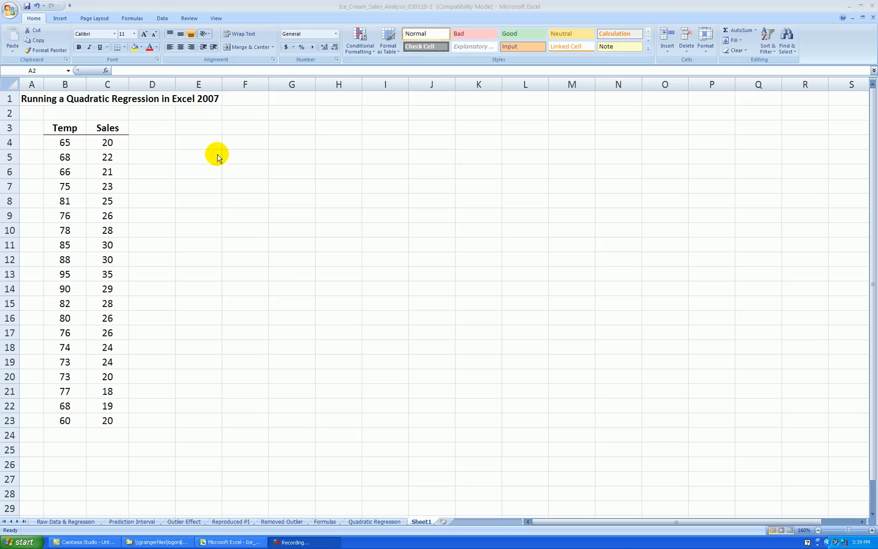
{"action": "mouse_move", "coordinate": [187, 171]}
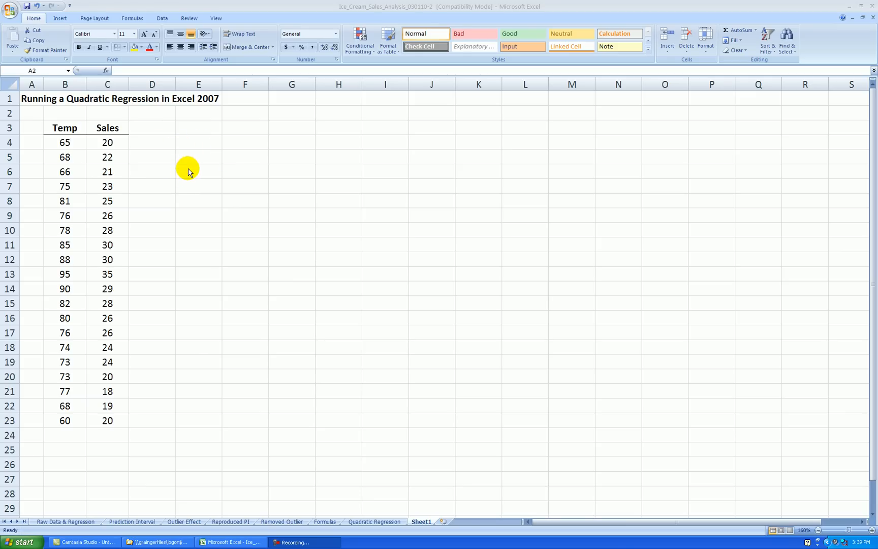
{"action": "mouse_move", "coordinate": [120, 162]}
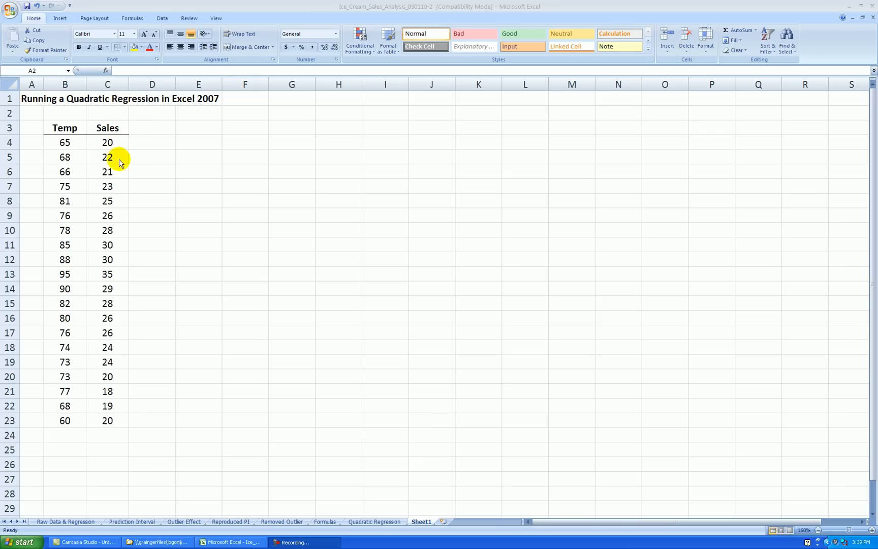
{"action": "mouse_move", "coordinate": [405, 423]}
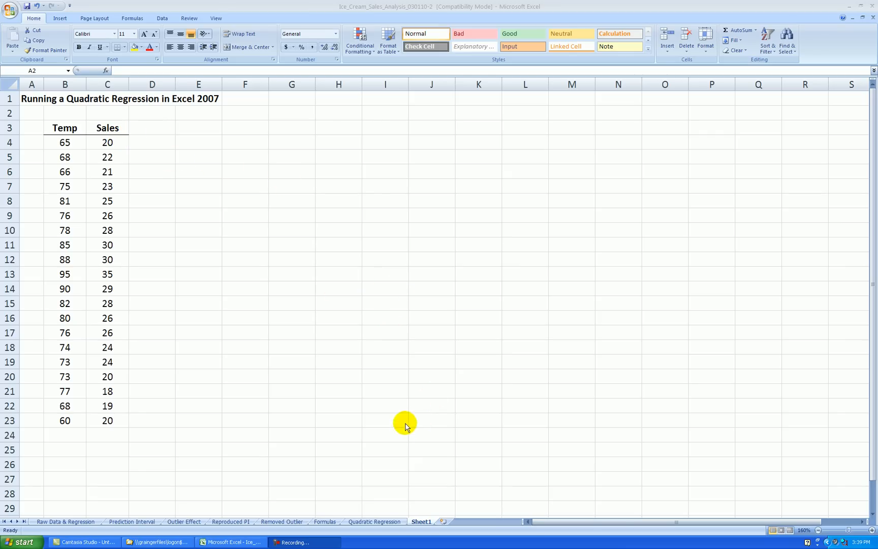
{"action": "mouse_move", "coordinate": [404, 502]}
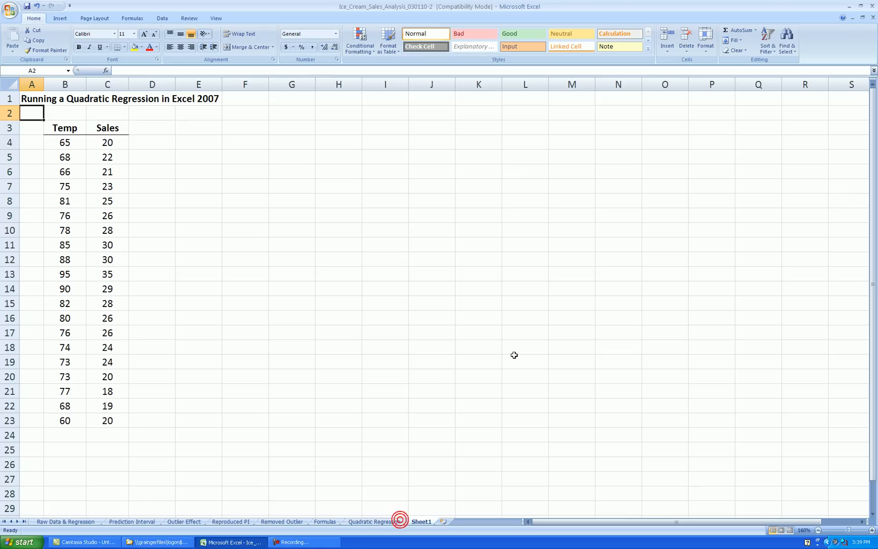
Copy the Sales versus Temperature scatter chart from Quadratic Regression and return to Sheet1
{"action": "left_click", "coordinate": [375, 522]}
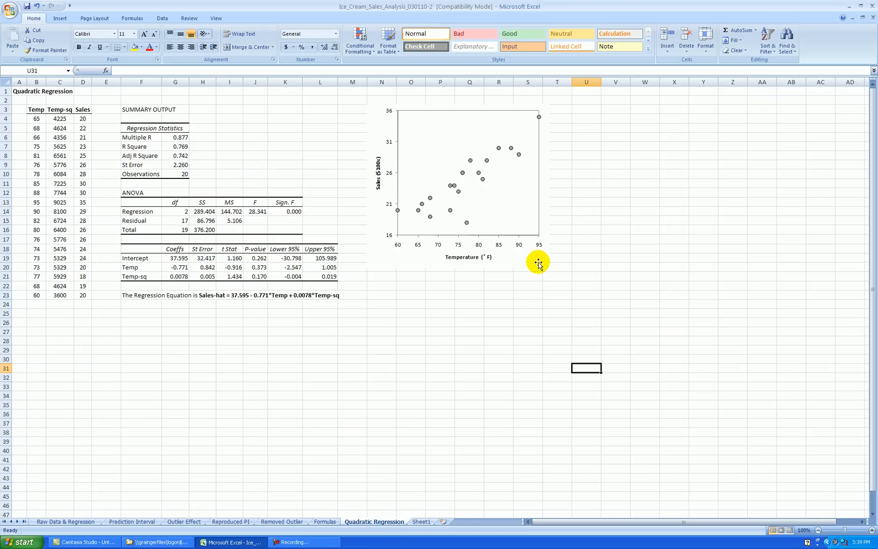
{"action": "left_click", "coordinate": [458, 175]}
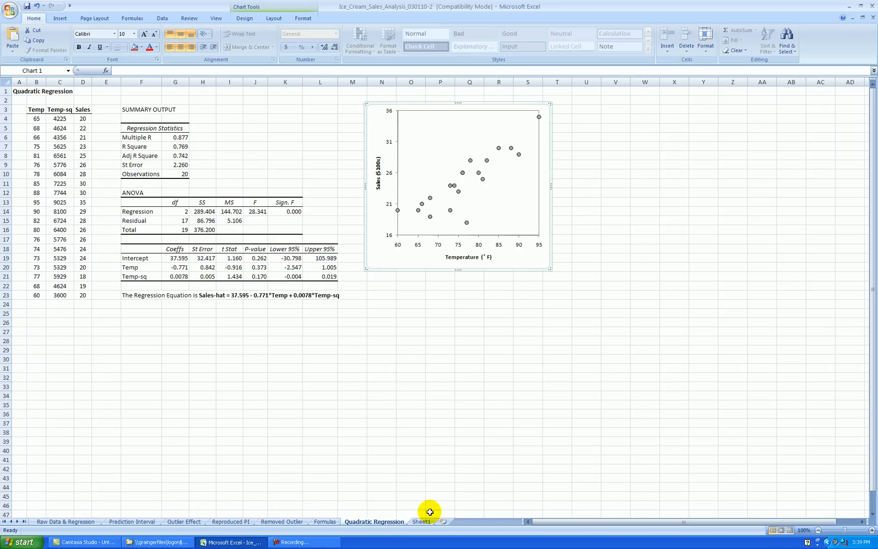
{"action": "left_click", "coordinate": [423, 522]}
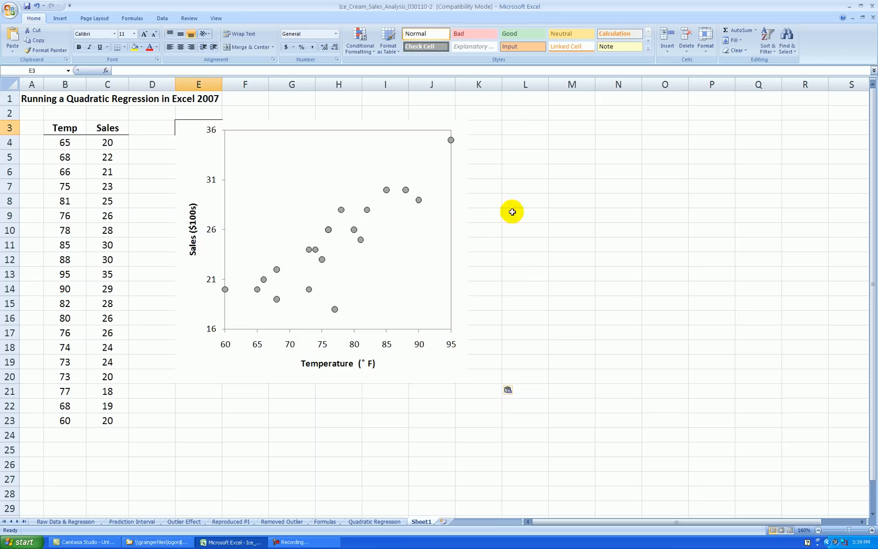
{"action": "mouse_move", "coordinate": [226, 214]}
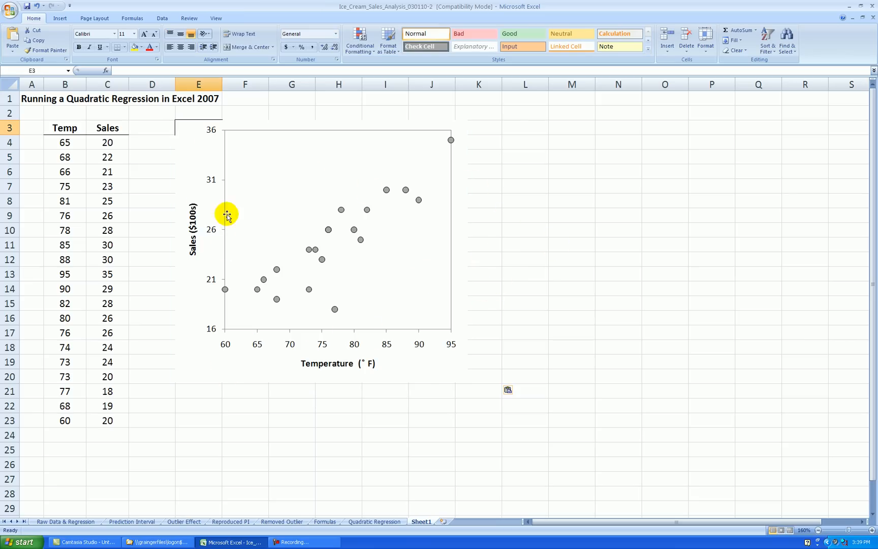
{"action": "mouse_move", "coordinate": [430, 370]}
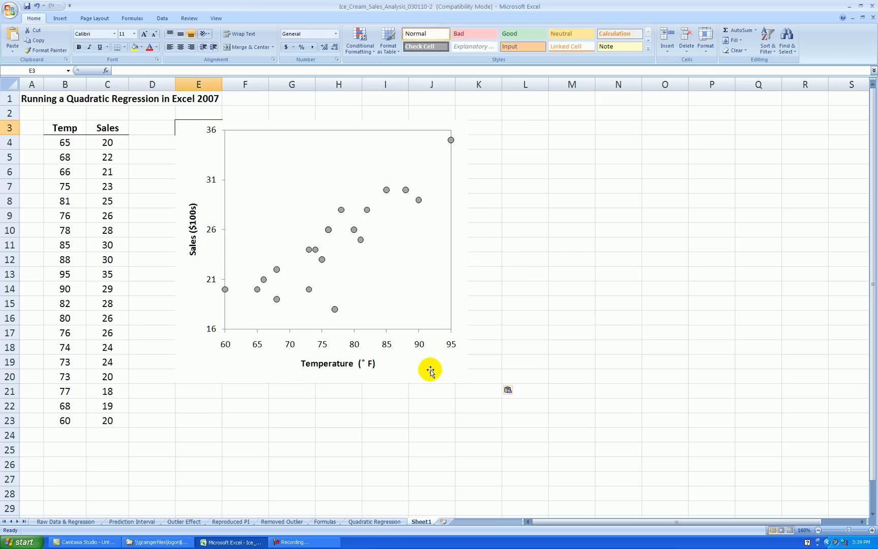
{"action": "mouse_move", "coordinate": [561, 284]}
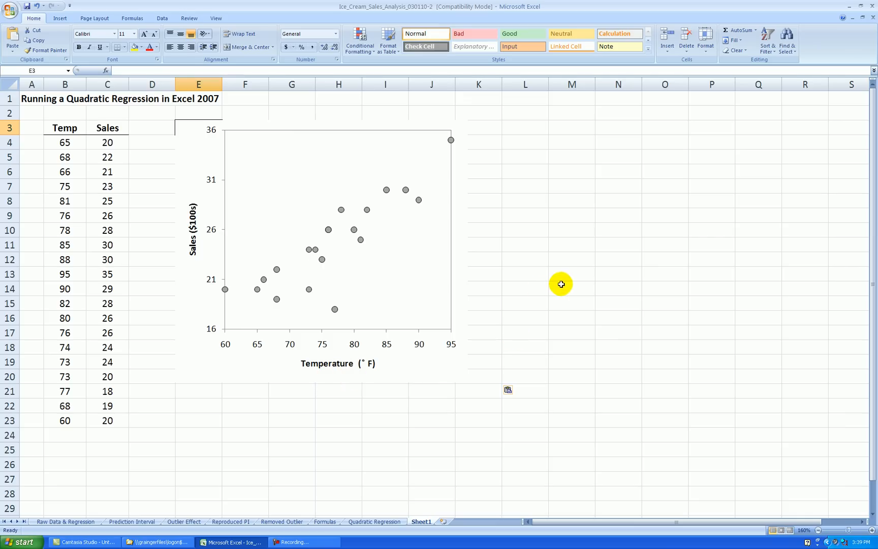
{"action": "mouse_move", "coordinate": [320, 273]}
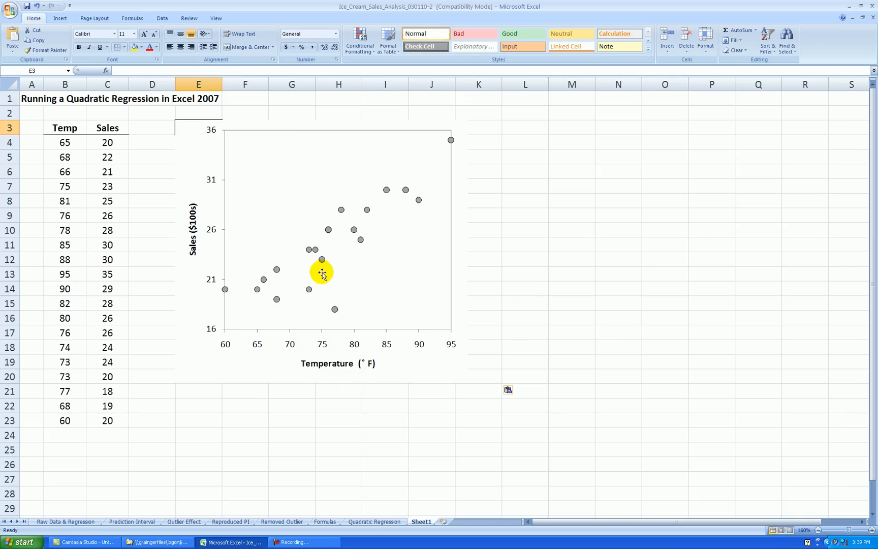
{"action": "mouse_move", "coordinate": [410, 265]}
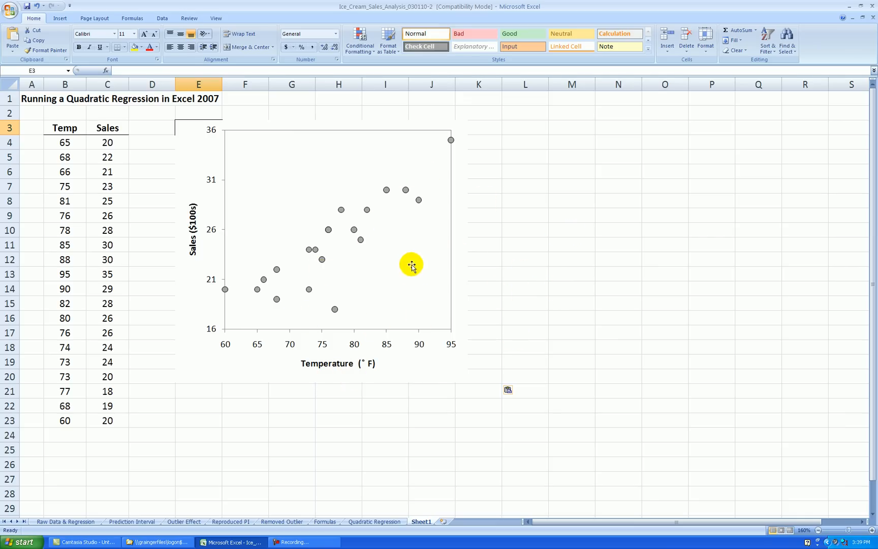
{"action": "mouse_move", "coordinate": [238, 294]}
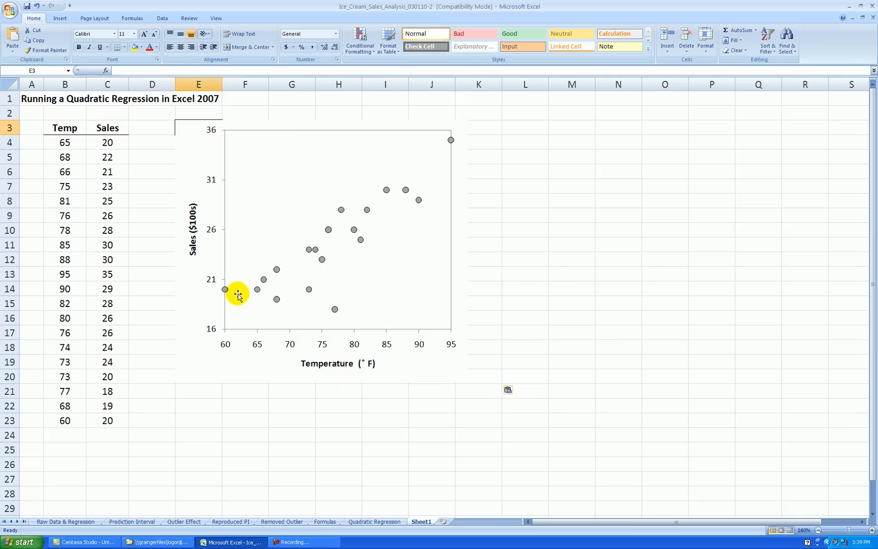
{"action": "mouse_move", "coordinate": [316, 289]}
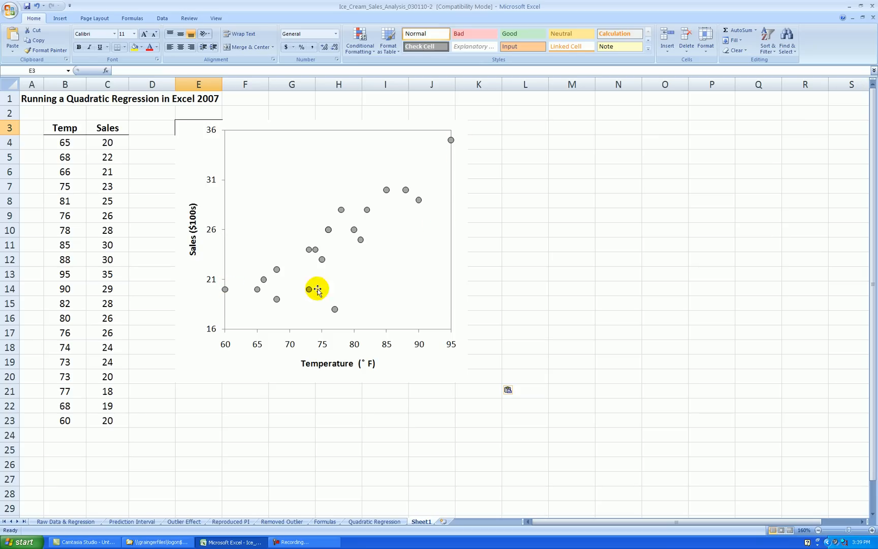
{"action": "mouse_move", "coordinate": [525, 254]}
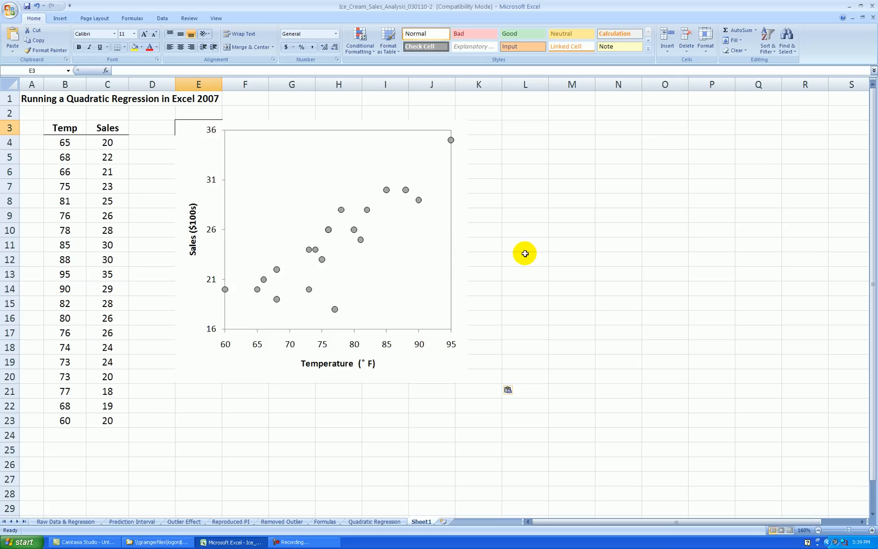
{"action": "mouse_move", "coordinate": [490, 229]}
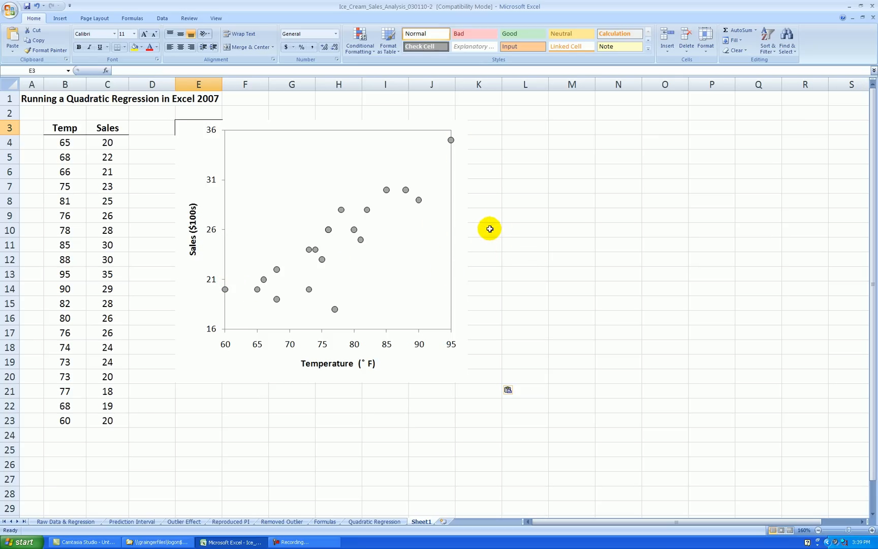
{"action": "mouse_move", "coordinate": [537, 223]}
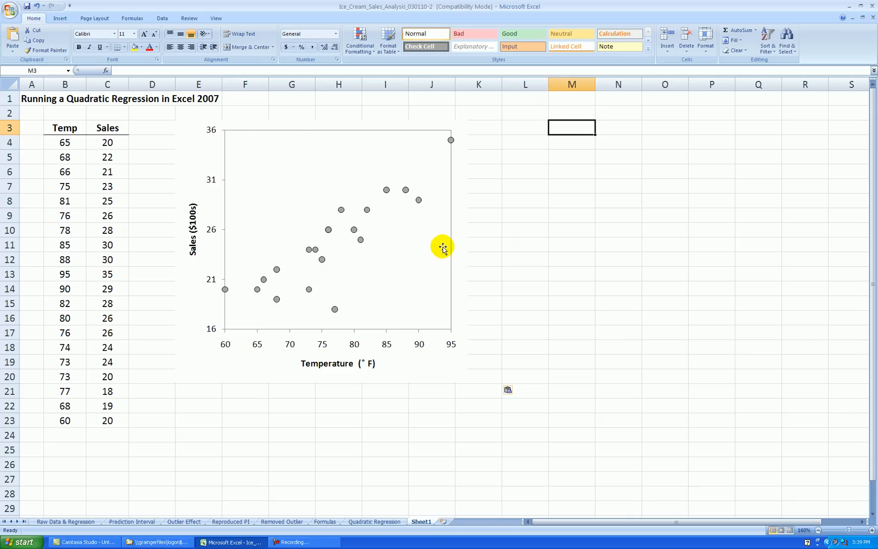
{"action": "mouse_move", "coordinate": [478, 230]}
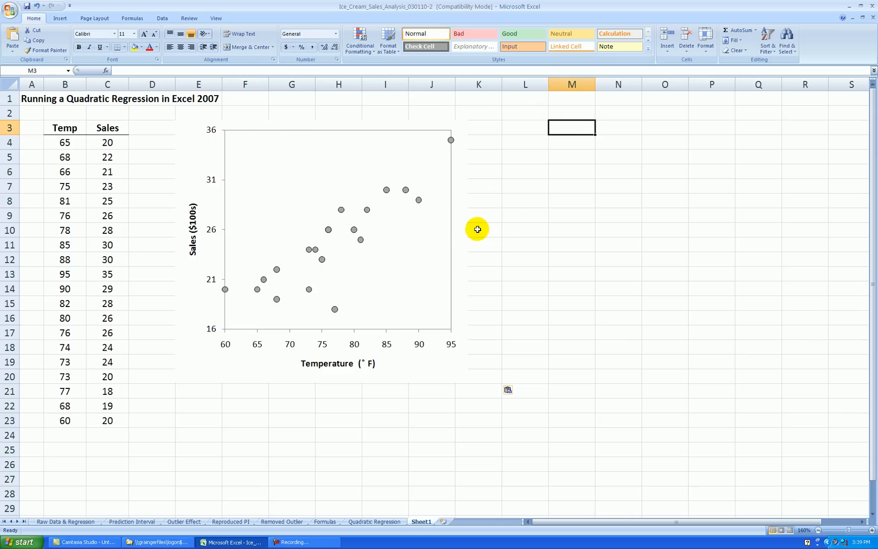
{"action": "mouse_move", "coordinate": [357, 319]}
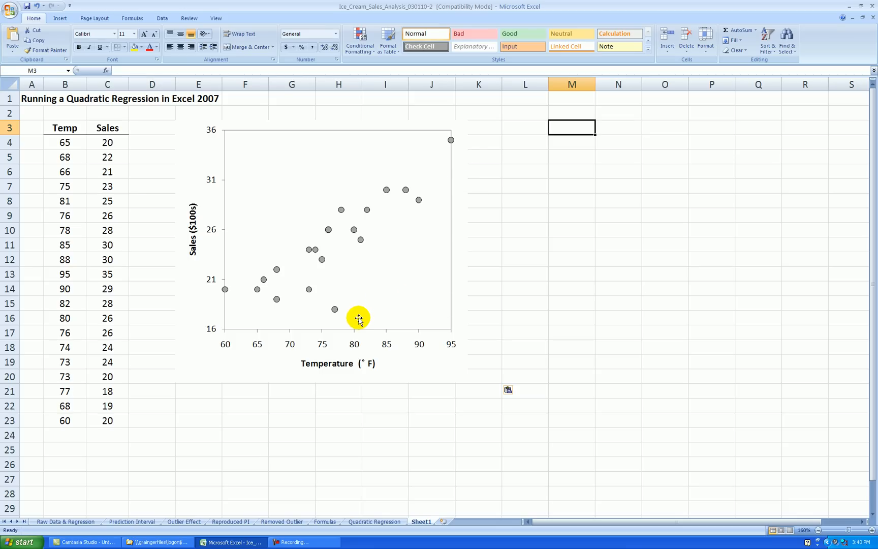
{"action": "mouse_move", "coordinate": [398, 241]}
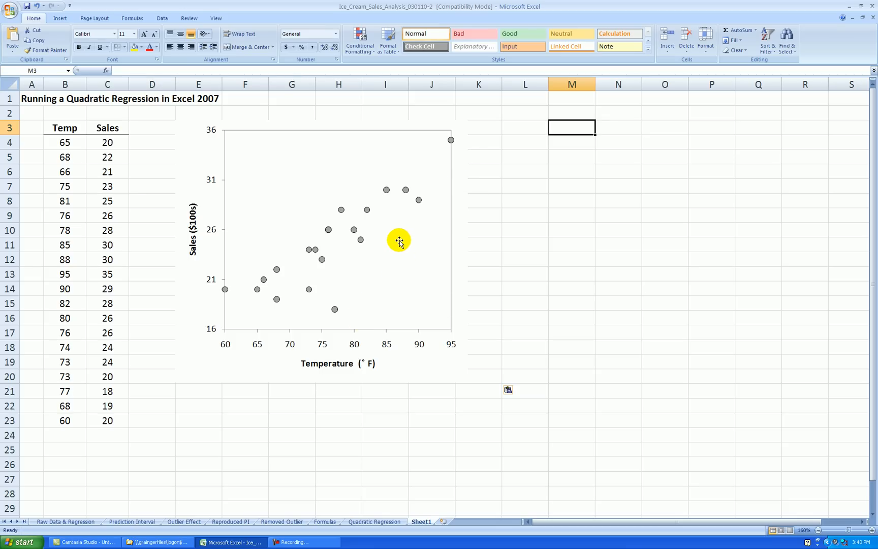
{"action": "mouse_move", "coordinate": [386, 199]}
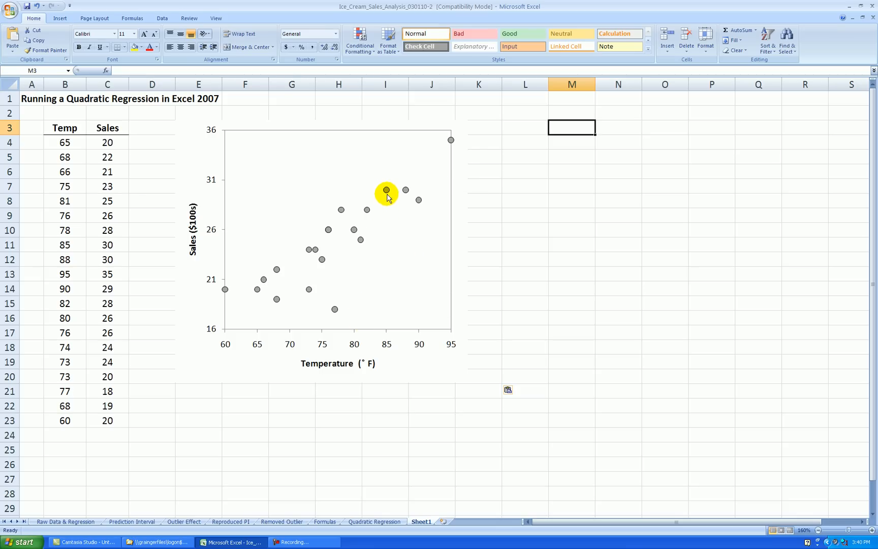
Add an order-2 polynomial trendline to the sales series, displaying its equation and R² = 0.7693
{"action": "right_click", "coordinate": [386, 191]}
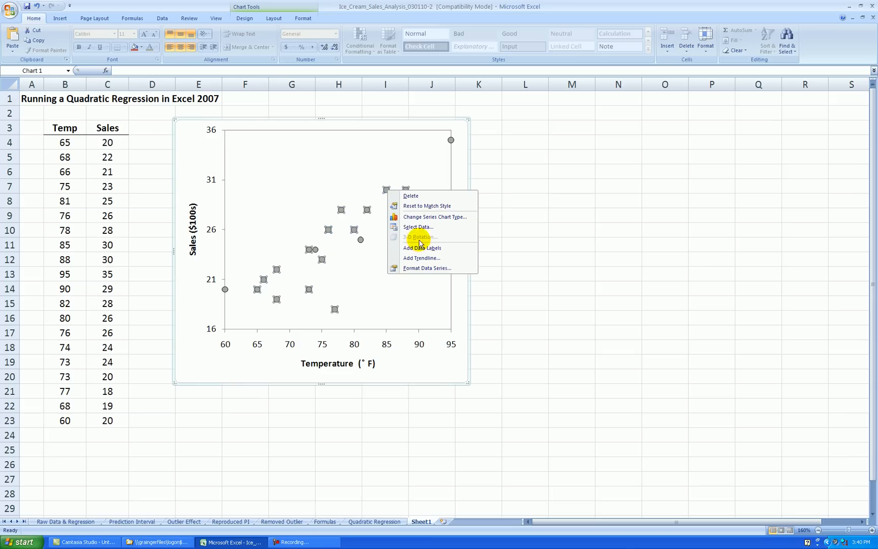
{"action": "left_click", "coordinate": [422, 258]}
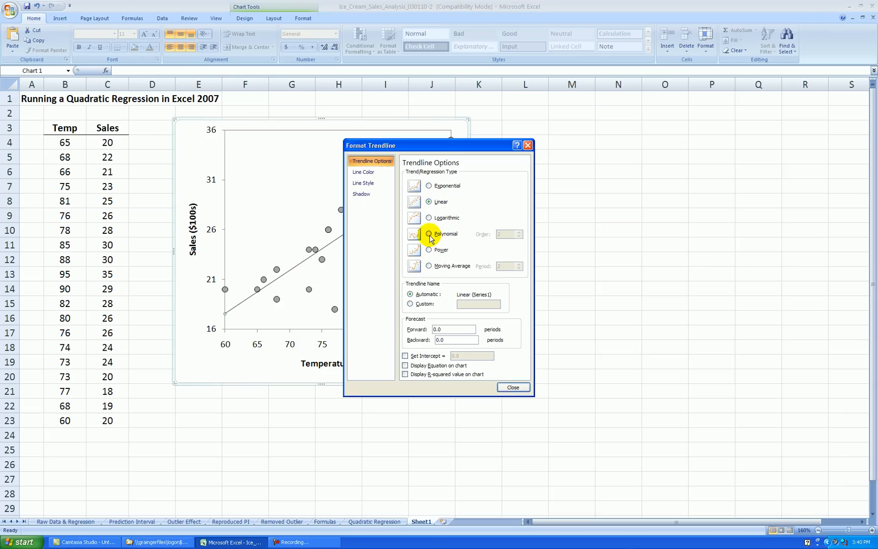
{"action": "left_click", "coordinate": [429, 234]}
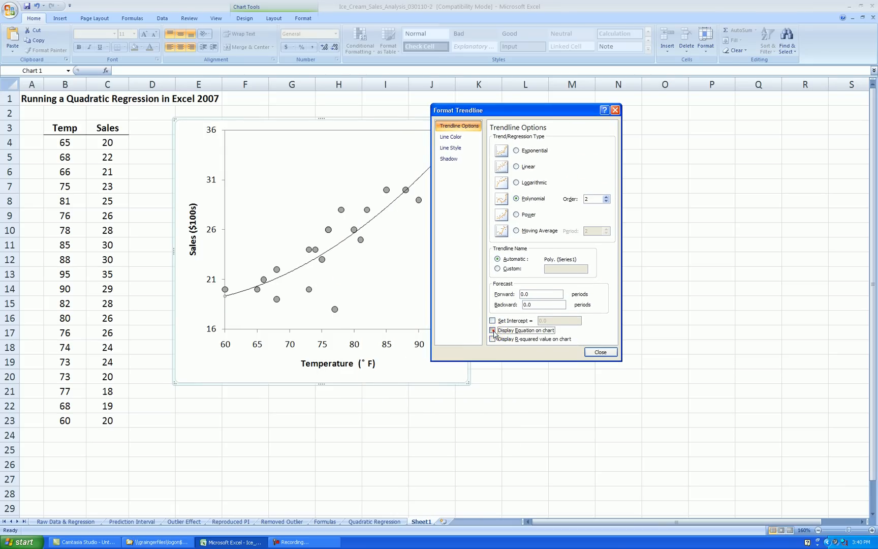
{"action": "left_click", "coordinate": [493, 339]}
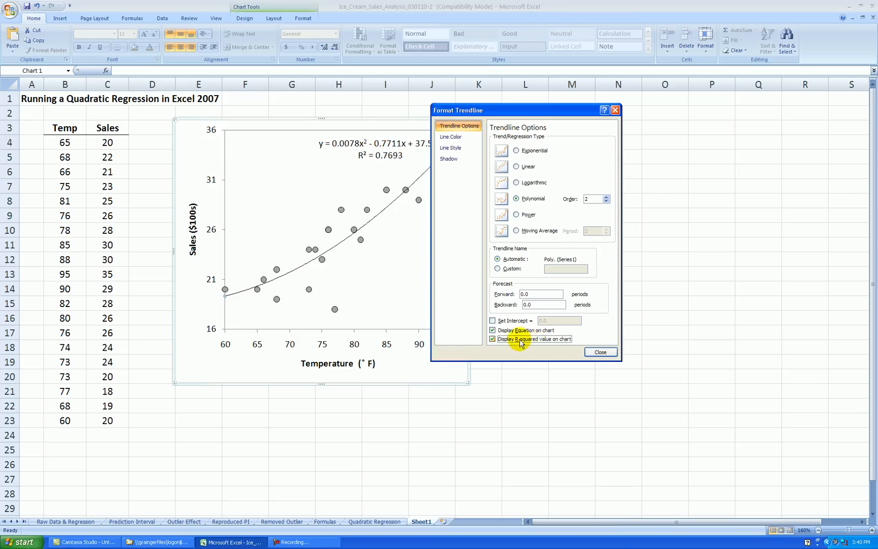
{"action": "left_click", "coordinate": [601, 351]}
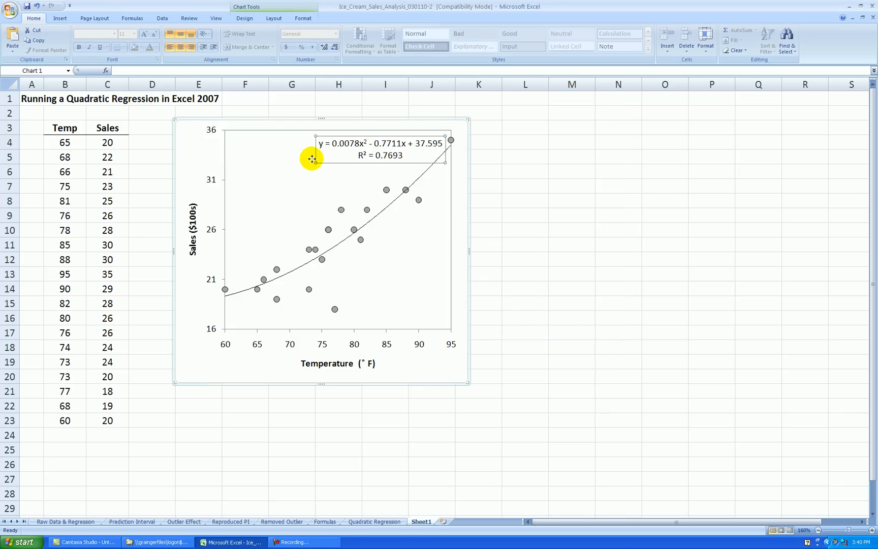
Move the label to the upper left and rewrite it as Sales-hat = 37.6 - 0.77*Temp + 0.0078*Temp²
{"action": "left_click_drag", "start_coordinate": [381, 151], "coordinate": [294, 157]}
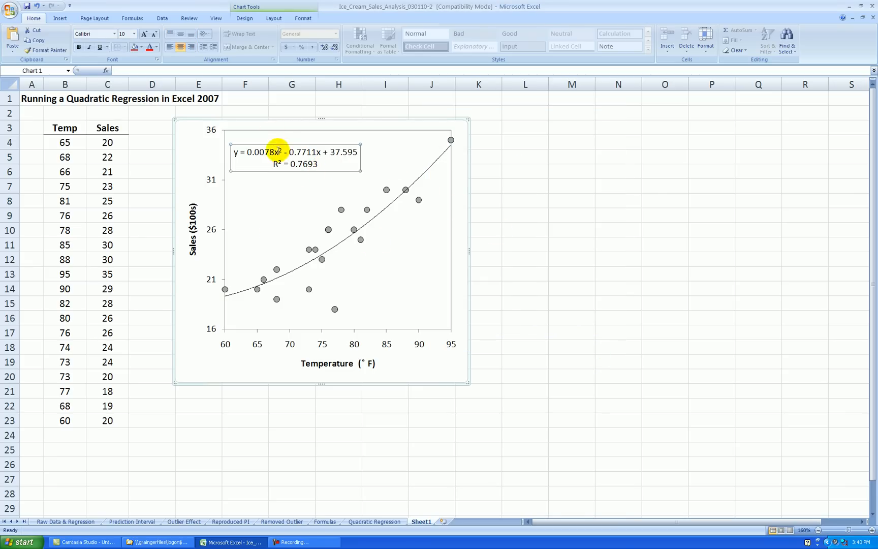
{"action": "mouse_move", "coordinate": [269, 163]}
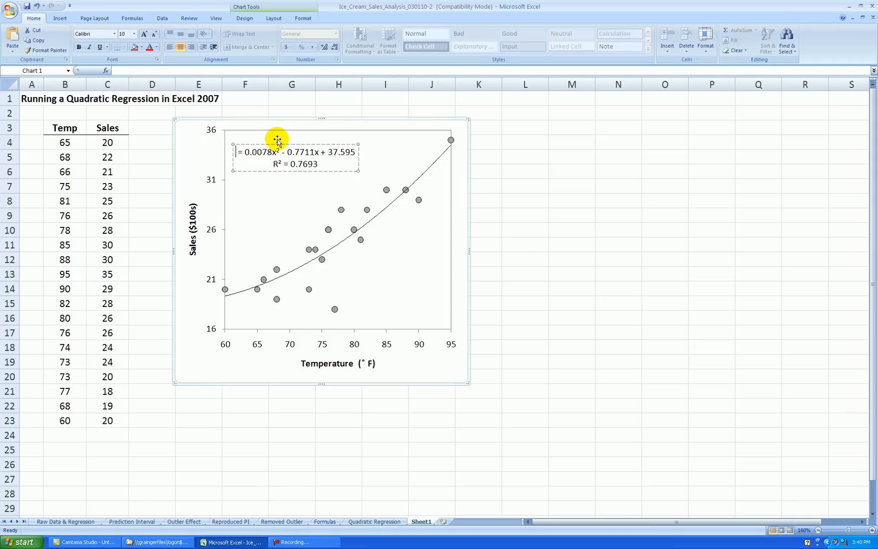
{"action": "type", "text": "Sales-hat"}
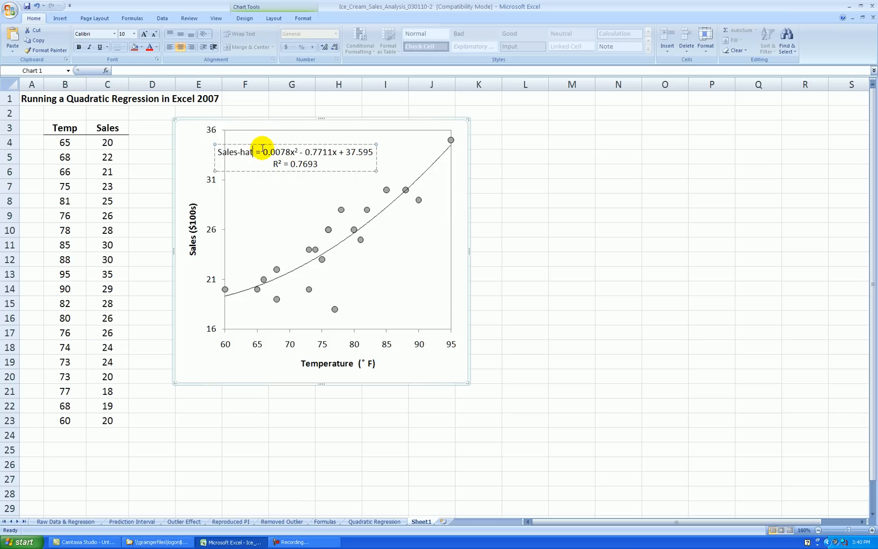
{"action": "mouse_move", "coordinate": [389, 155]}
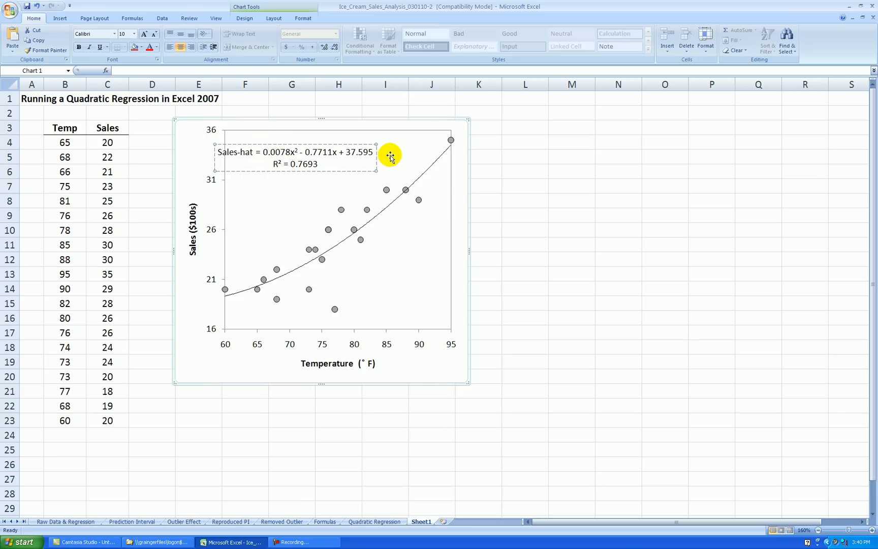
{"action": "type", "text": "37.60"}
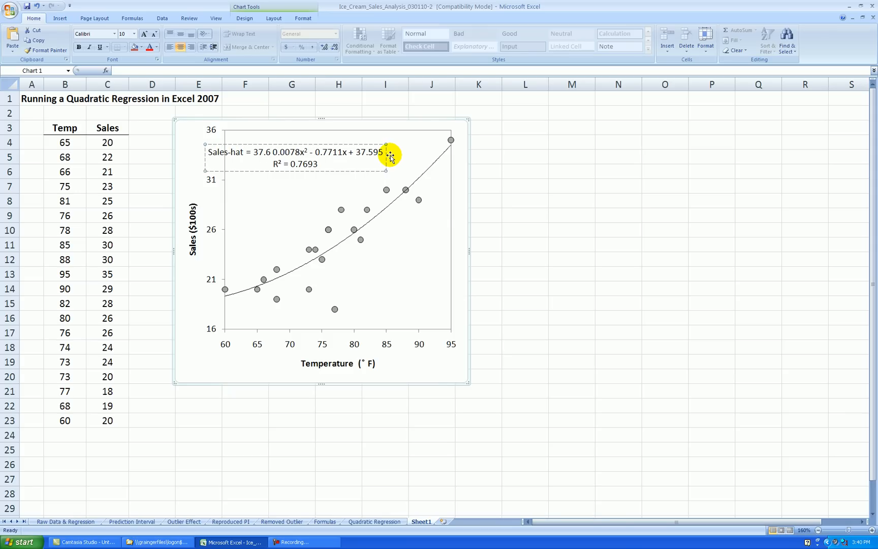
{"action": "type", "text": "- 0.77*"}
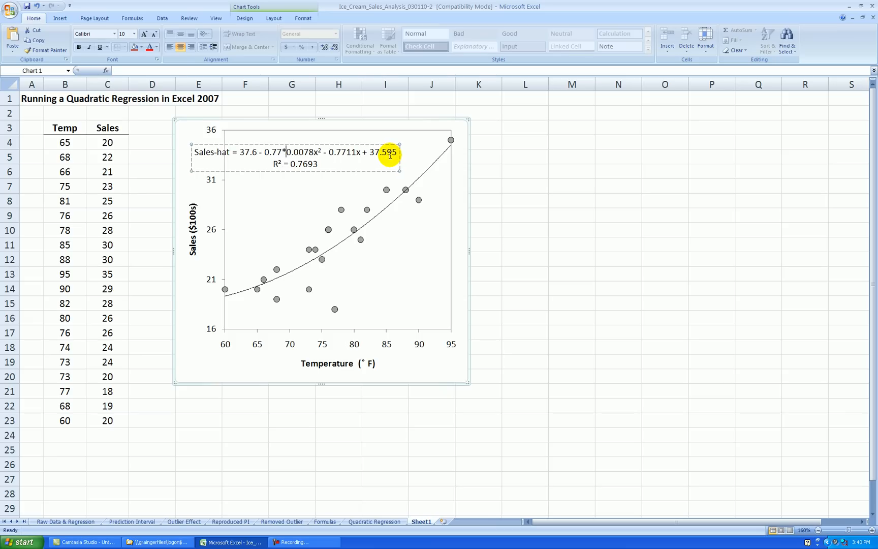
{"action": "type", "text": "Temp"}
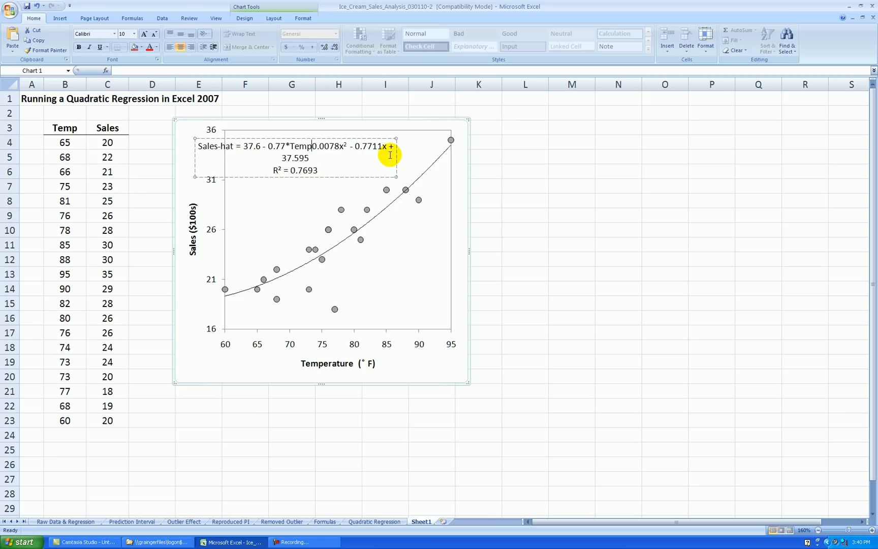
{"action": "type", "text": "+"}
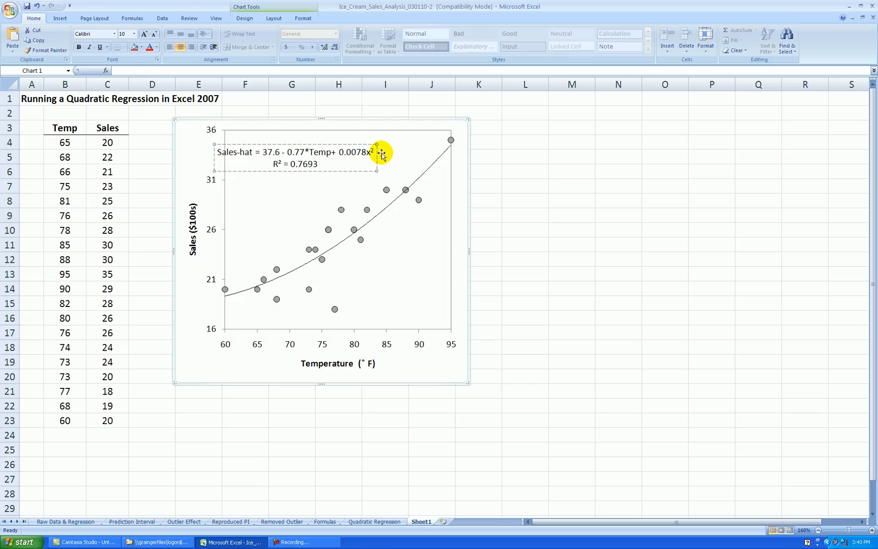
Edit the R² line of the label to read R² = 77%
{"action": "left_click", "coordinate": [367, 154]}
{"action": "type", "text": "*Temp"}
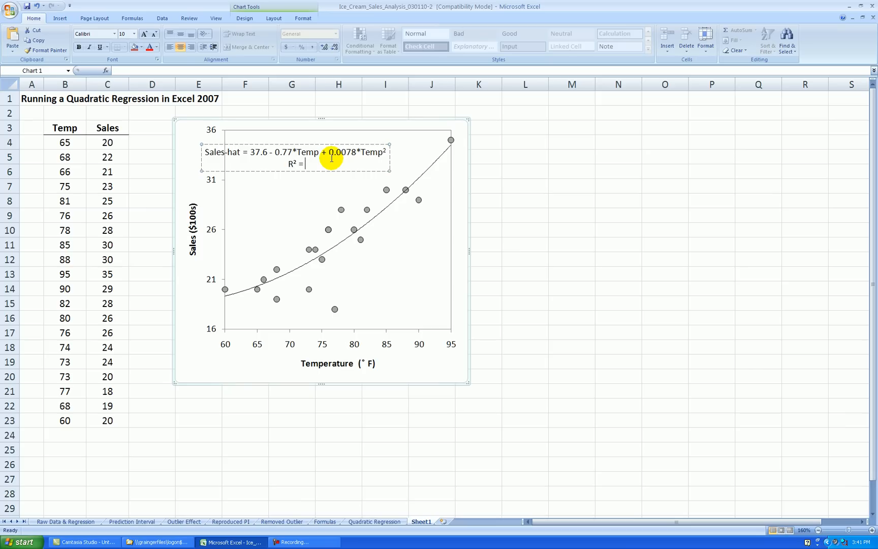
{"action": "type", "text": "77%"}
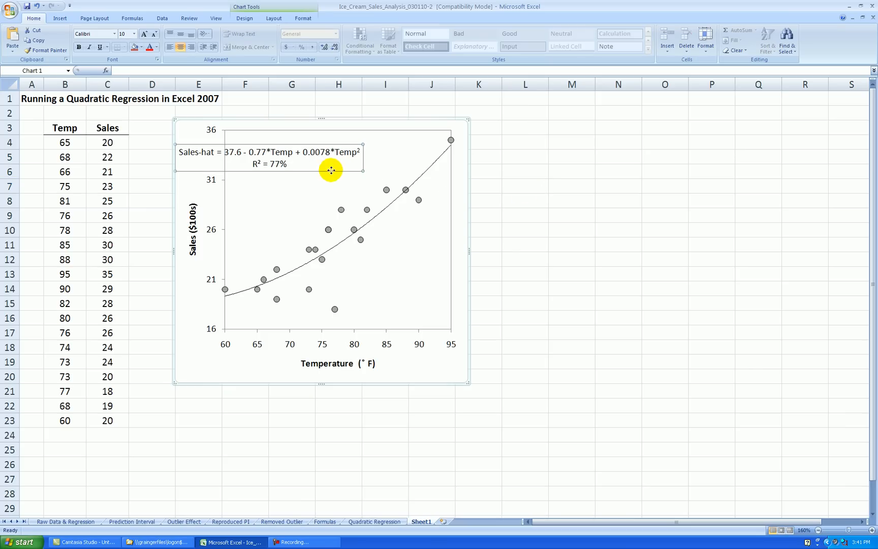
{"action": "mouse_move", "coordinate": [388, 165]}
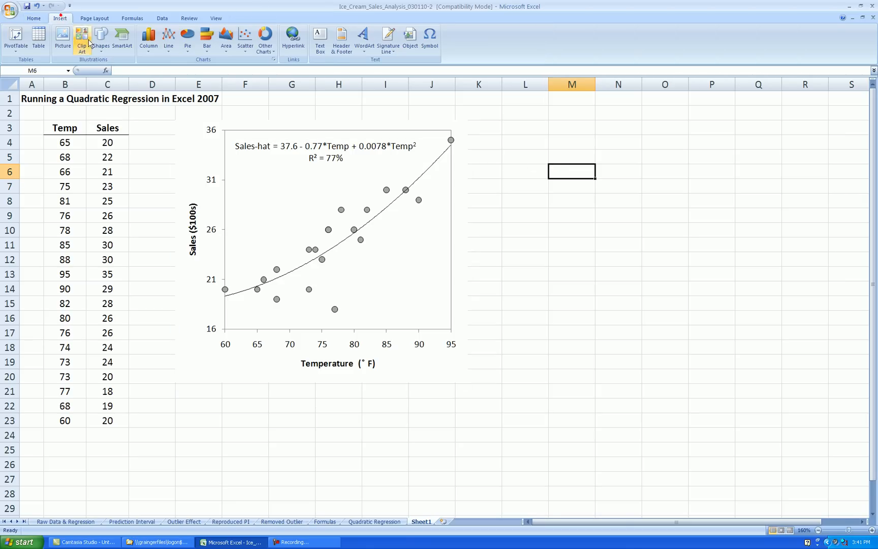
Choose a curved arrow from the Insert Shapes gallery to point from the label to the trendline
{"action": "left_click", "coordinate": [102, 37]}
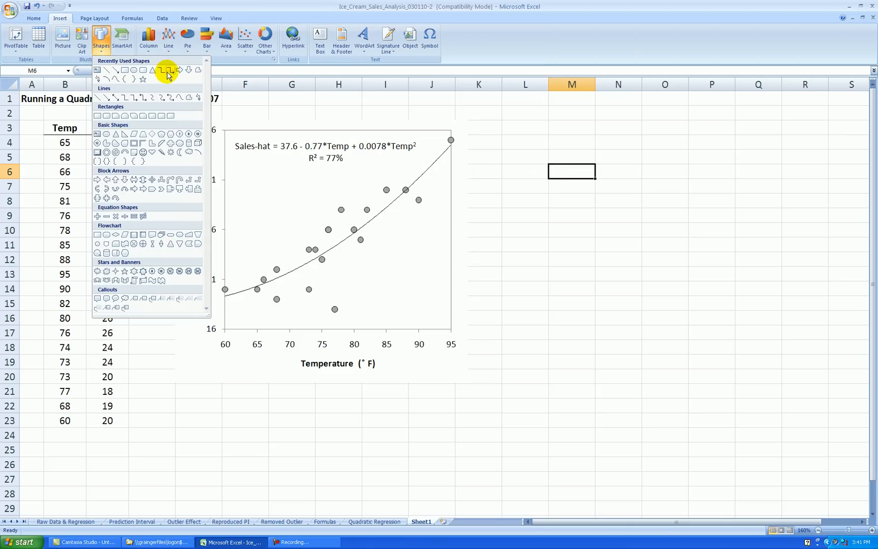
{"action": "left_click", "coordinate": [168, 74]}
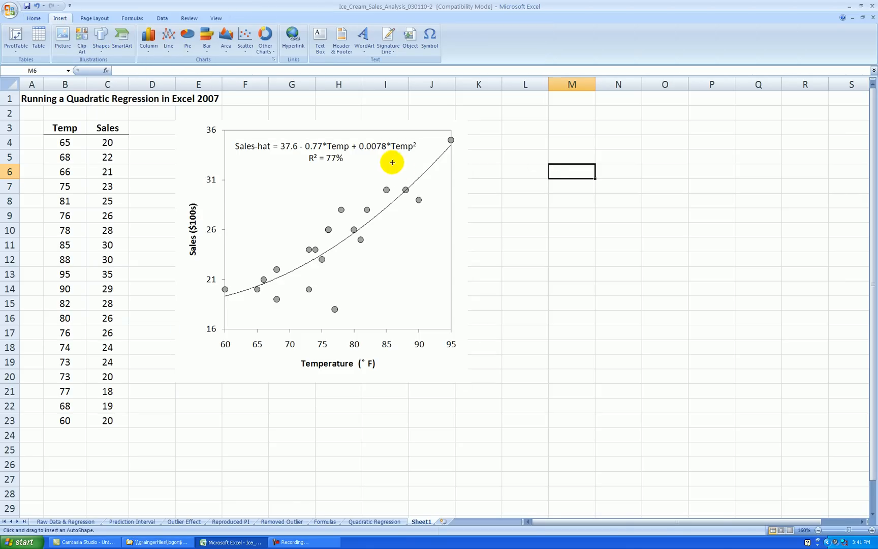
{"action": "mouse_move", "coordinate": [417, 180]}
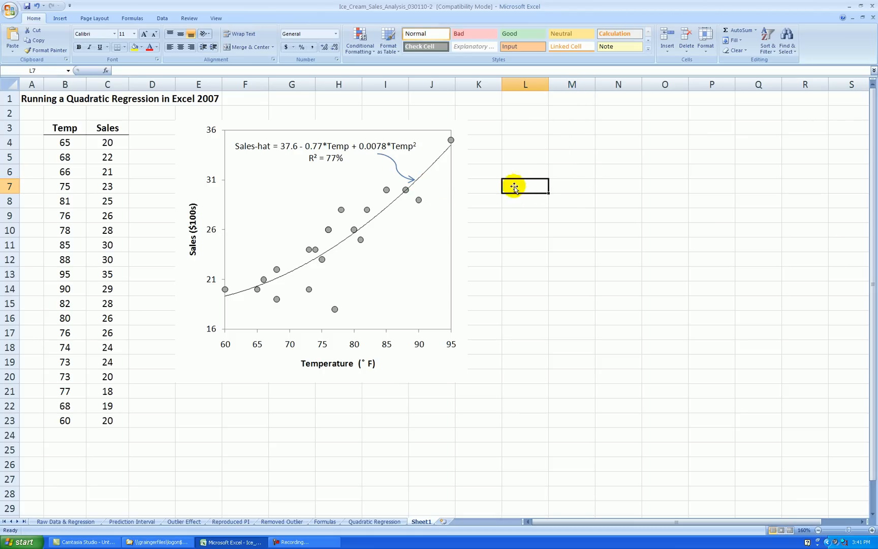
{"action": "mouse_move", "coordinate": [401, 211]}
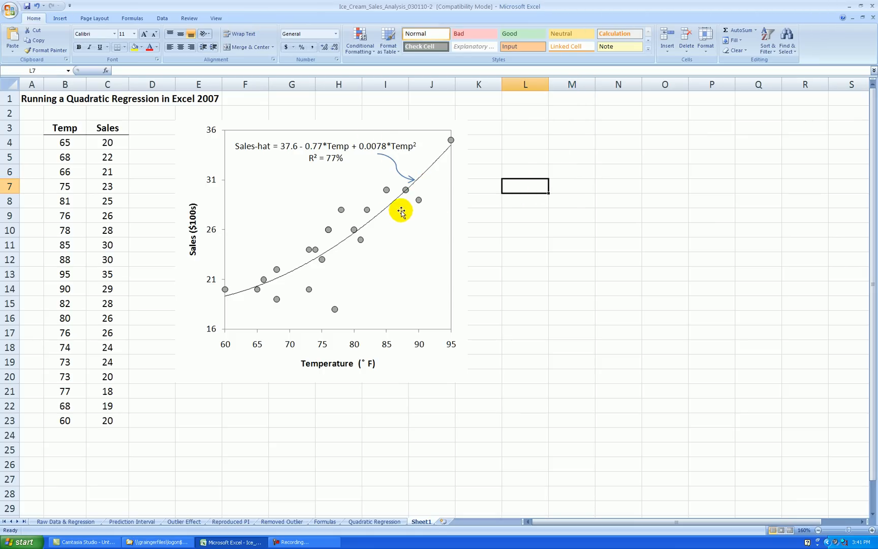
{"action": "mouse_move", "coordinate": [256, 288]}
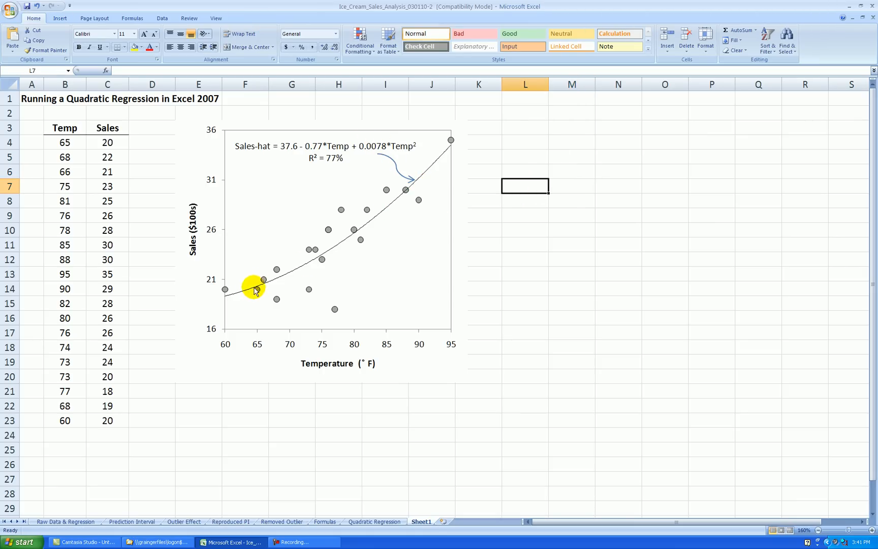
{"action": "mouse_move", "coordinate": [405, 193]}
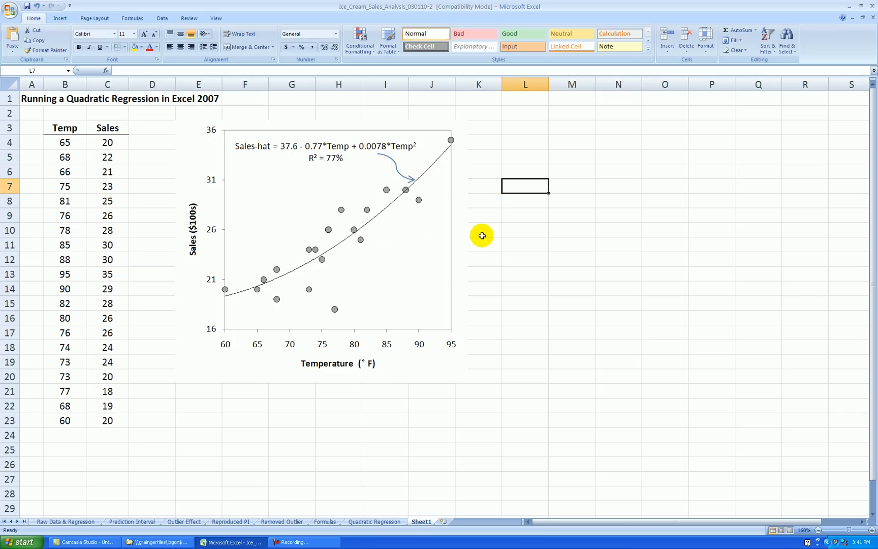
{"action": "mouse_move", "coordinate": [500, 214]}
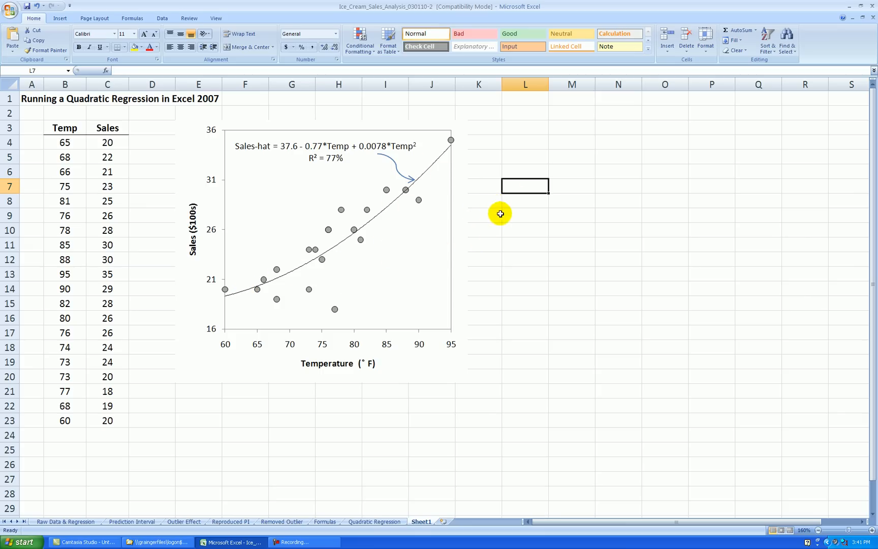
{"action": "mouse_move", "coordinate": [310, 183]}
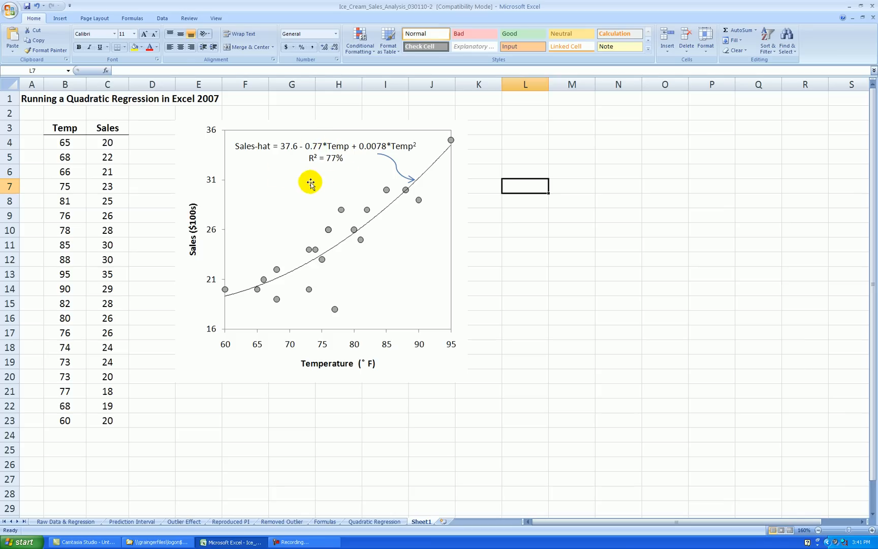
{"action": "mouse_move", "coordinate": [341, 164]}
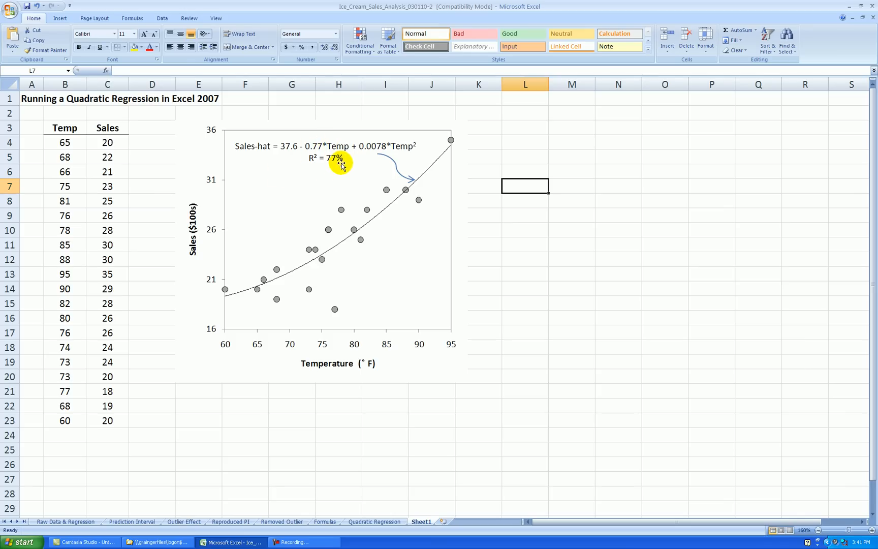
{"action": "mouse_move", "coordinate": [228, 329]}
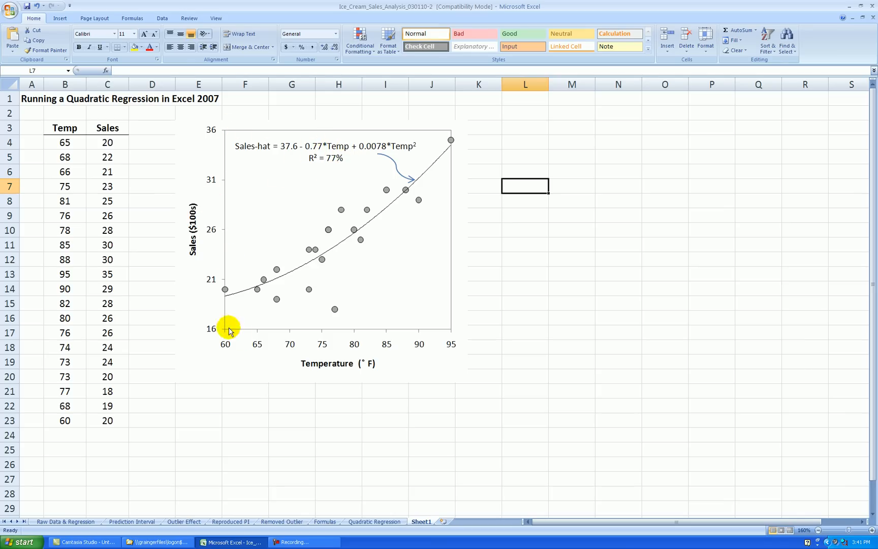
{"action": "mouse_move", "coordinate": [295, 160]}
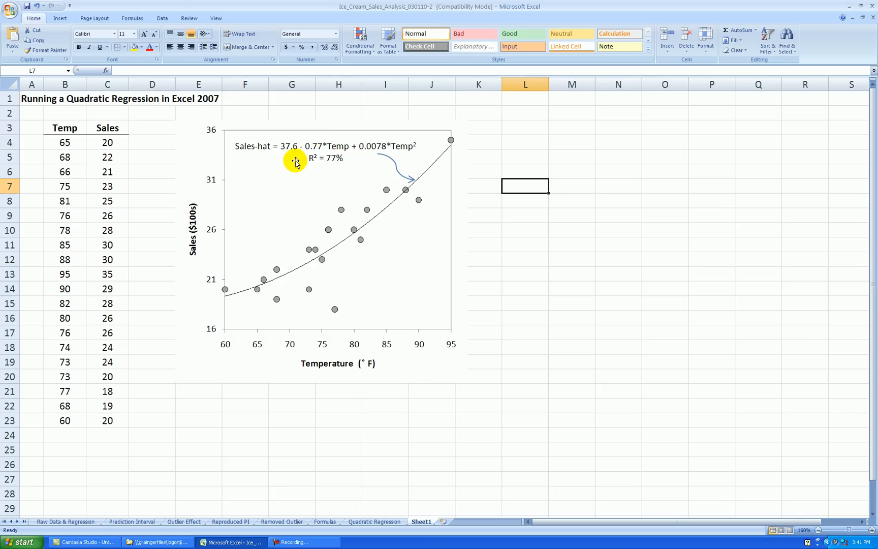
{"action": "mouse_move", "coordinate": [358, 293]}
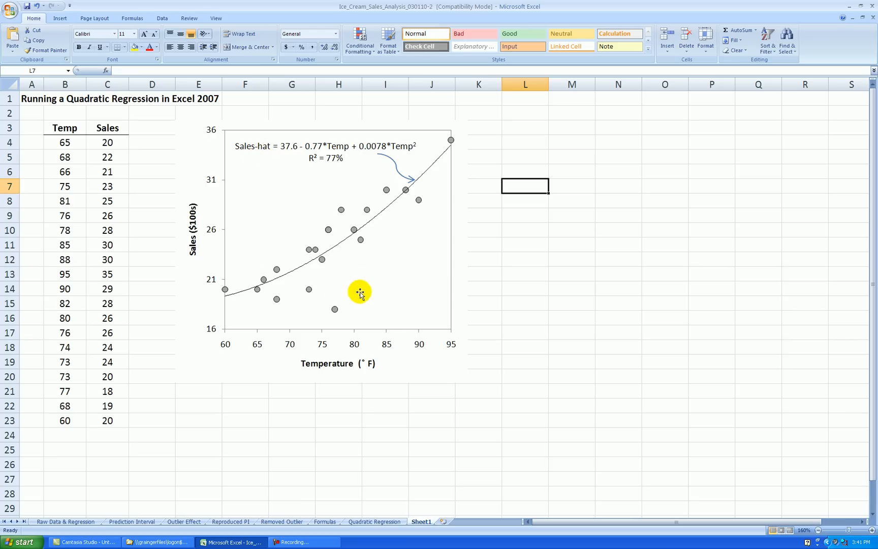
{"action": "mouse_move", "coordinate": [477, 162]}
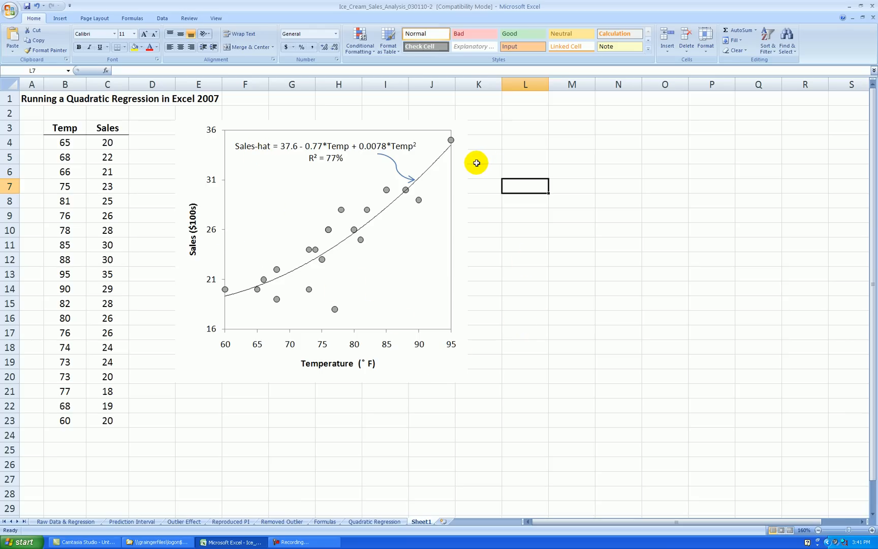
{"action": "mouse_move", "coordinate": [255, 147]}
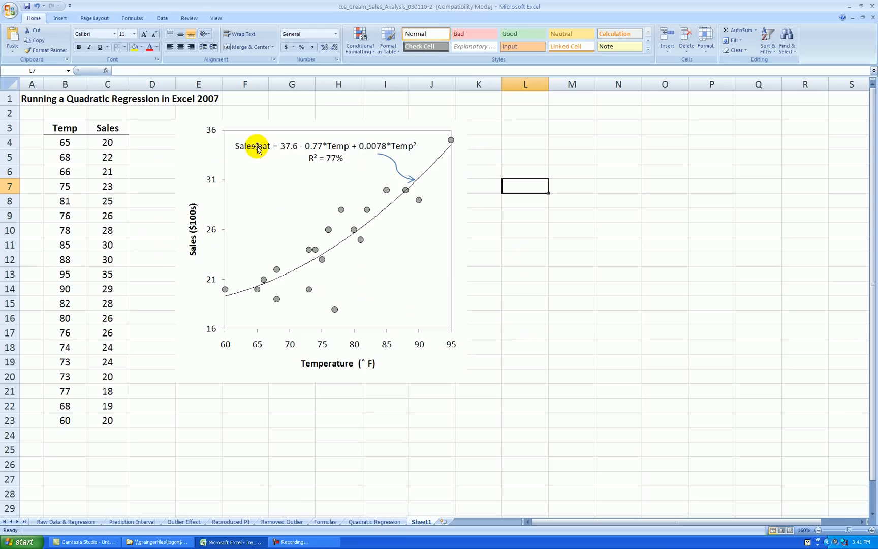
{"action": "mouse_move", "coordinate": [220, 166]}
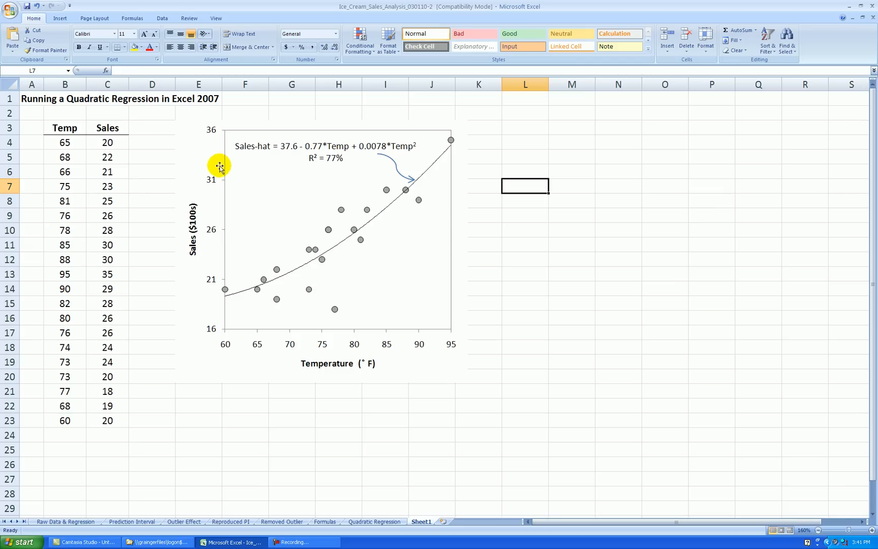
{"action": "mouse_move", "coordinate": [471, 177]}
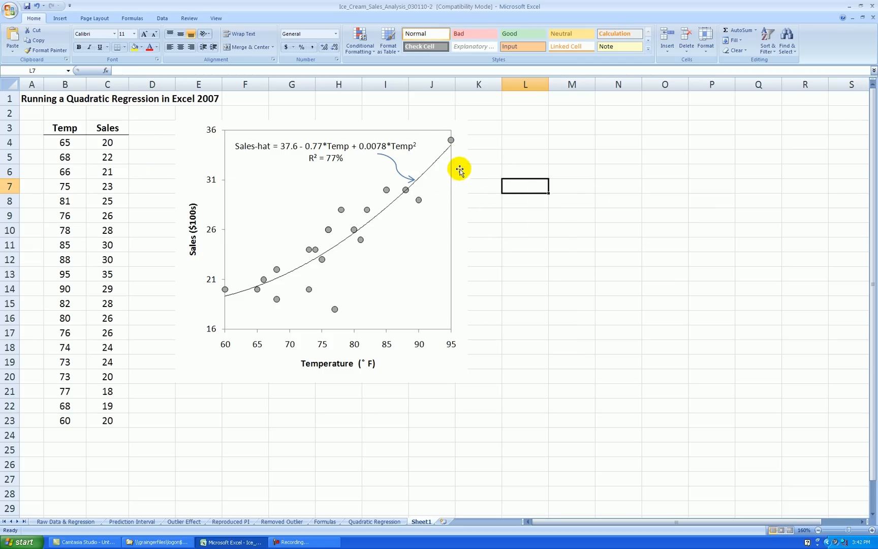
{"action": "mouse_move", "coordinate": [528, 211]}
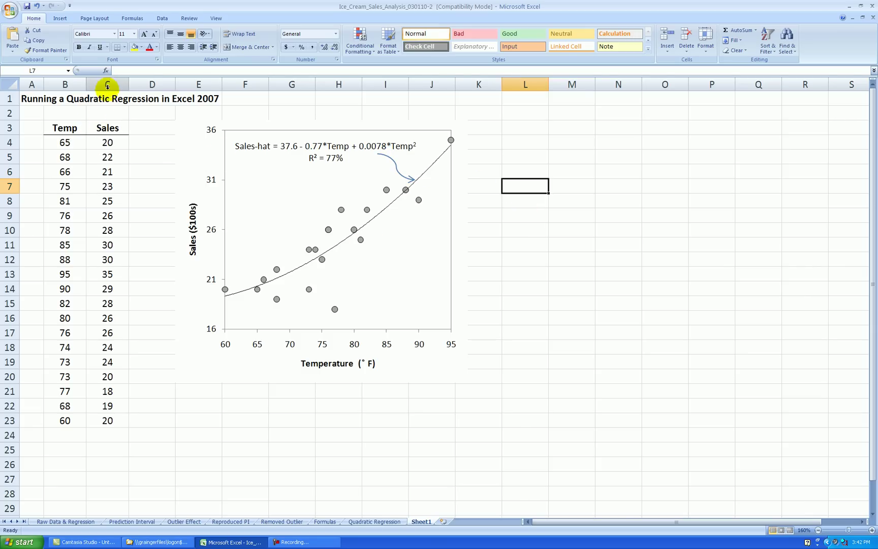
Insert a Temp-sq column with =B4^2 filled down through row 23 for each temperature squared
{"action": "right_click", "coordinate": [107, 83]}
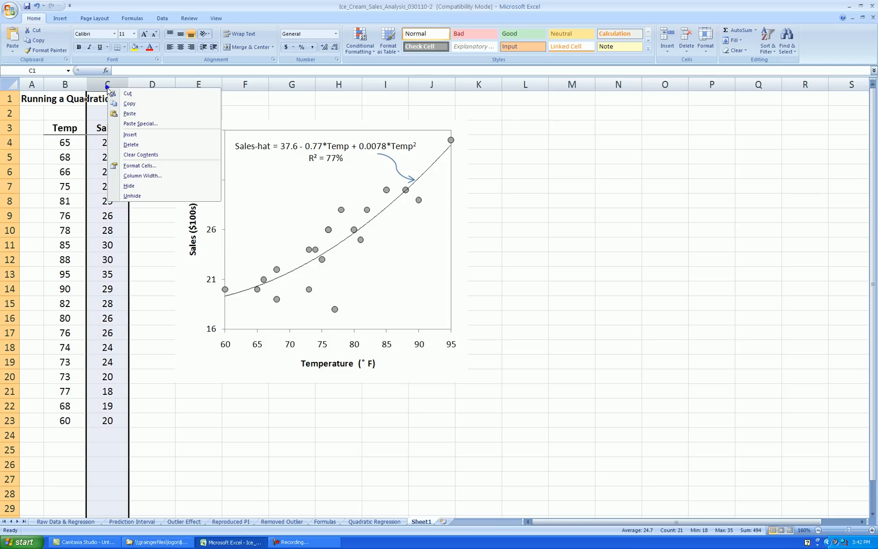
{"action": "mouse_move", "coordinate": [135, 134]}
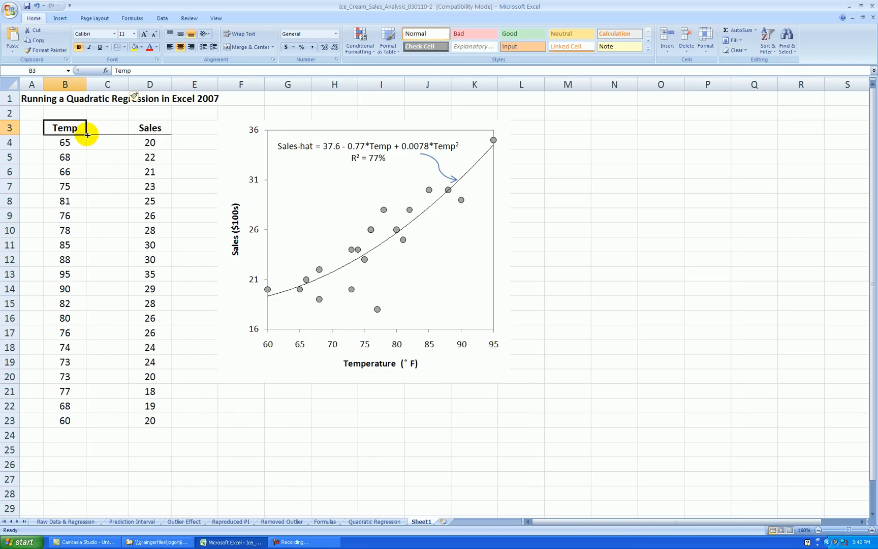
{"action": "type", "text": "Temp-sq"}
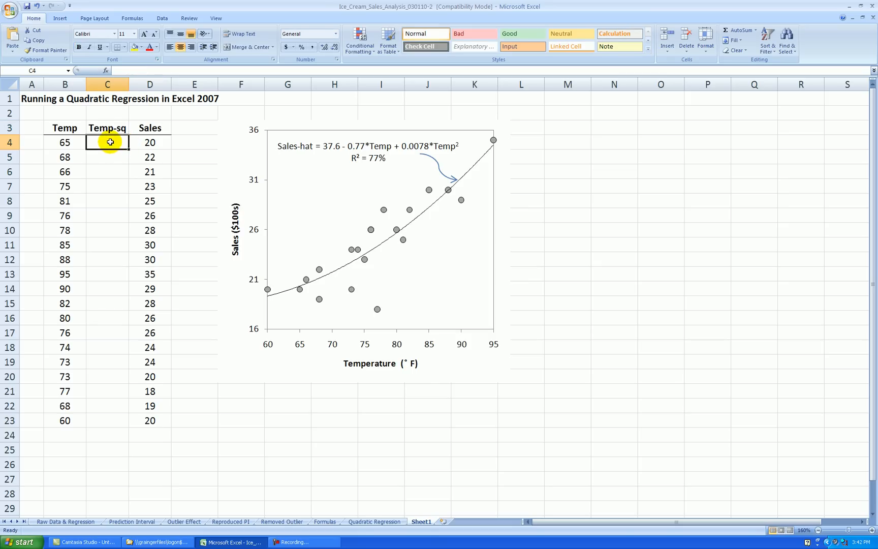
{"action": "type", "text": "=B4"}
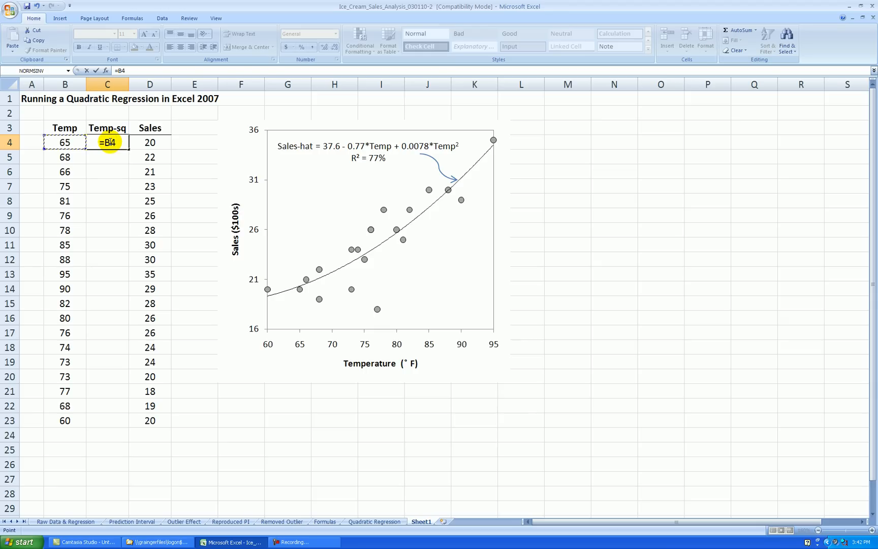
{"action": "key", "text": "Enter"}
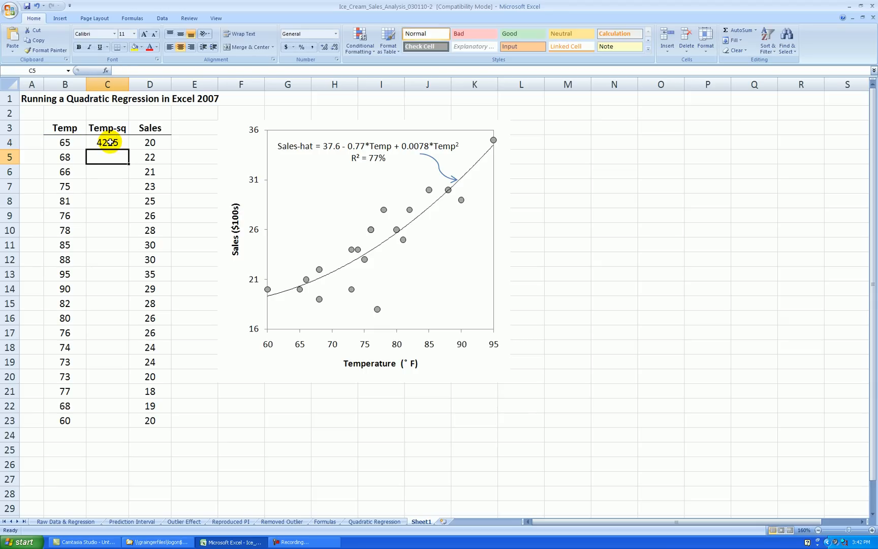
{"action": "left_click_drag", "start_coordinate": [107, 142], "coordinate": [107, 420]}
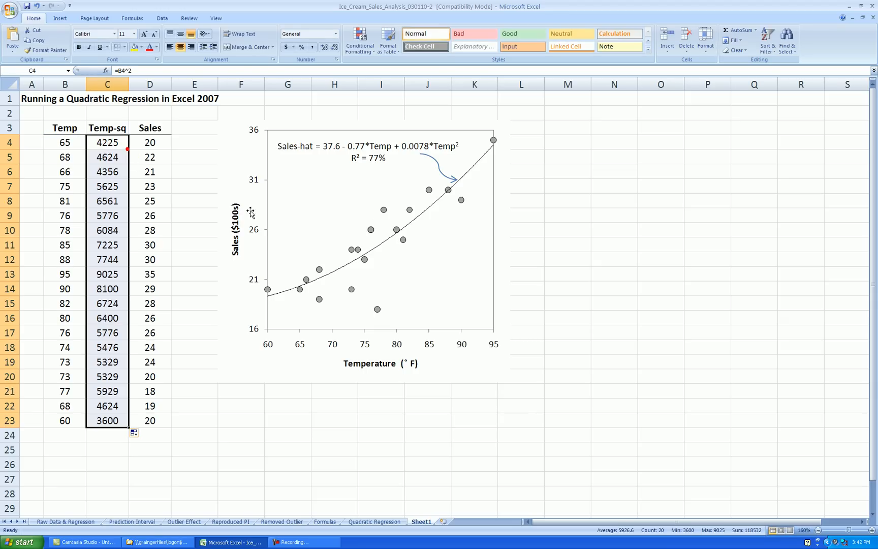
{"action": "mouse_move", "coordinate": [584, 169]}
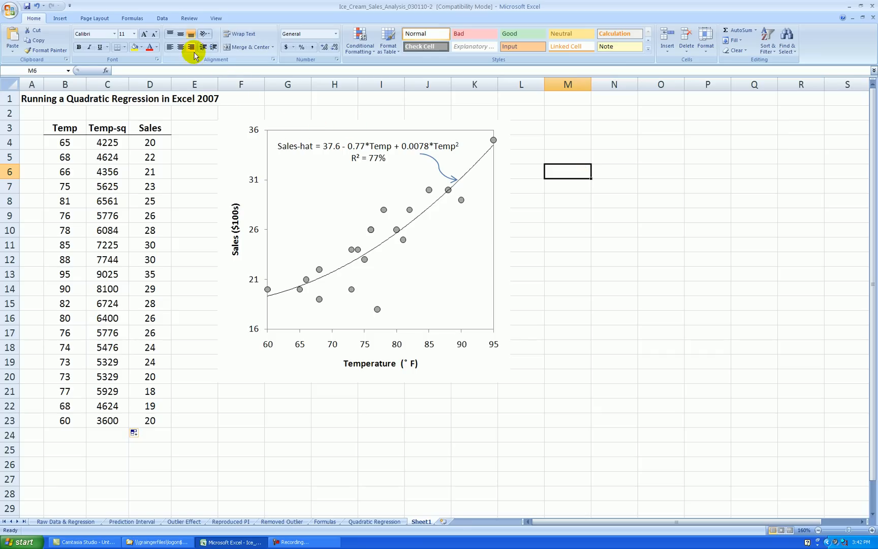
Run Regression of Sales on Temp and Temp-sq with Labels, Output Range M3 and residual plots
{"action": "left_click", "coordinate": [562, 31]}
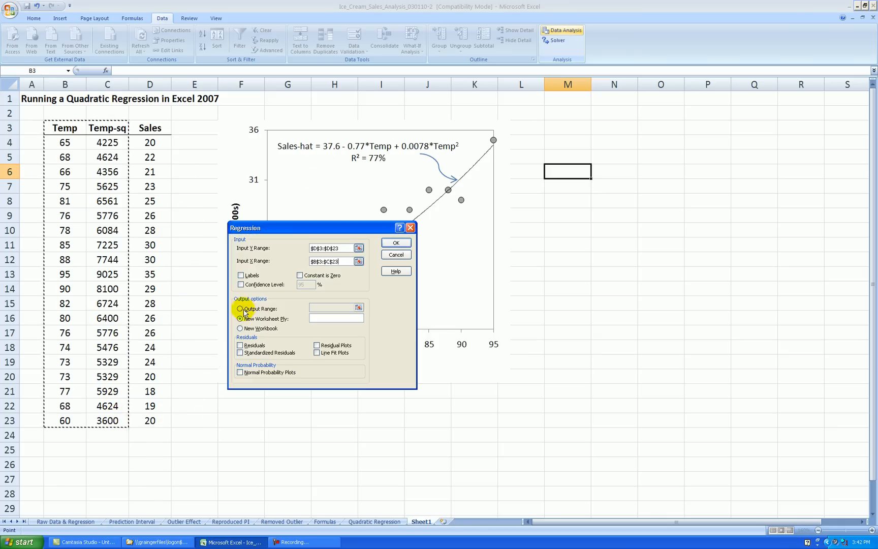
{"action": "left_click", "coordinate": [239, 275]}
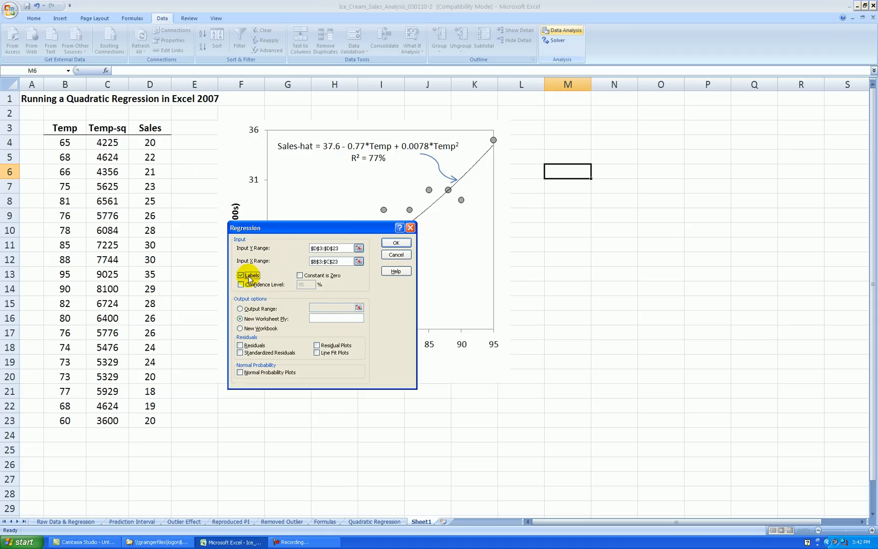
{"action": "left_click", "coordinate": [240, 309]}
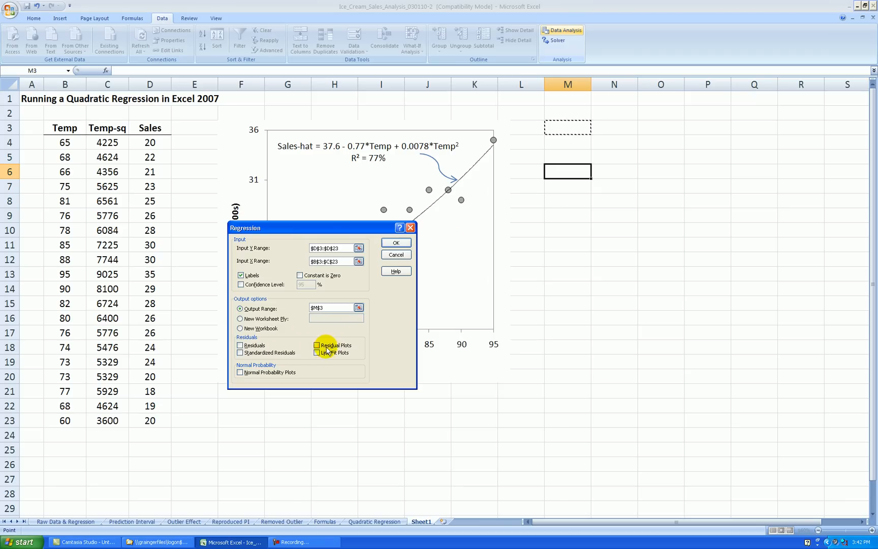
{"action": "left_click", "coordinate": [317, 345]}
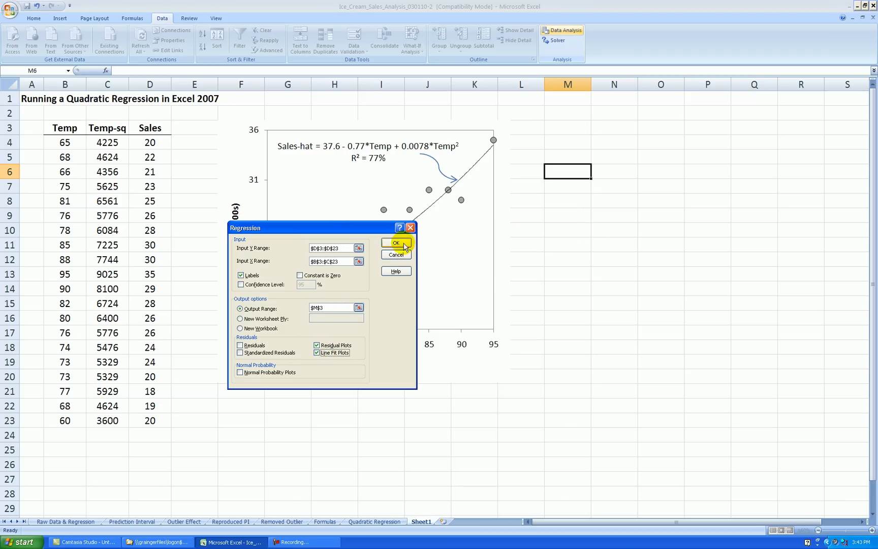
{"action": "left_click", "coordinate": [396, 242]}
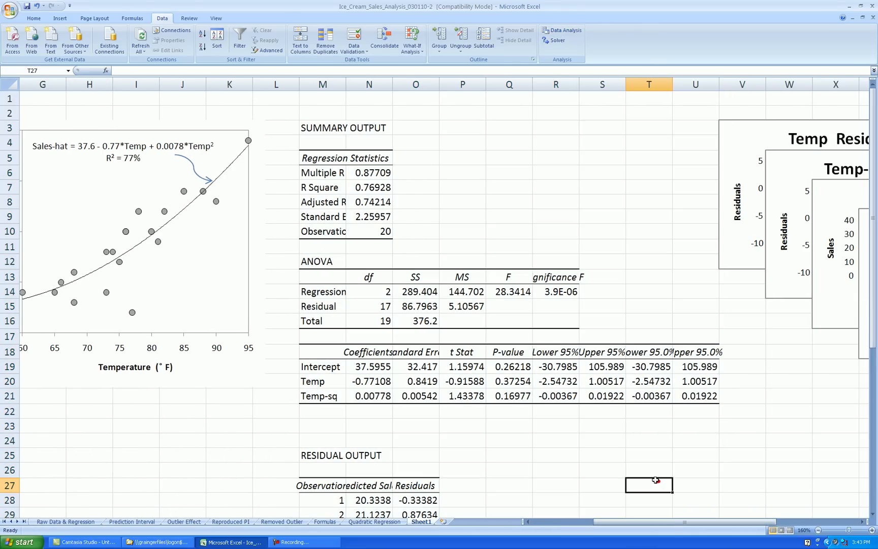
{"action": "mouse_move", "coordinate": [343, 84]}
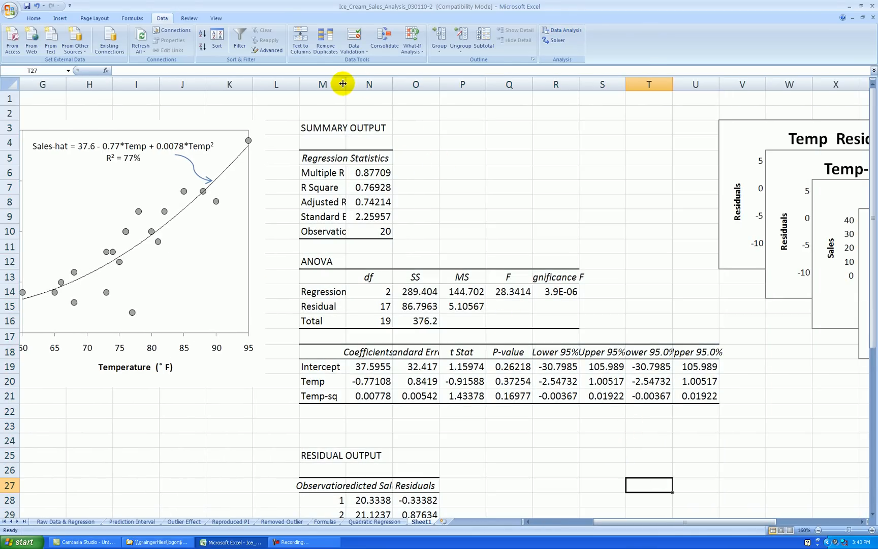
Widen column M so regression row labels like Observations read in full
{"action": "left_click_drag", "start_coordinate": [342, 84], "coordinate": [360, 84]}
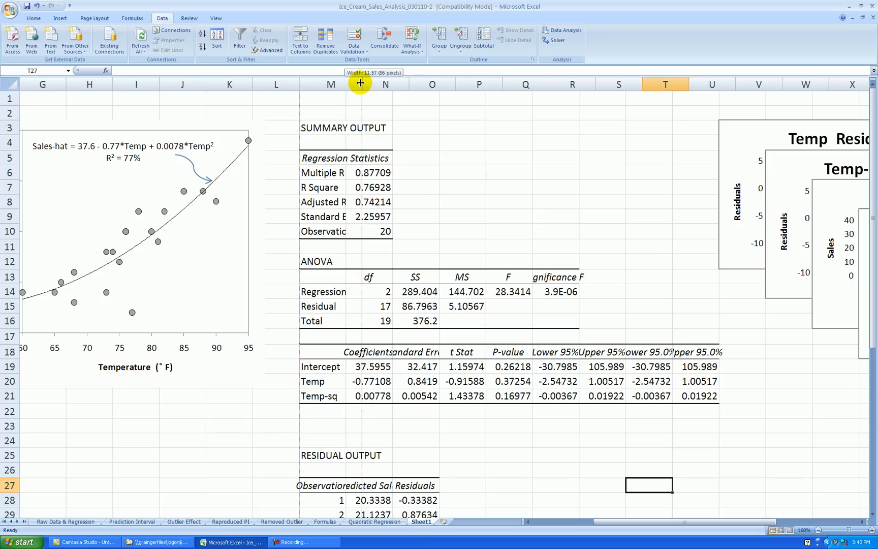
{"action": "left_click_drag", "start_coordinate": [359, 84], "coordinate": [356, 84]}
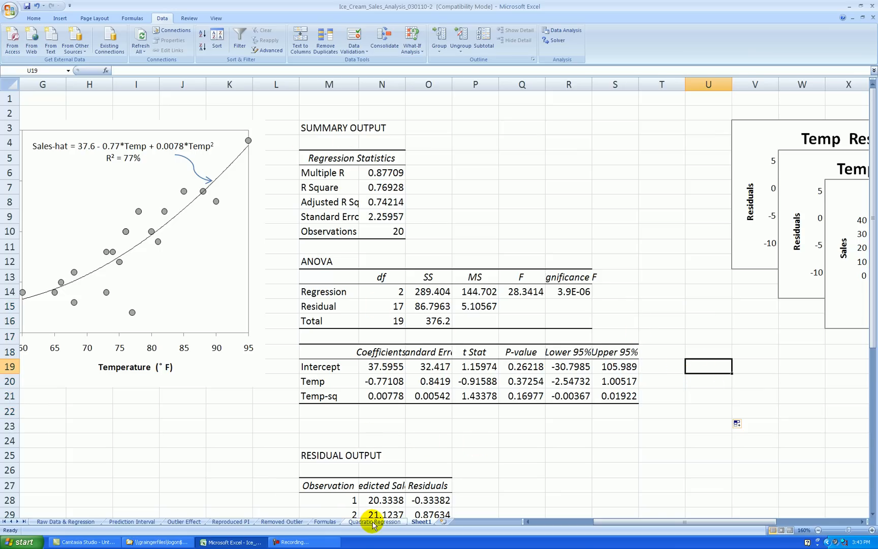
{"action": "left_click", "coordinate": [376, 522]}
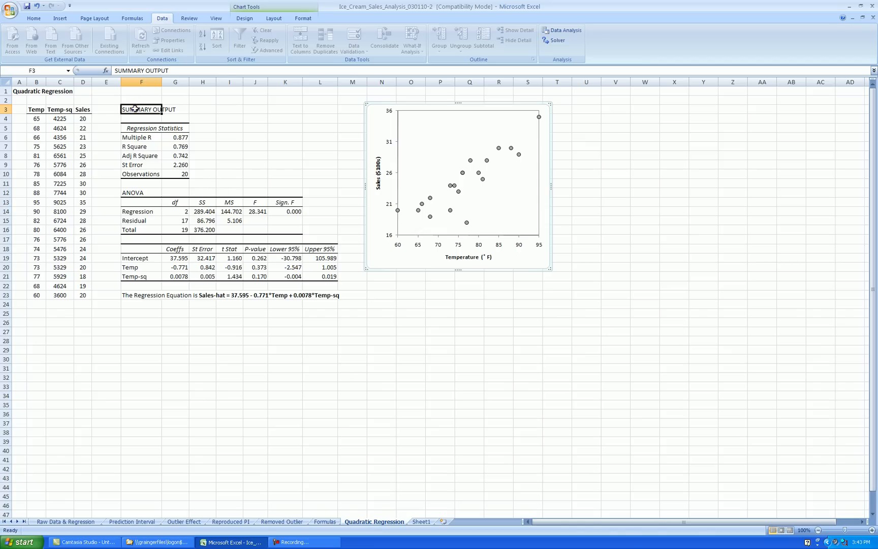
{"action": "left_click_drag", "start_coordinate": [141, 108], "coordinate": [327, 295]}
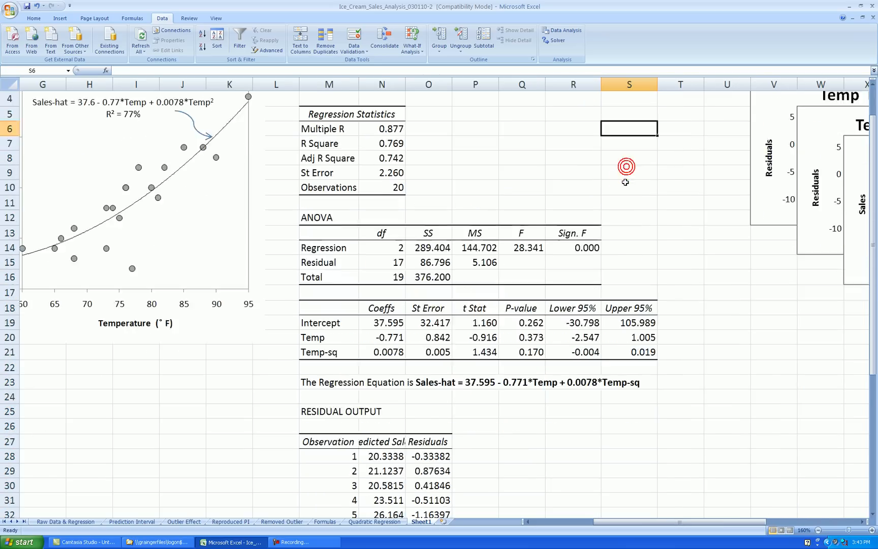
{"action": "left_click", "coordinate": [381, 278]}
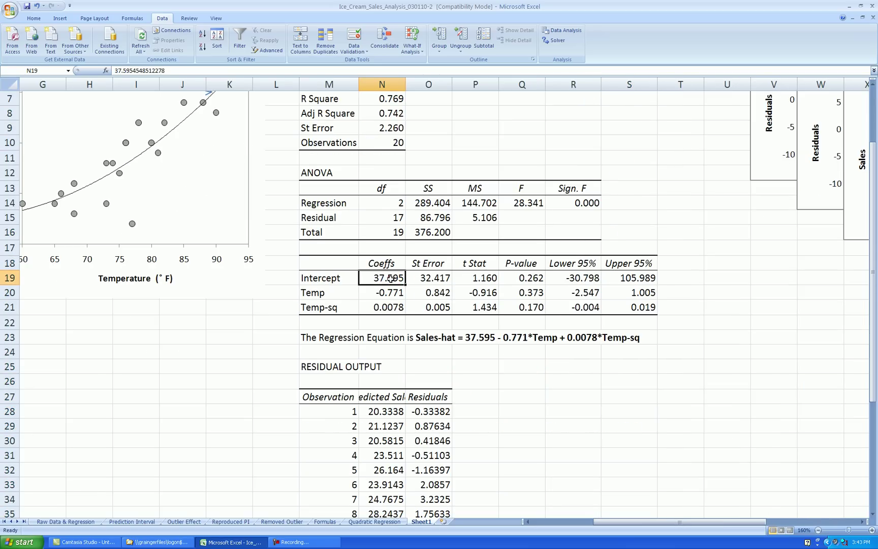
{"action": "left_click", "coordinate": [392, 306]}
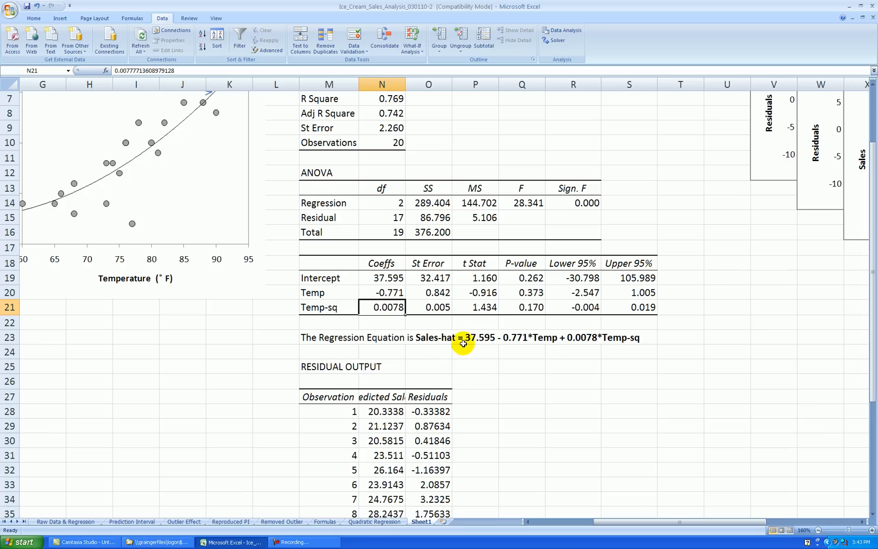
{"action": "mouse_move", "coordinate": [592, 366]}
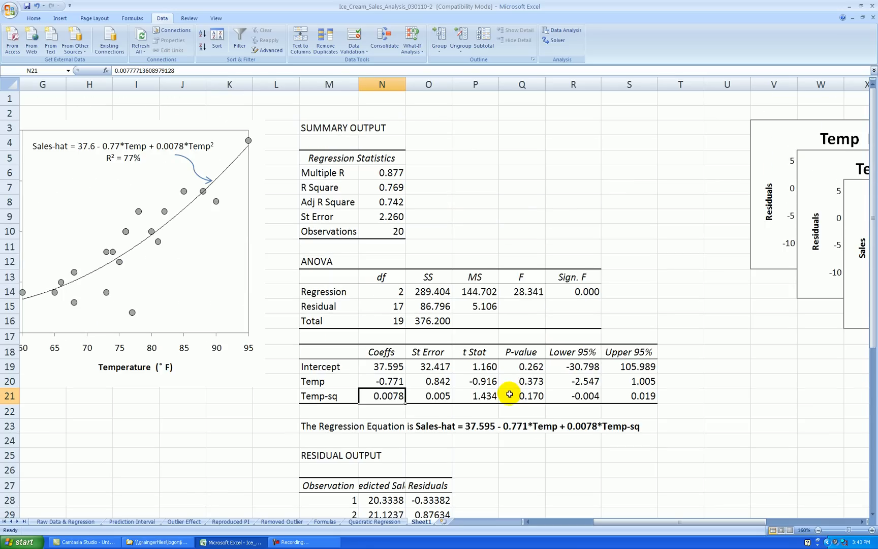
{"action": "mouse_move", "coordinate": [126, 177]}
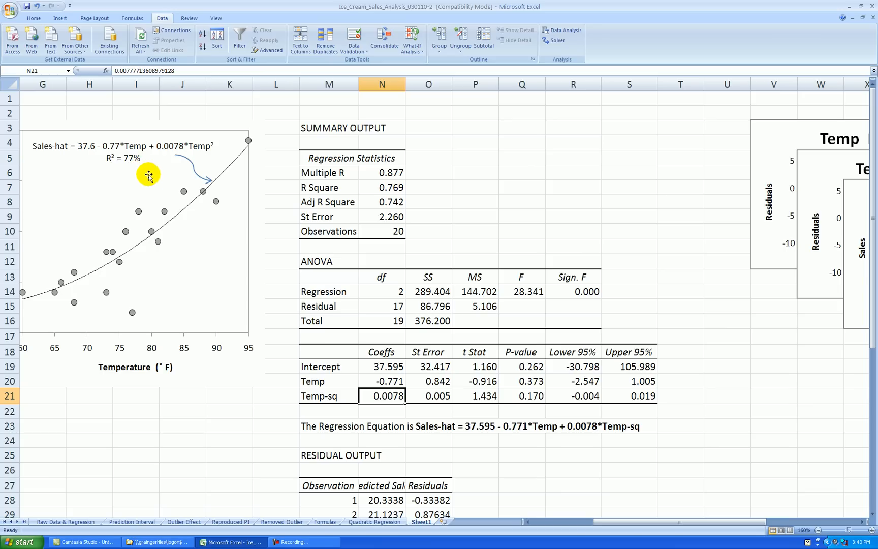
{"action": "mouse_move", "coordinate": [388, 378]}
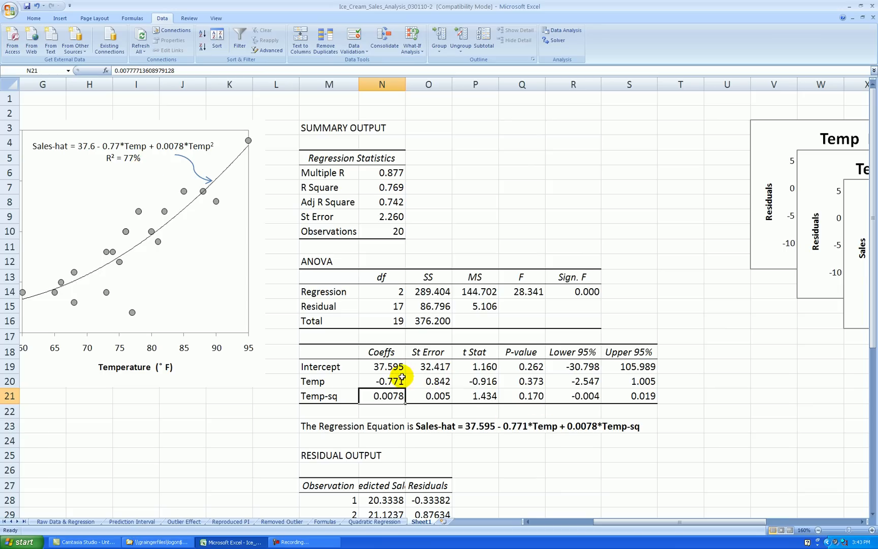
{"action": "mouse_move", "coordinate": [581, 427]}
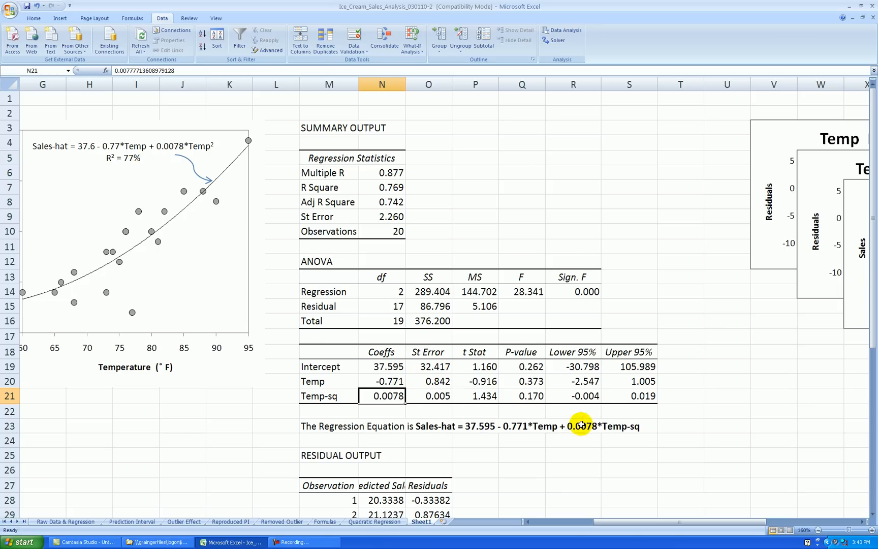
{"action": "mouse_move", "coordinate": [645, 290]}
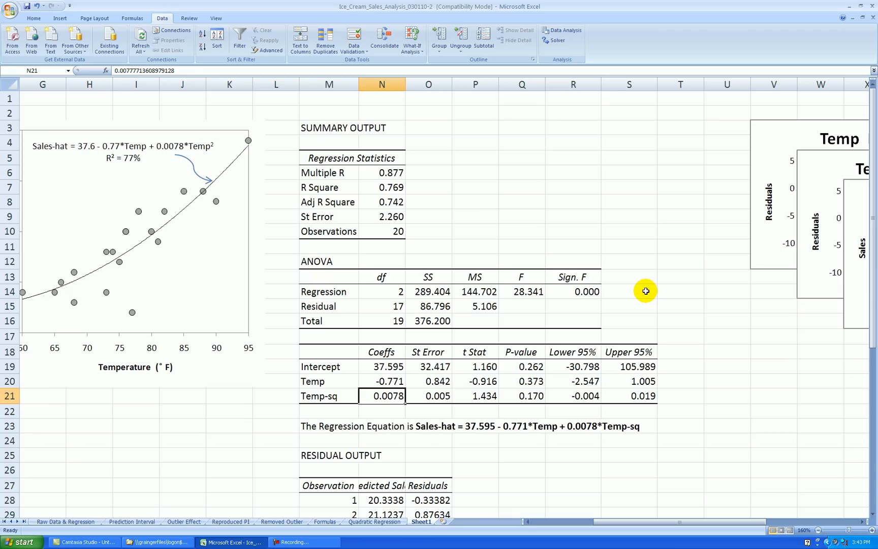
{"action": "left_click", "coordinate": [382, 188]}
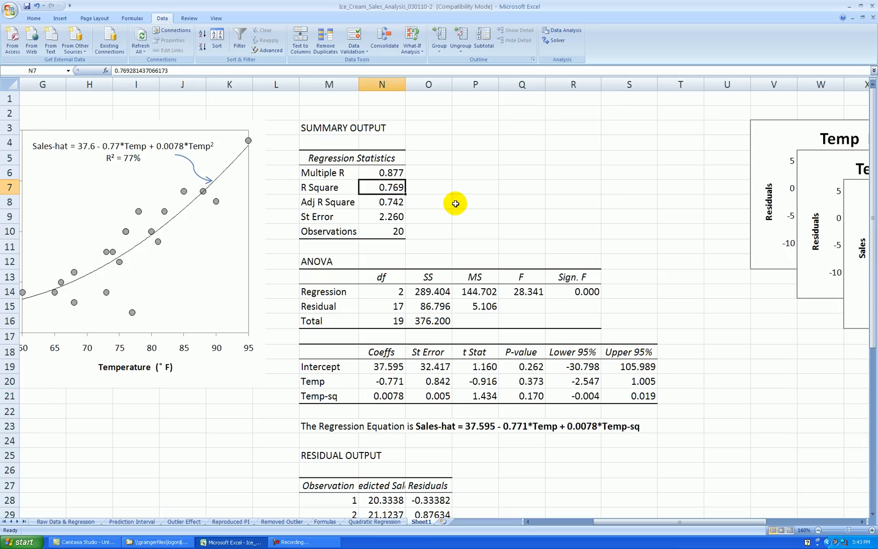
{"action": "mouse_move", "coordinate": [436, 191]}
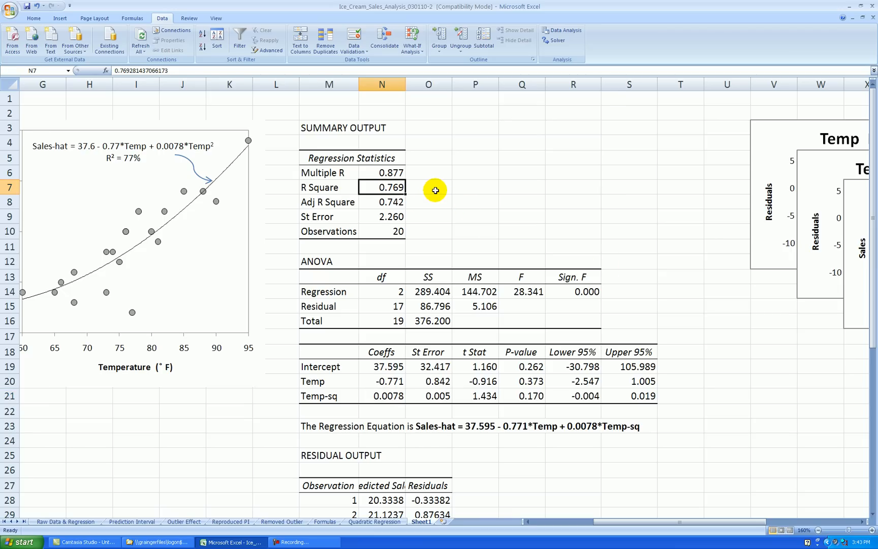
{"action": "left_click", "coordinate": [382, 216]}
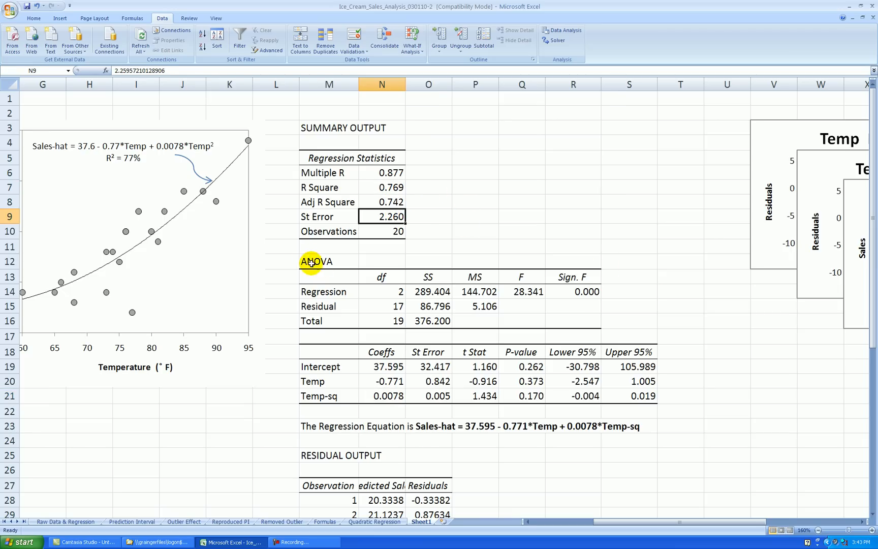
{"action": "mouse_move", "coordinate": [131, 311]}
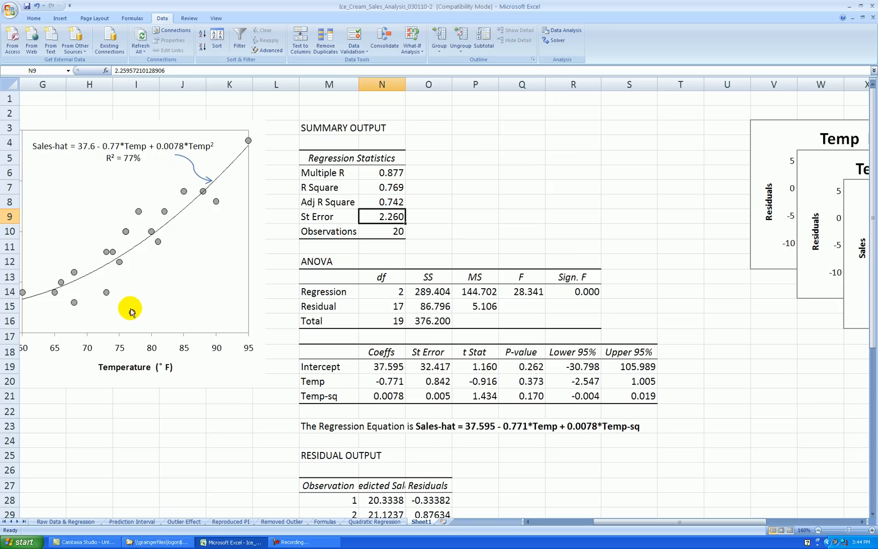
{"action": "mouse_move", "coordinate": [139, 249]}
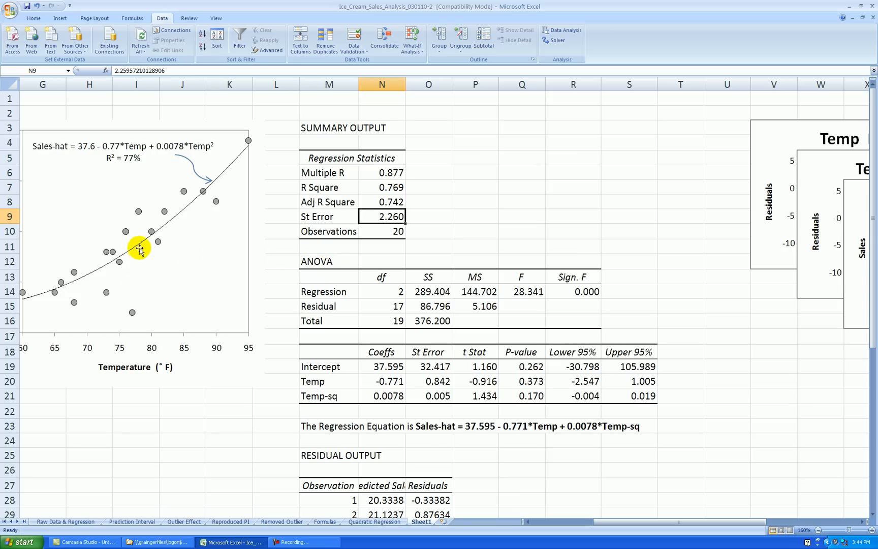
{"action": "mouse_move", "coordinate": [136, 248]}
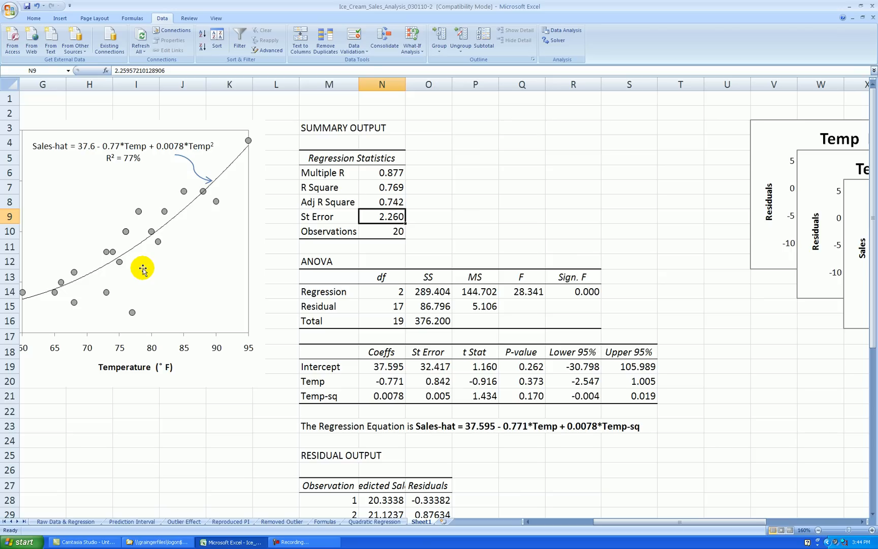
{"action": "mouse_move", "coordinate": [515, 378]}
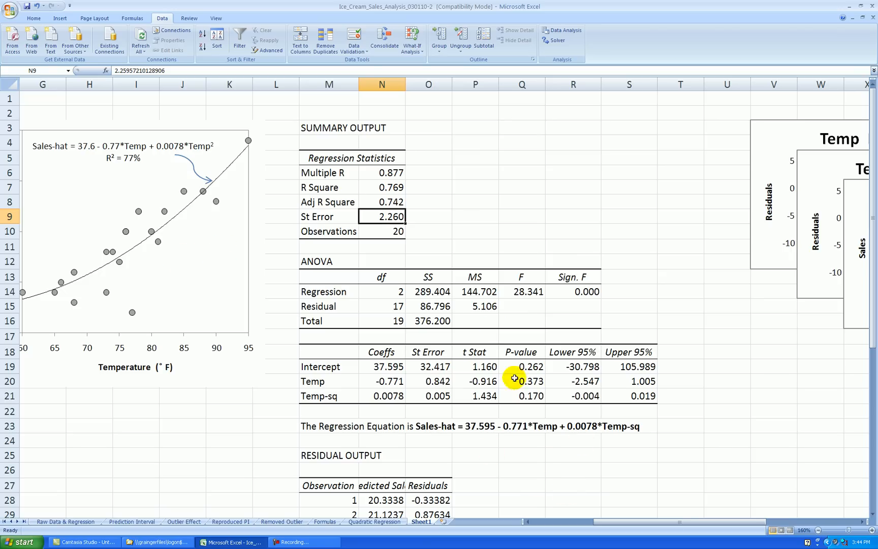
{"action": "scroll", "scroll_direction": "left", "scroll_amount": 3}
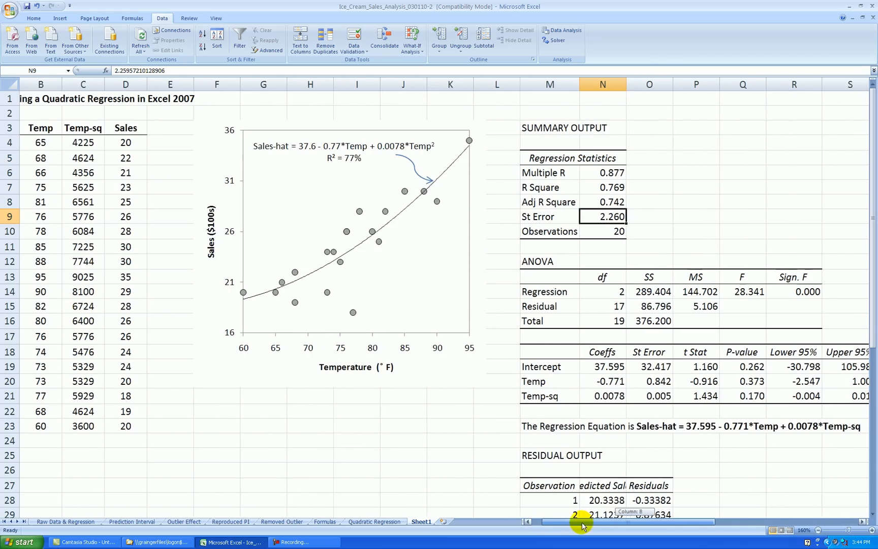
Append ', S = 2.26' after R² = 77% in the chart's equation label
{"action": "scroll", "scroll_direction": "right", "scroll_amount": 3}
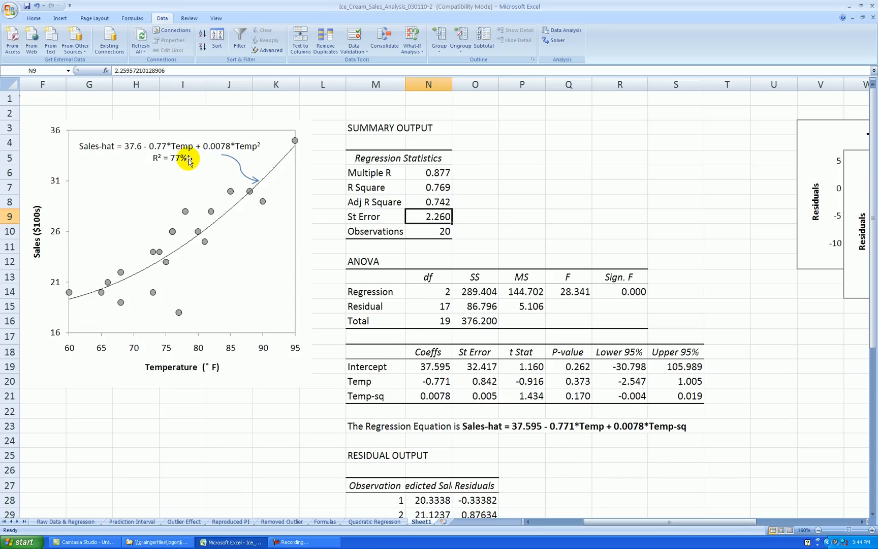
{"action": "left_click", "coordinate": [182, 159]}
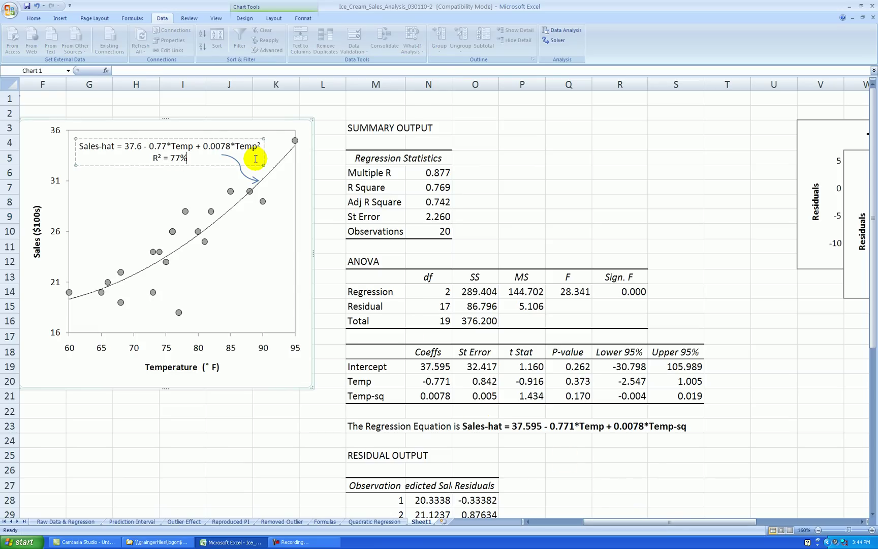
{"action": "type", "text": ", S = 2.26"}
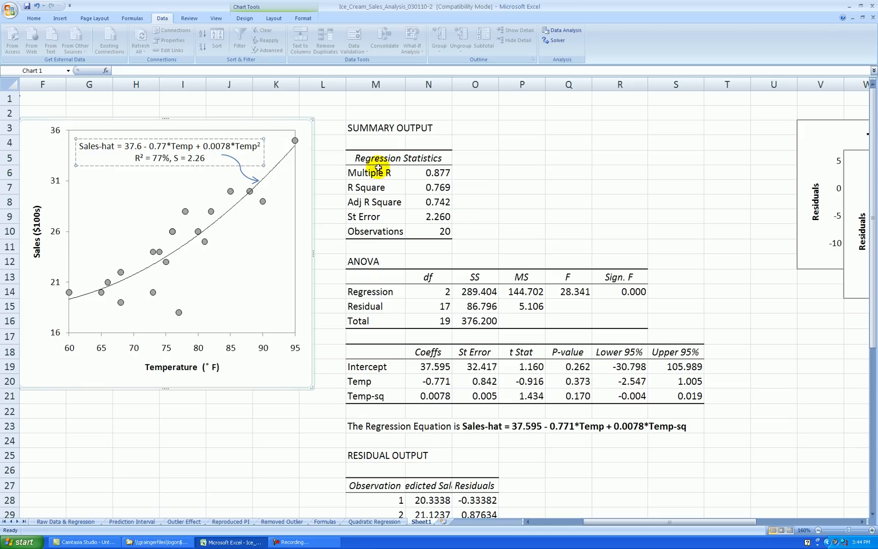
{"action": "left_click", "coordinate": [323, 113]}
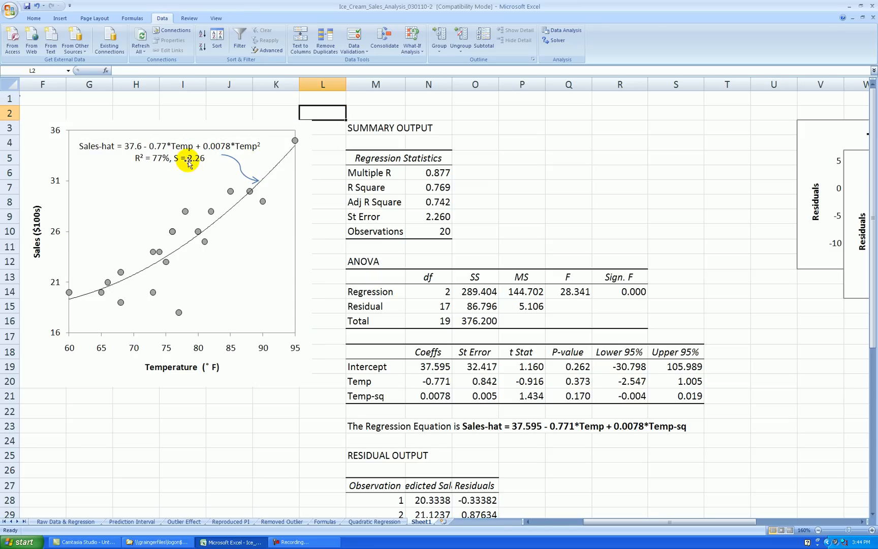
{"action": "mouse_move", "coordinate": [556, 315]}
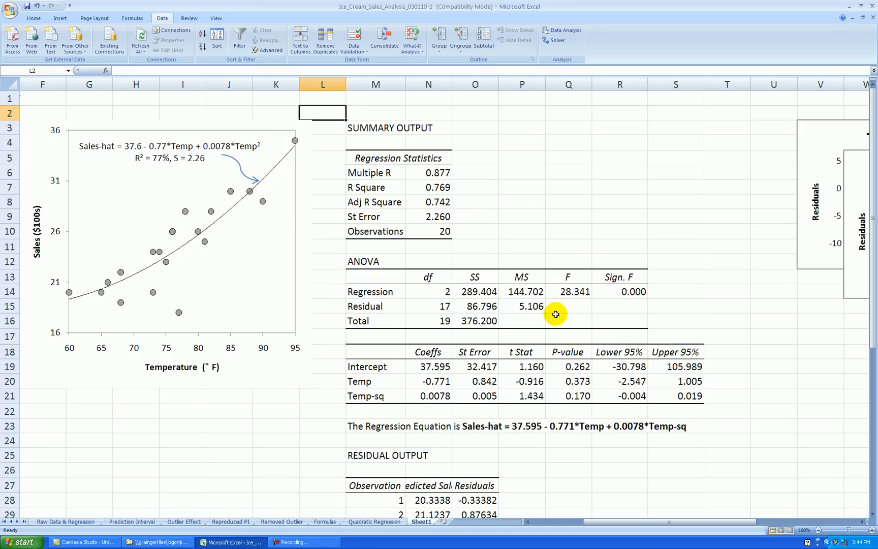
{"action": "scroll", "scroll_direction": "down", "scroll_amount": 3}
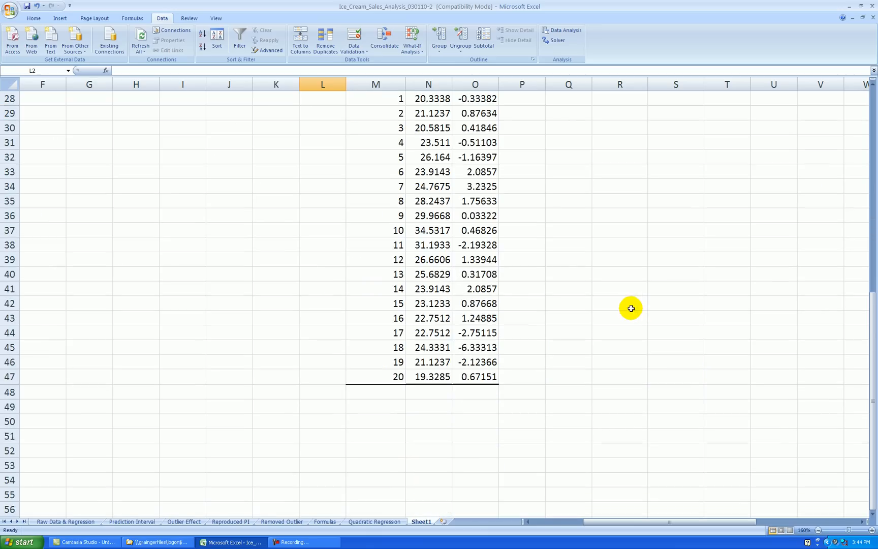
Enter the Pred Sales heading in N27 and select the predicted values and residuals N28:O47
{"action": "scroll", "scroll_direction": "up", "scroll_amount": 3}
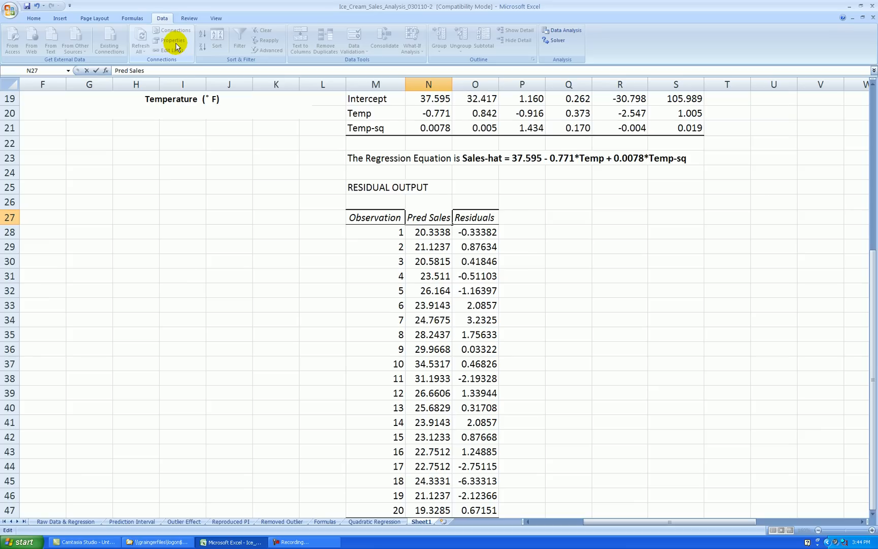
{"action": "left_click", "coordinate": [428, 231]}
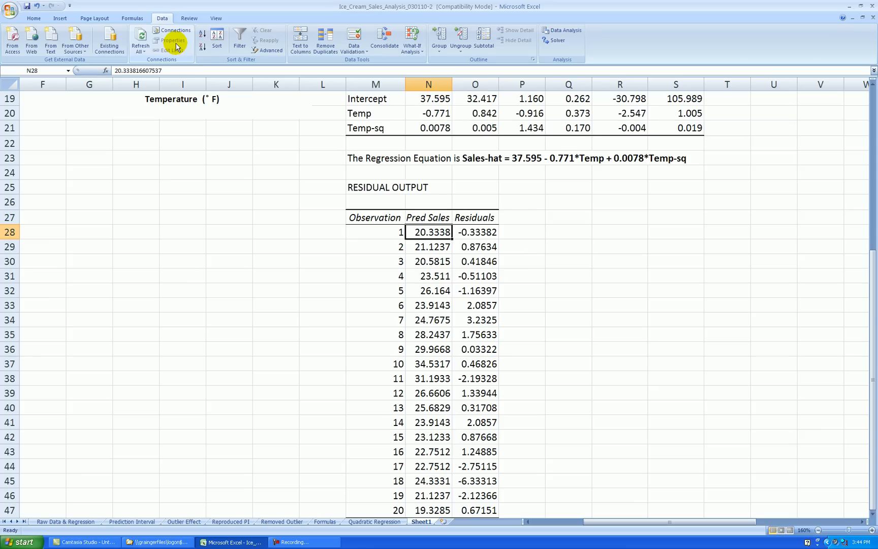
{"action": "mouse_move", "coordinate": [537, 239]}
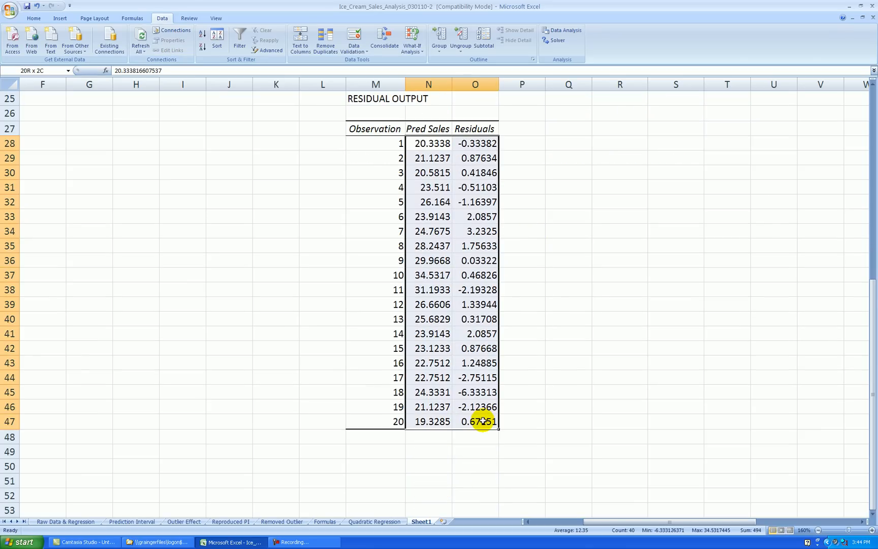
{"action": "left_click", "coordinate": [39, 17]}
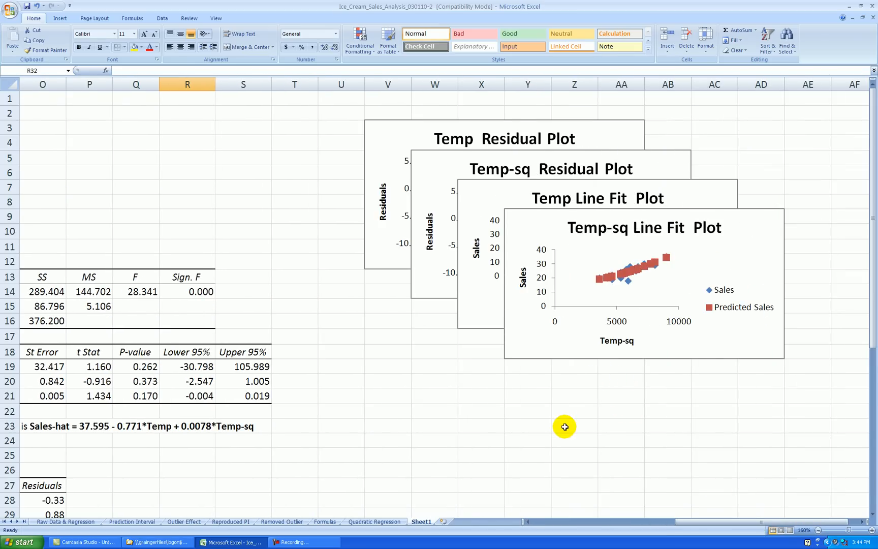
{"action": "mouse_move", "coordinate": [453, 148]}
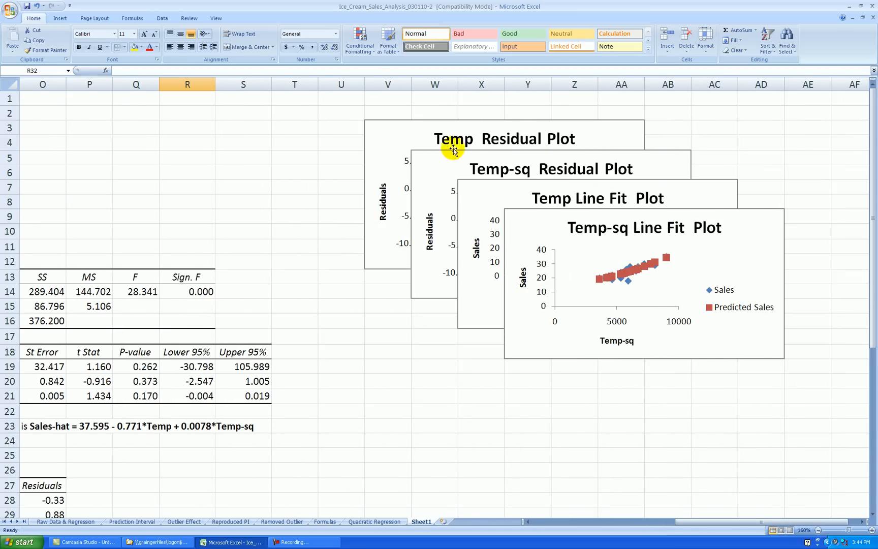
{"action": "mouse_move", "coordinate": [591, 357]}
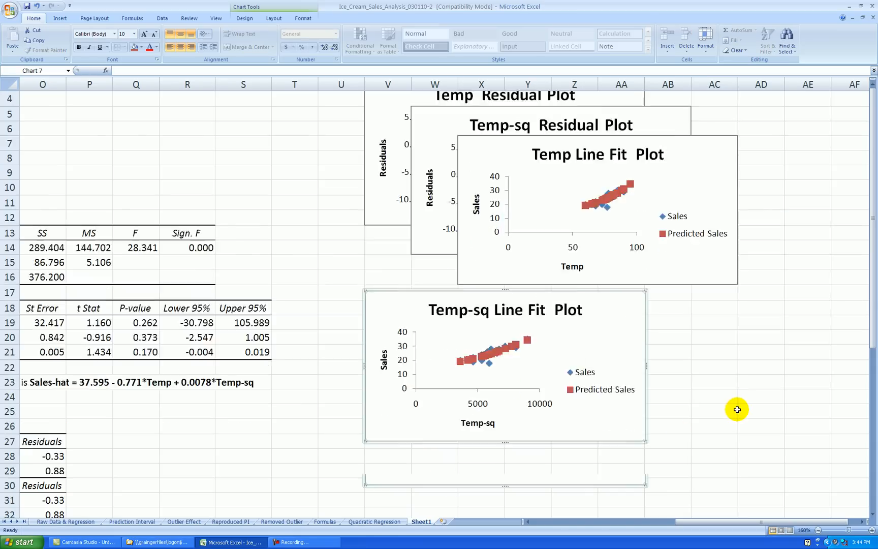
Scroll down to the Temp and Temp-sq residual plots beside the regression output
{"action": "scroll", "scroll_direction": "down", "scroll_amount": 3}
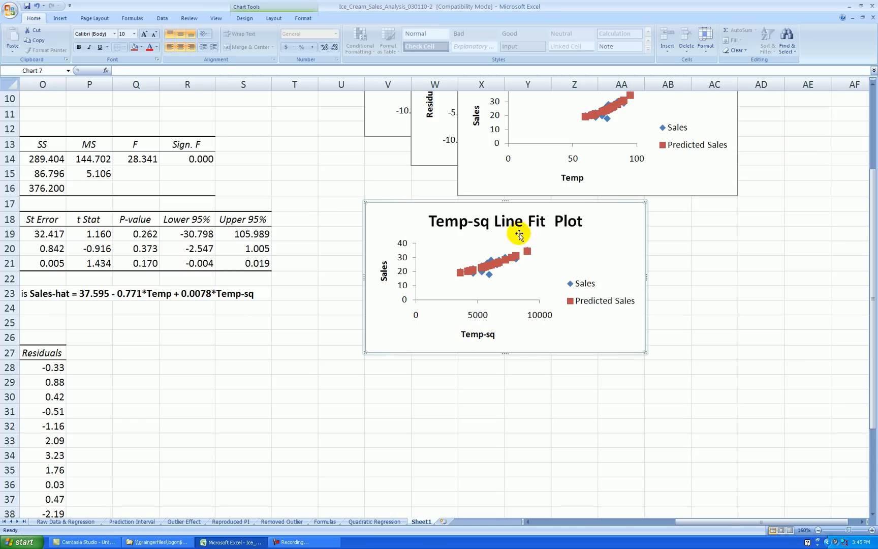
{"action": "mouse_move", "coordinate": [559, 340]}
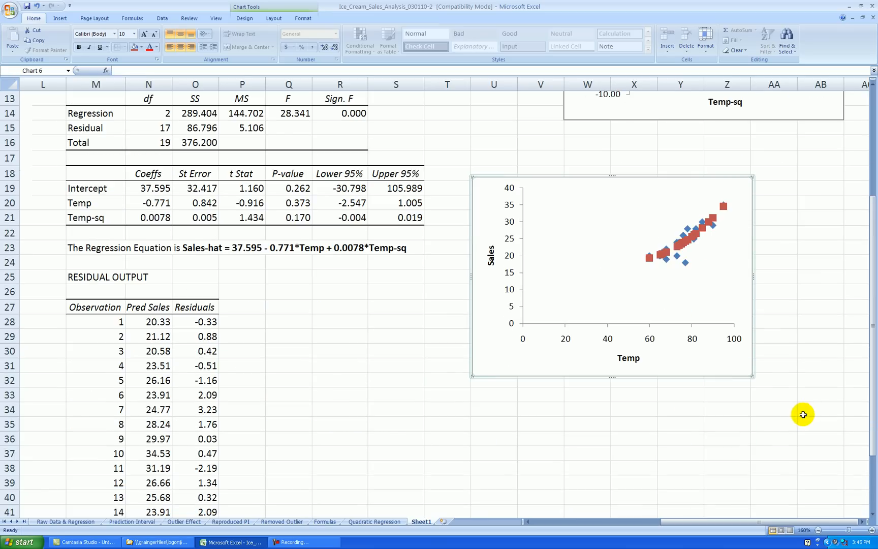
{"action": "mouse_move", "coordinate": [541, 260]}
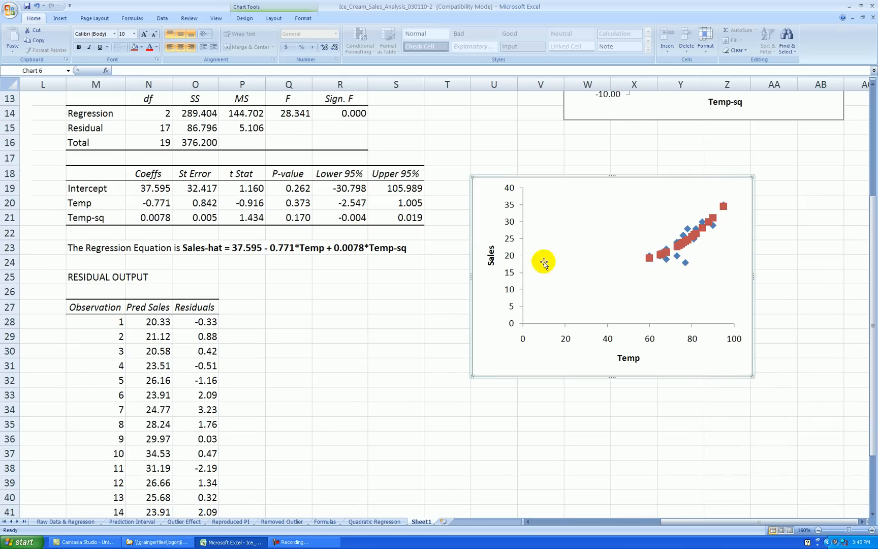
{"action": "mouse_move", "coordinate": [724, 356]}
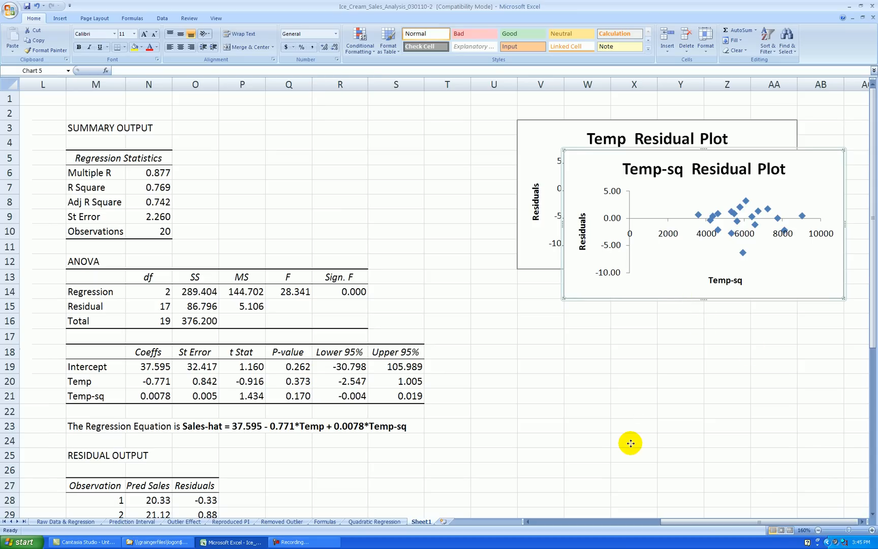
{"action": "mouse_move", "coordinate": [596, 444]}
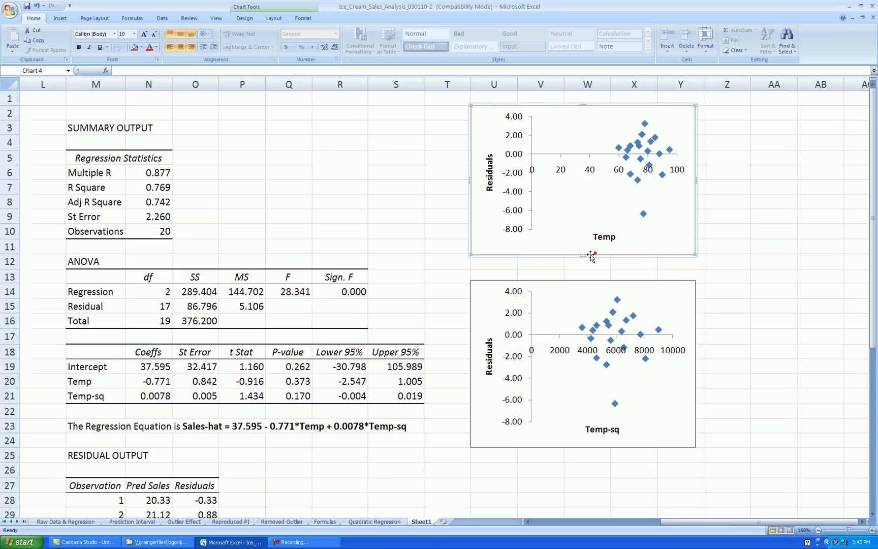
Rescale the Temp axis to minimum 60, maximum 95, major unit 5 via Format Axis
{"action": "left_click", "coordinate": [774, 246]}
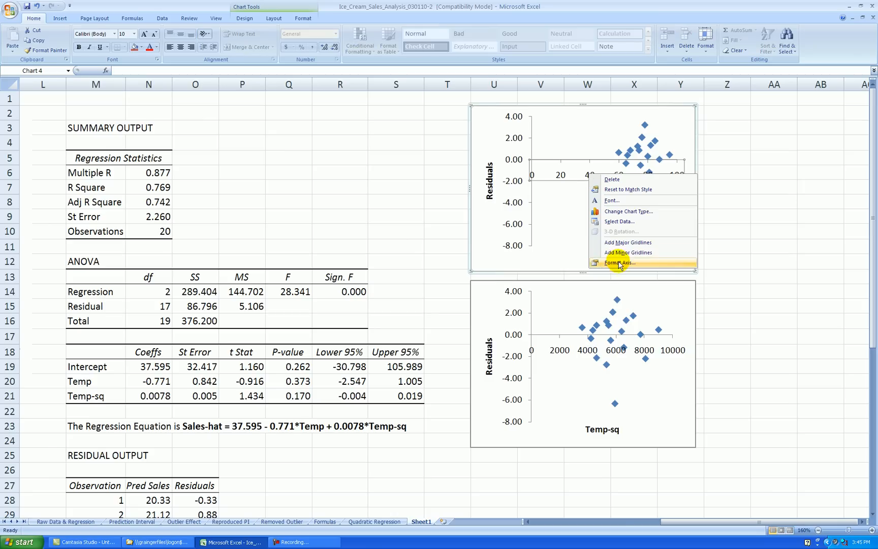
{"action": "left_click", "coordinate": [619, 262]}
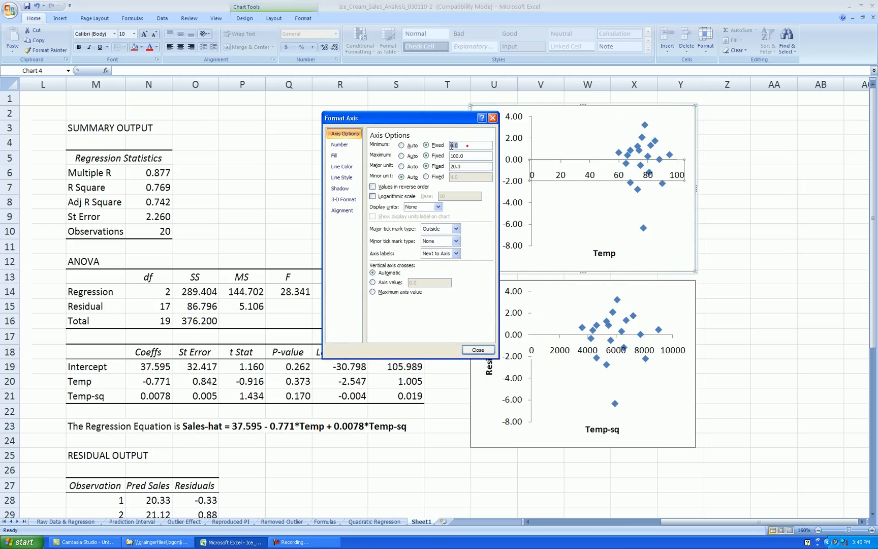
{"action": "type", "text": "60"}
{"action": "left_click", "coordinate": [471, 156]}
{"action": "type", "text": "95"}
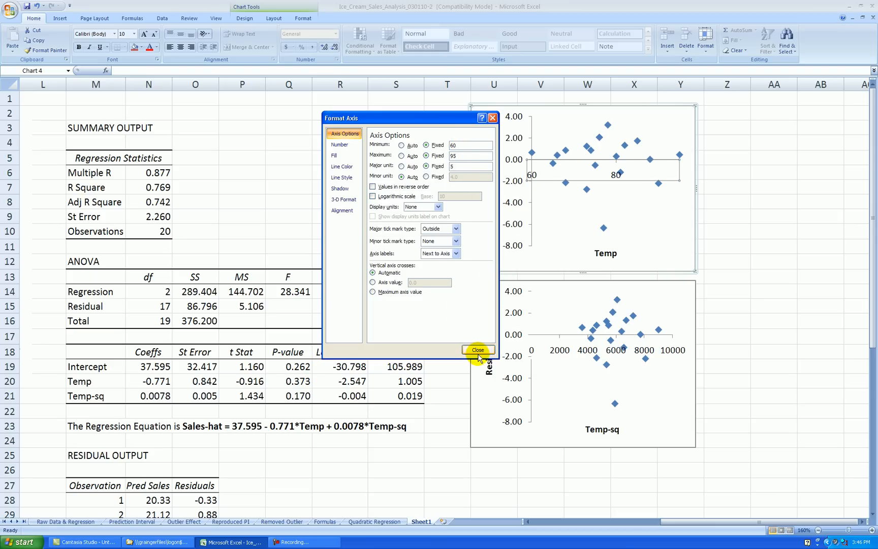
{"action": "left_click", "coordinate": [477, 350]}
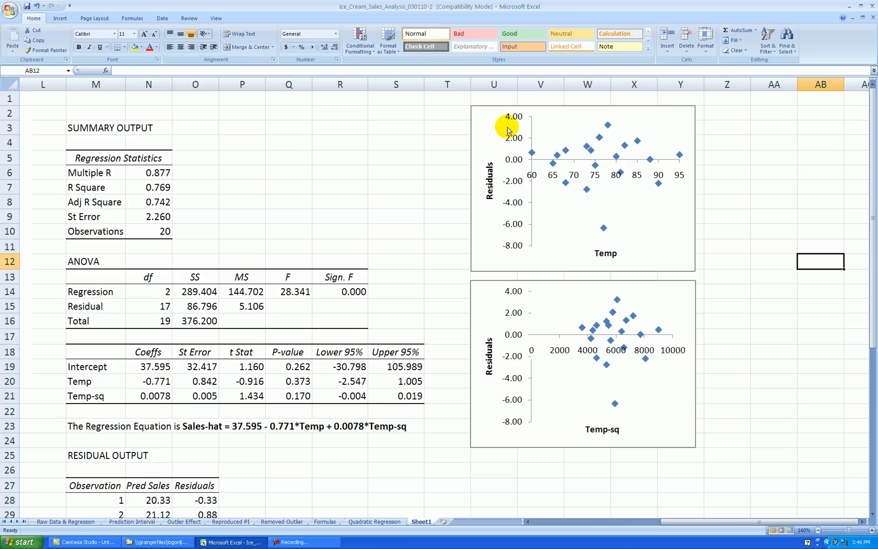
{"action": "mouse_move", "coordinate": [521, 236]}
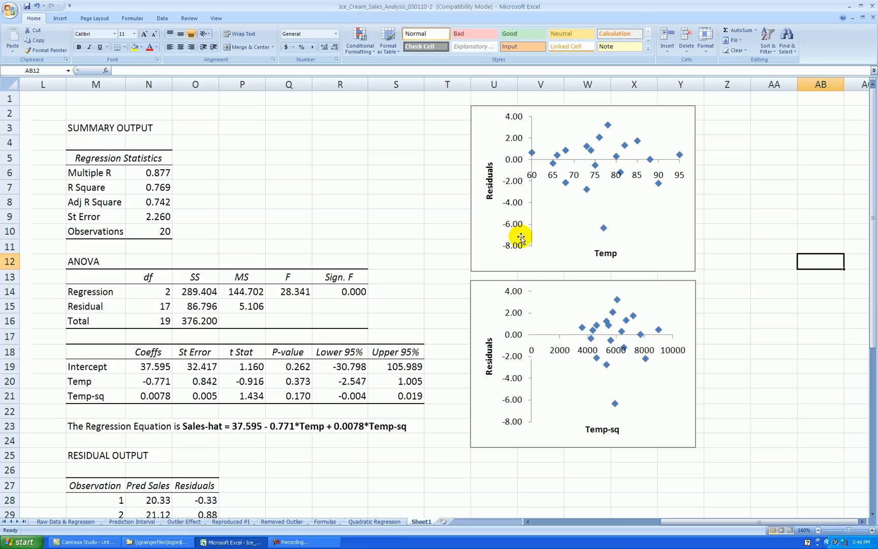
Set the residual axis to -7 to 4 in steps of 2, Temp crossing at -7, 0 decimals
{"action": "right_click", "coordinate": [518, 236]}
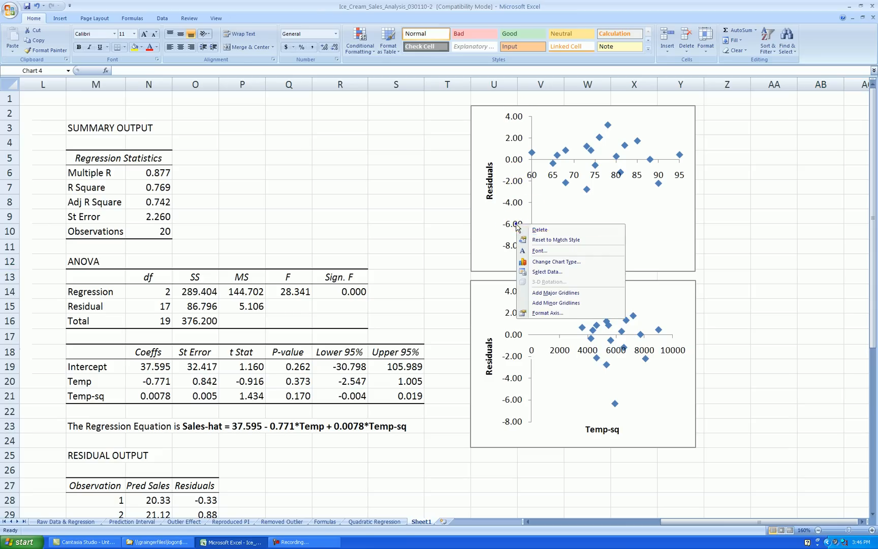
{"action": "left_click", "coordinate": [547, 313]}
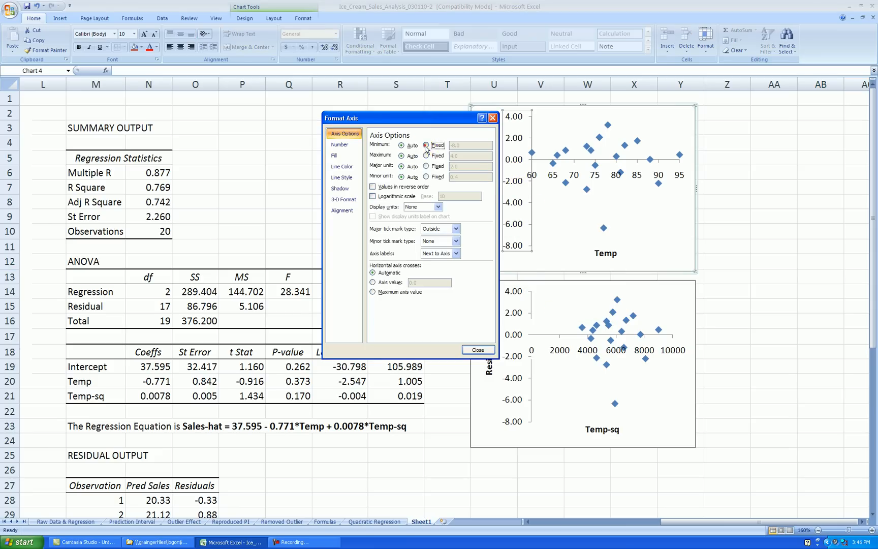
{"action": "left_click", "coordinate": [425, 167]}
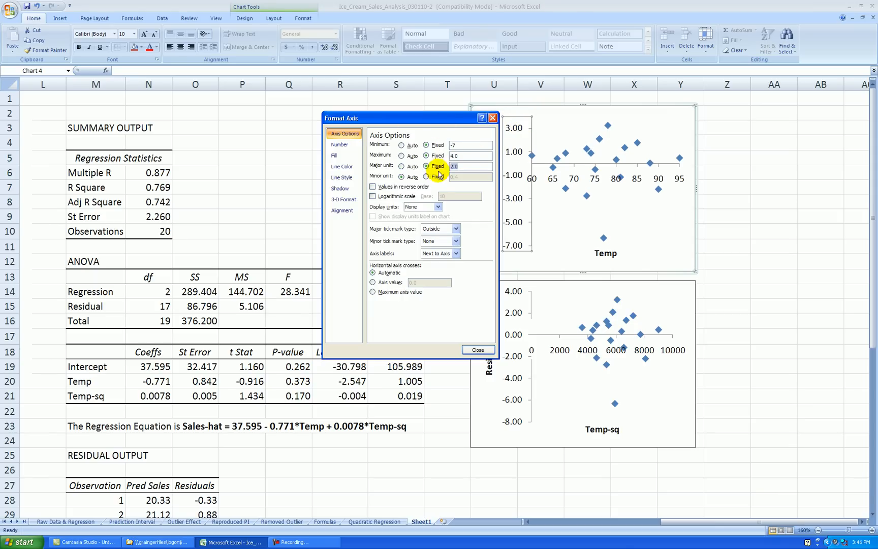
{"action": "left_click", "coordinate": [373, 282]}
{"action": "type", "text": "-7"}
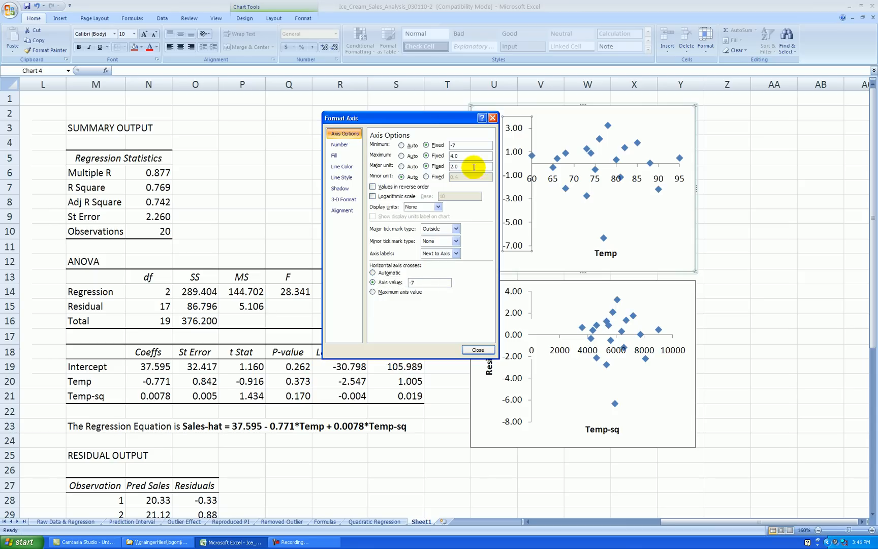
{"action": "left_click", "coordinate": [339, 145]}
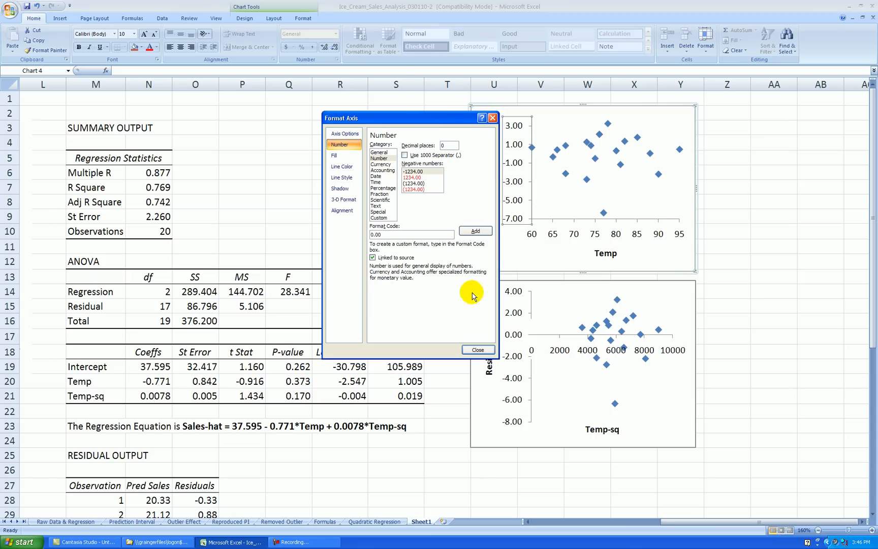
{"action": "left_click", "coordinate": [478, 350]}
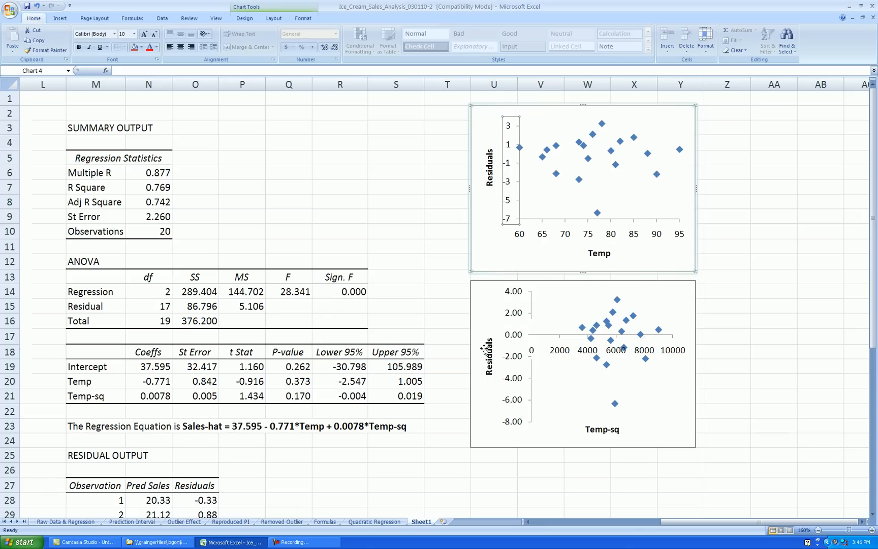
Delete the Temp-sq residual chart, leaving only the Temp residual plot
{"action": "left_click", "coordinate": [774, 232]}
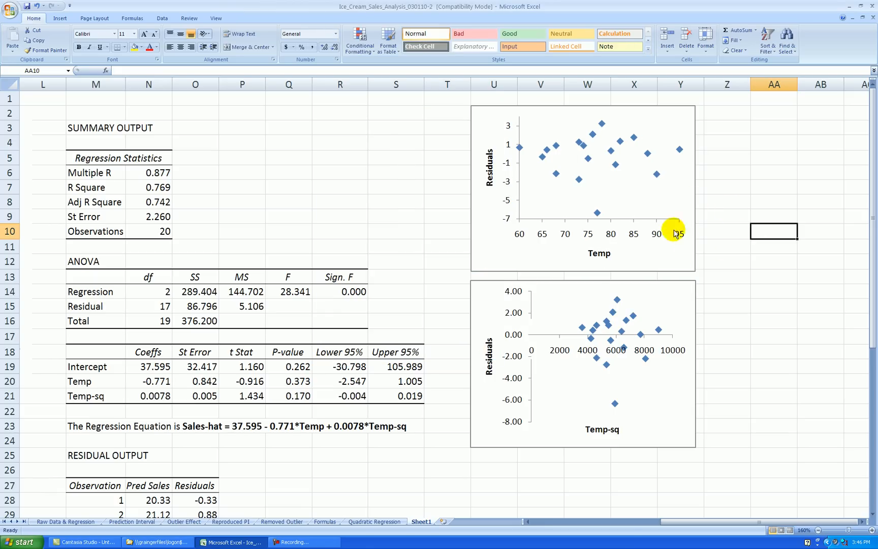
{"action": "mouse_move", "coordinate": [563, 350]}
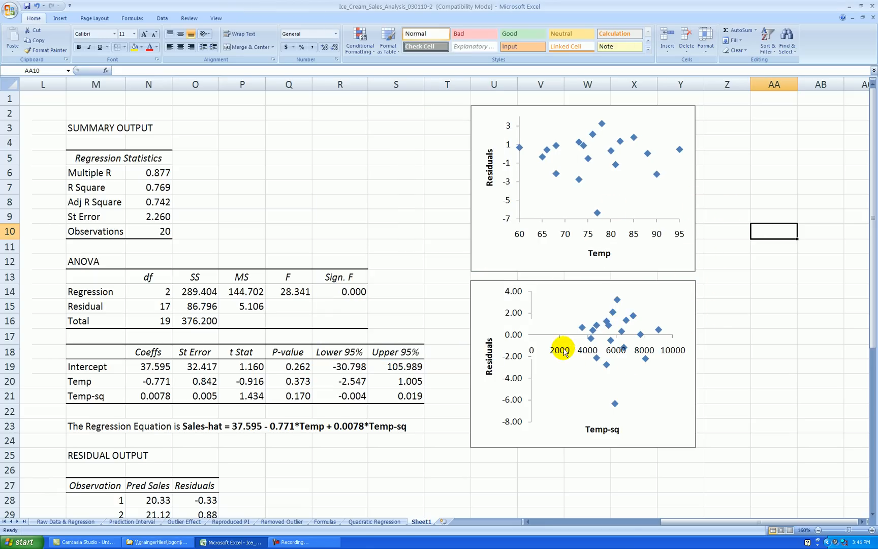
{"action": "mouse_move", "coordinate": [662, 360]}
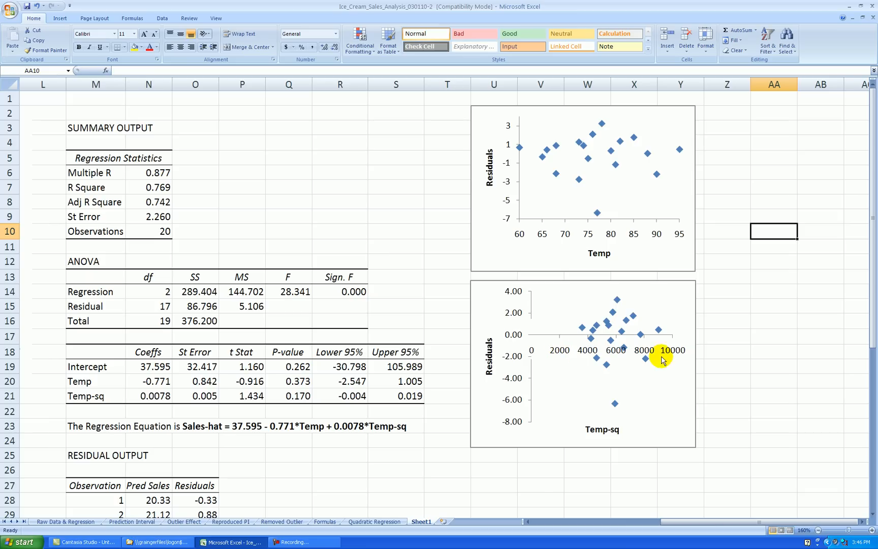
{"action": "right_click", "coordinate": [662, 358]}
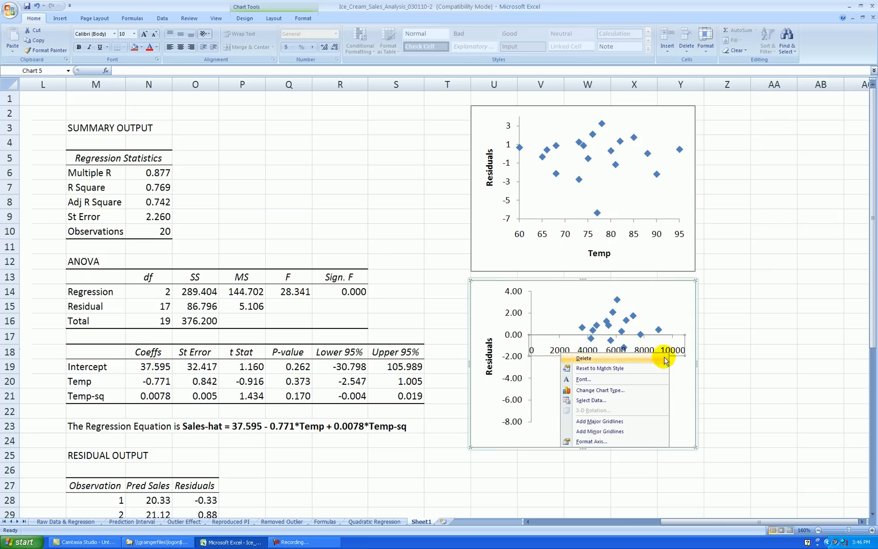
{"action": "left_click", "coordinate": [584, 357]}
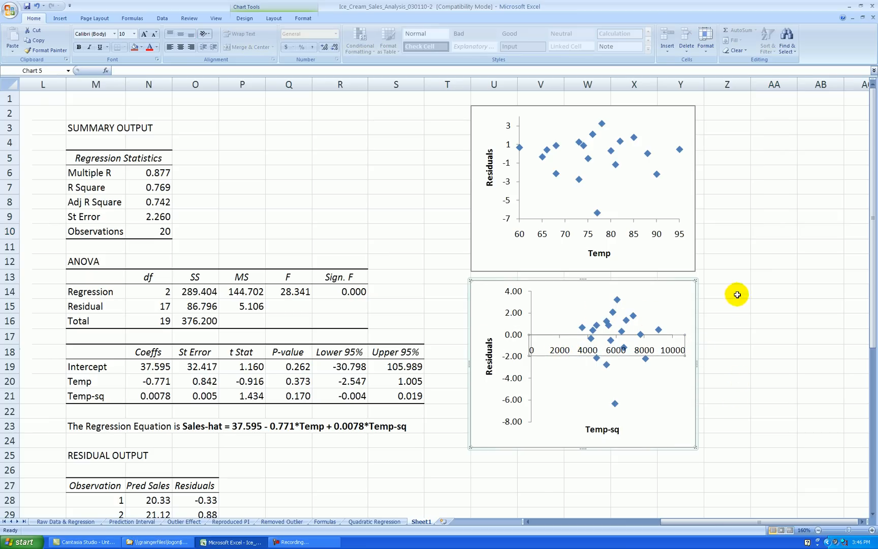
{"action": "left_click", "coordinate": [725, 291]}
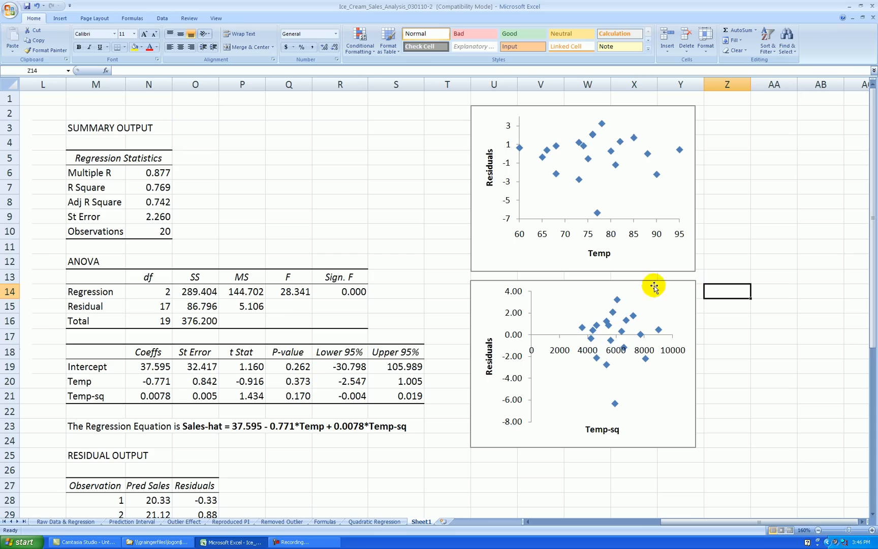
{"action": "mouse_move", "coordinate": [586, 346]}
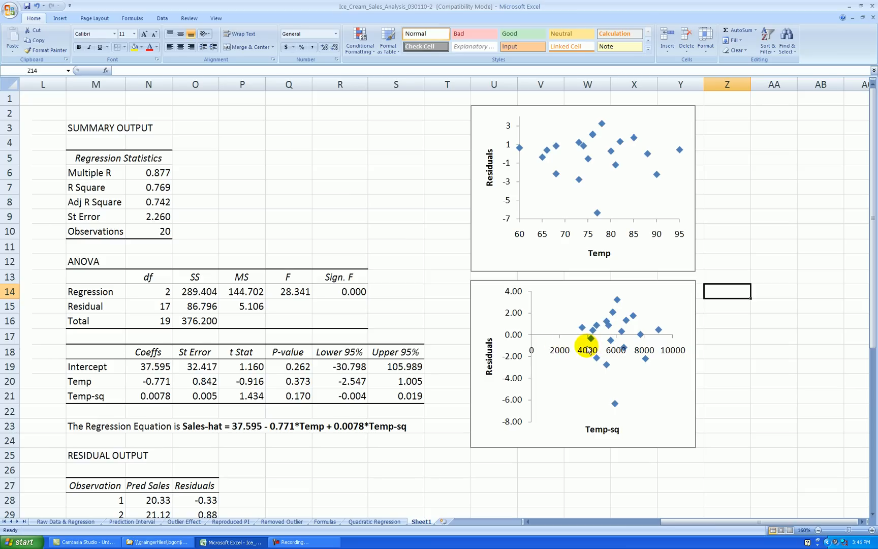
{"action": "mouse_move", "coordinate": [606, 174]}
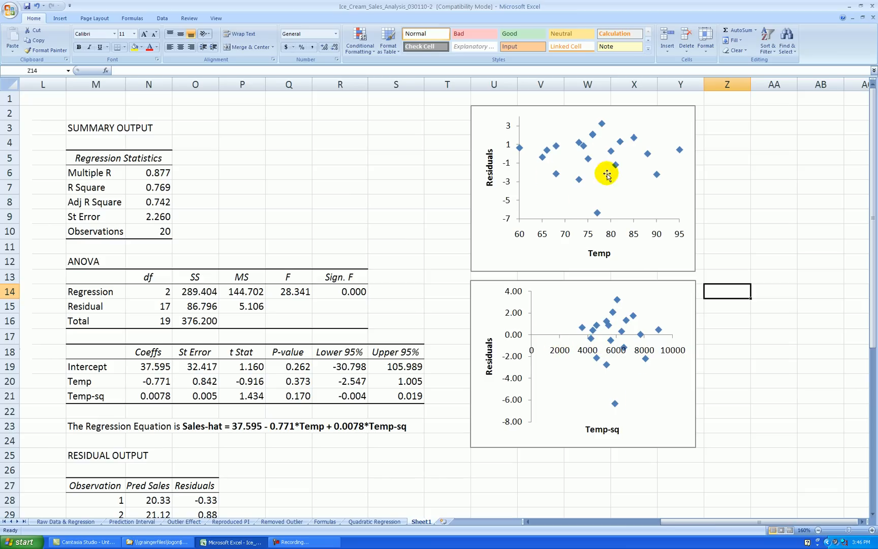
{"action": "mouse_move", "coordinate": [632, 370]}
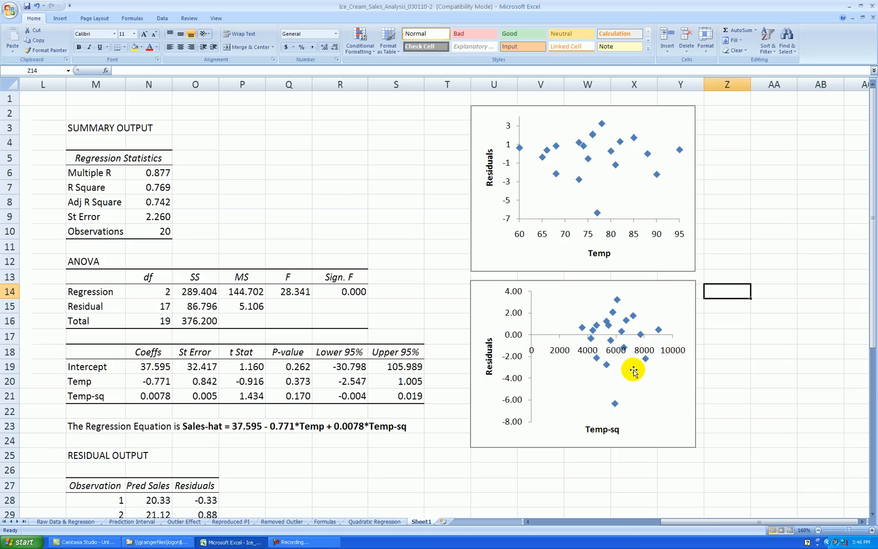
{"action": "mouse_move", "coordinate": [728, 361]}
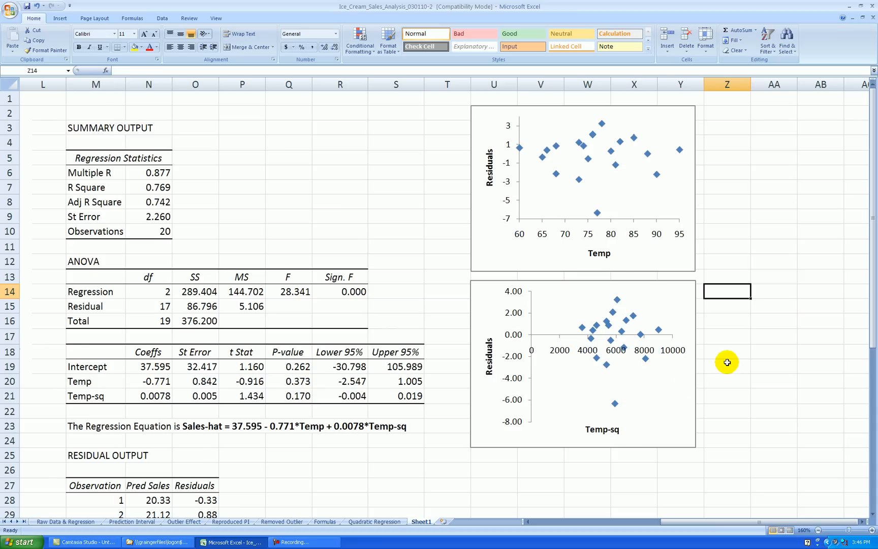
{"action": "mouse_move", "coordinate": [632, 254]}
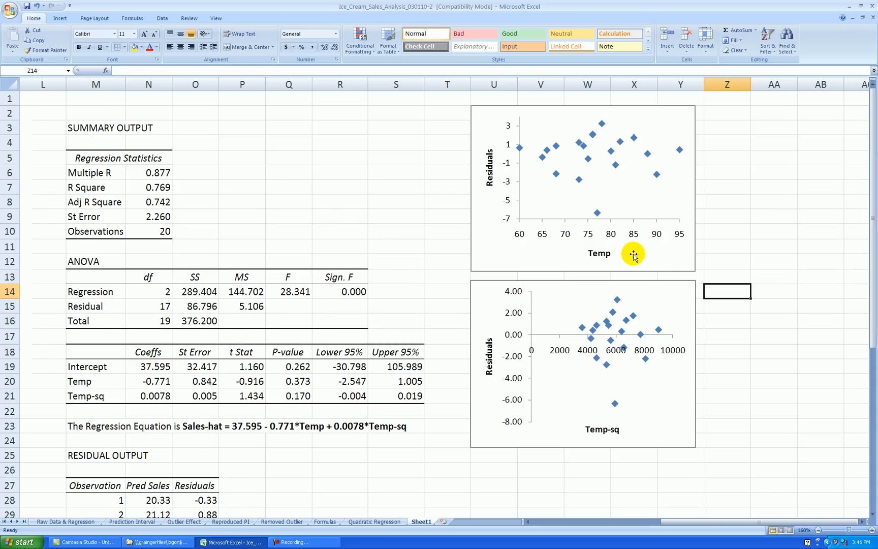
{"action": "mouse_move", "coordinate": [713, 356]}
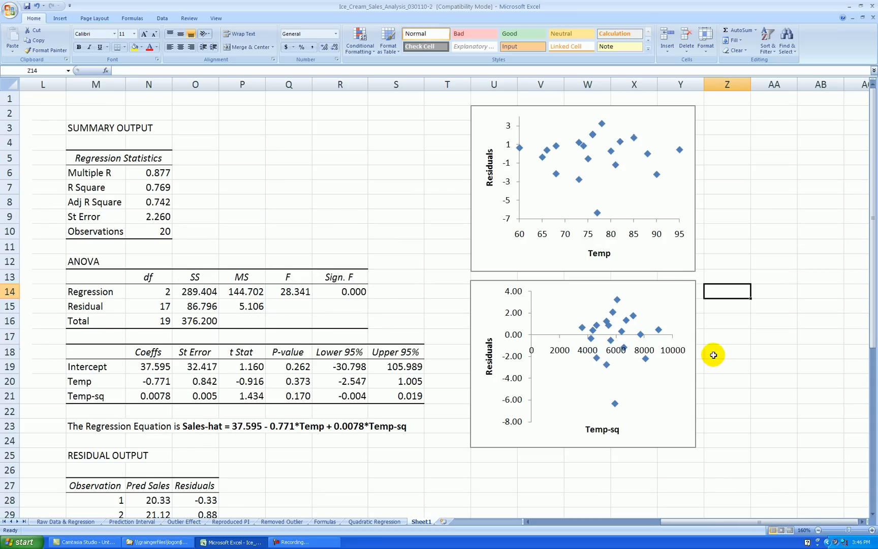
{"action": "left_click", "coordinate": [582, 361]}
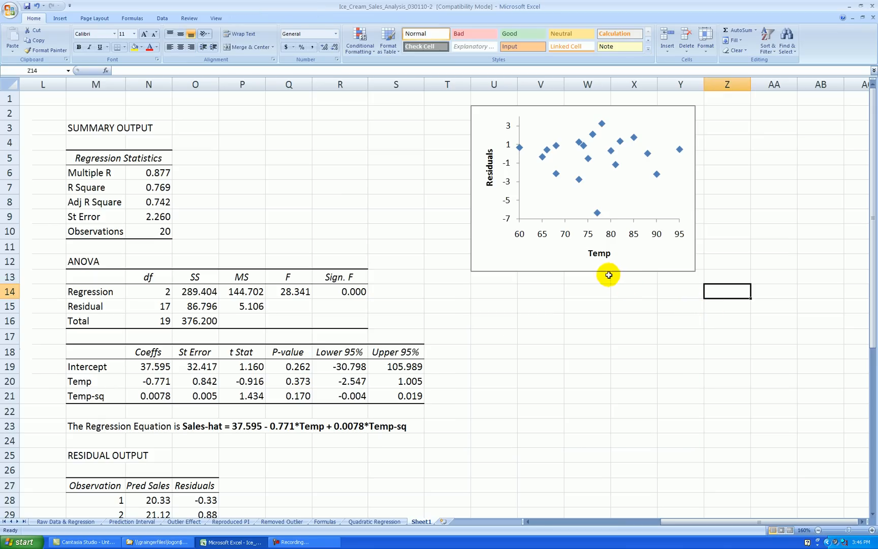
Set the Temp chart's border colour to No line in Format Chart Area
{"action": "left_click", "coordinate": [608, 275]}
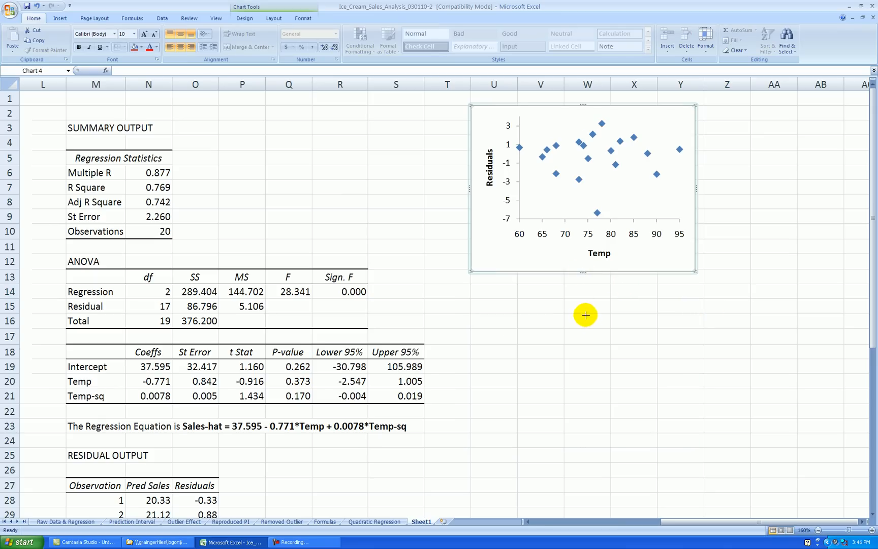
{"action": "left_click", "coordinate": [725, 336]}
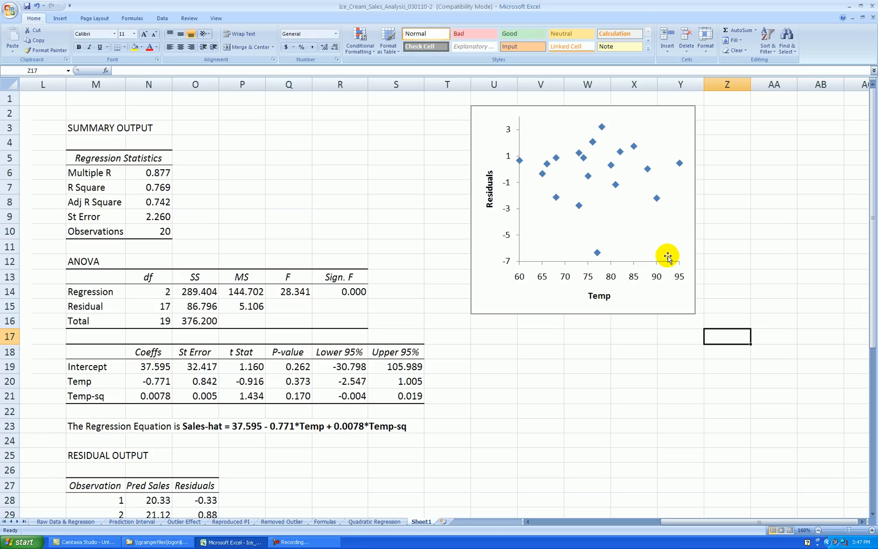
{"action": "double_click", "coordinate": [666, 254]}
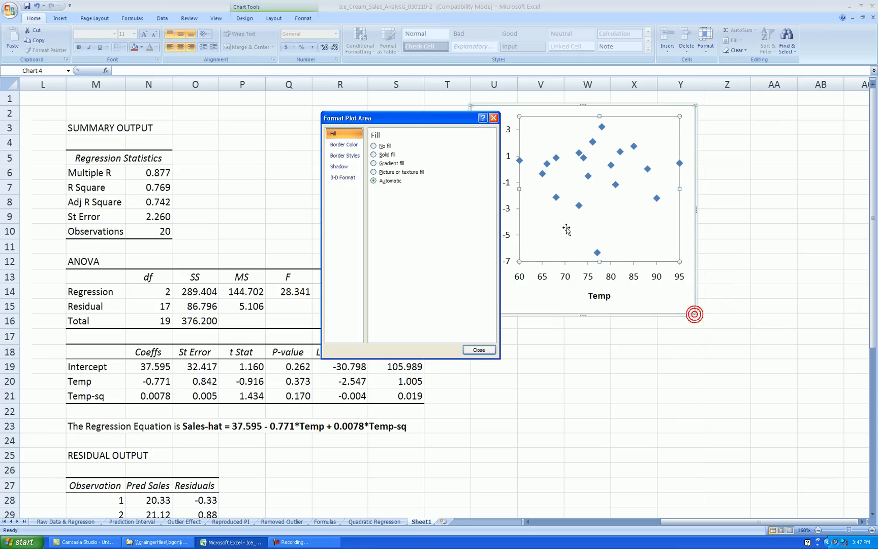
{"action": "left_click", "coordinate": [344, 144]}
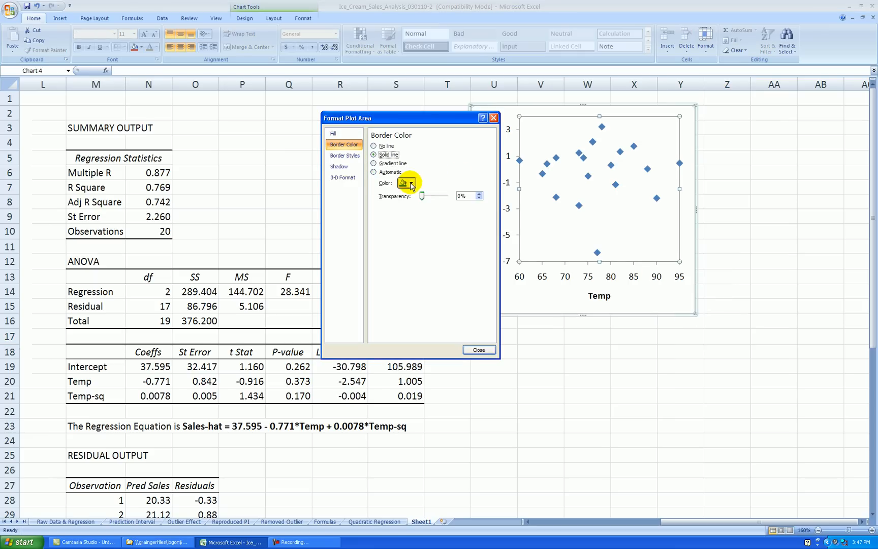
{"action": "left_click", "coordinate": [478, 349]}
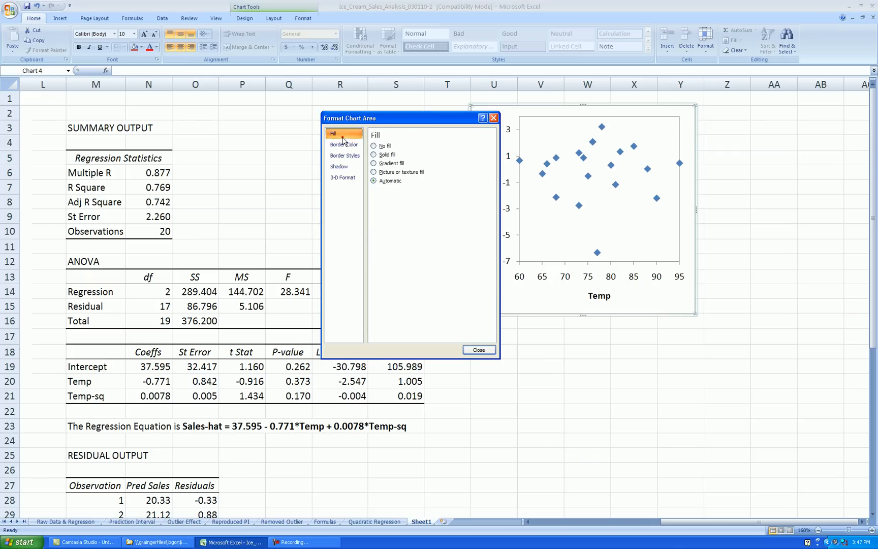
{"action": "left_click", "coordinate": [343, 144]}
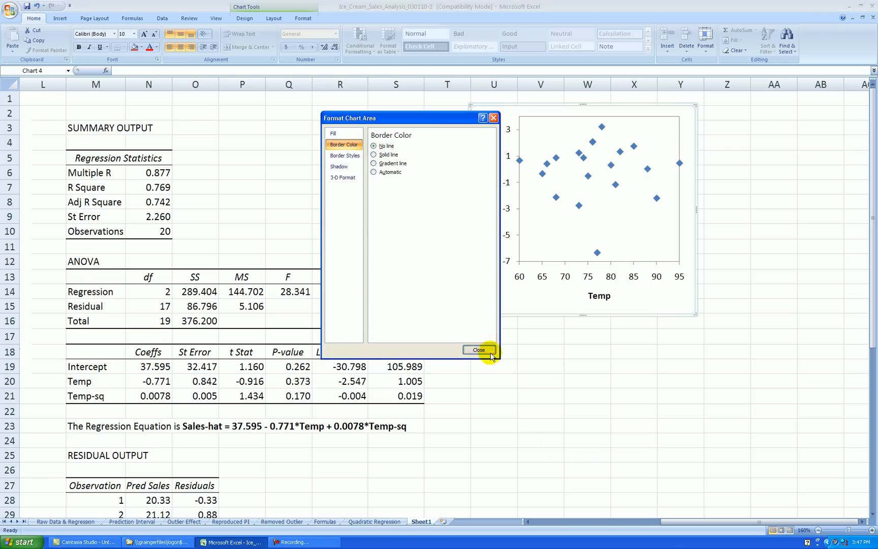
{"action": "left_click", "coordinate": [479, 349]}
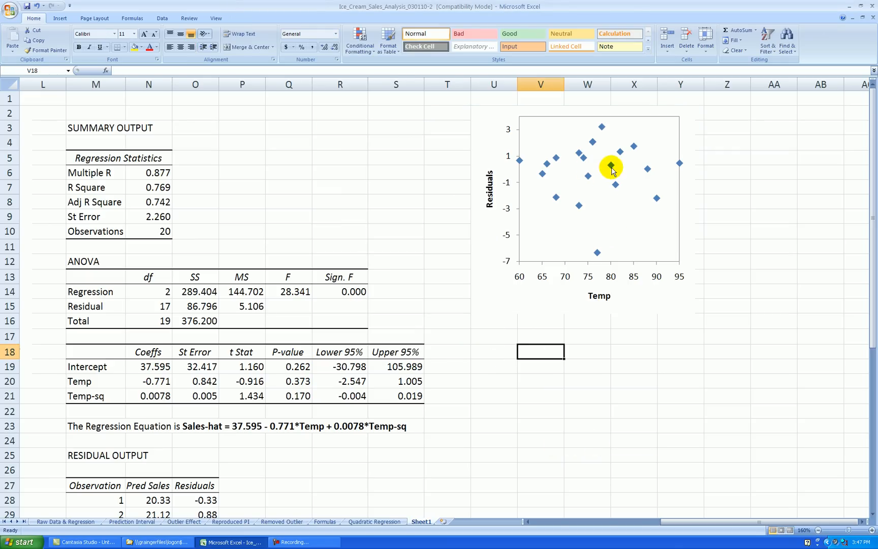
Add a Linear trendline to the residual data points, running flat at zero
{"action": "left_click", "coordinate": [609, 166]}
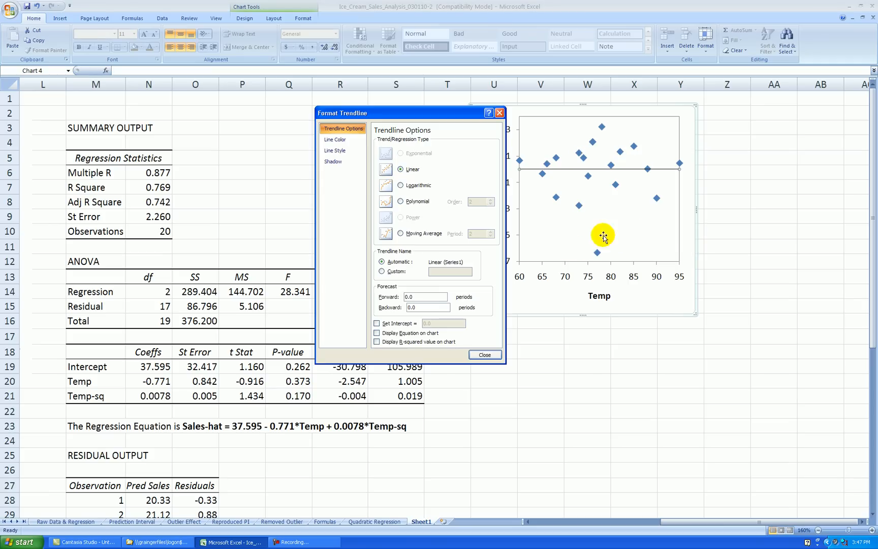
{"action": "left_click", "coordinate": [484, 355]}
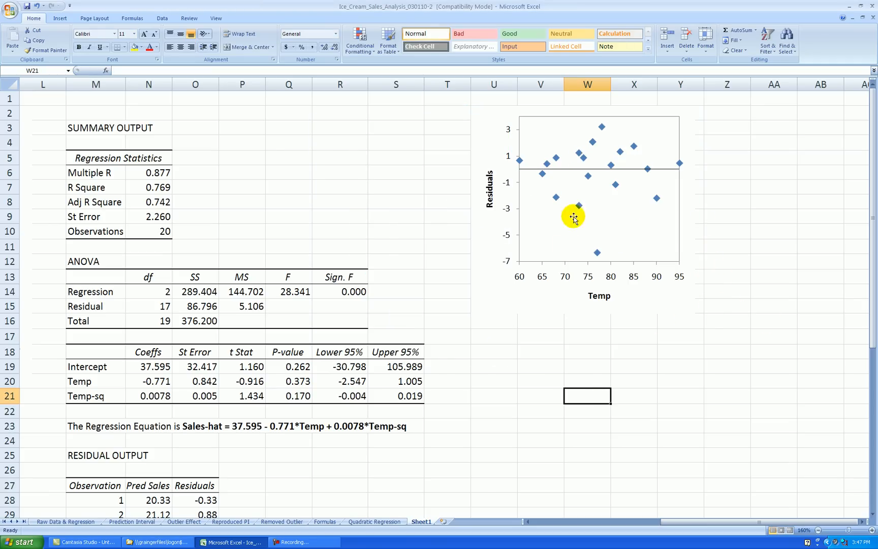
{"action": "mouse_move", "coordinate": [685, 259]}
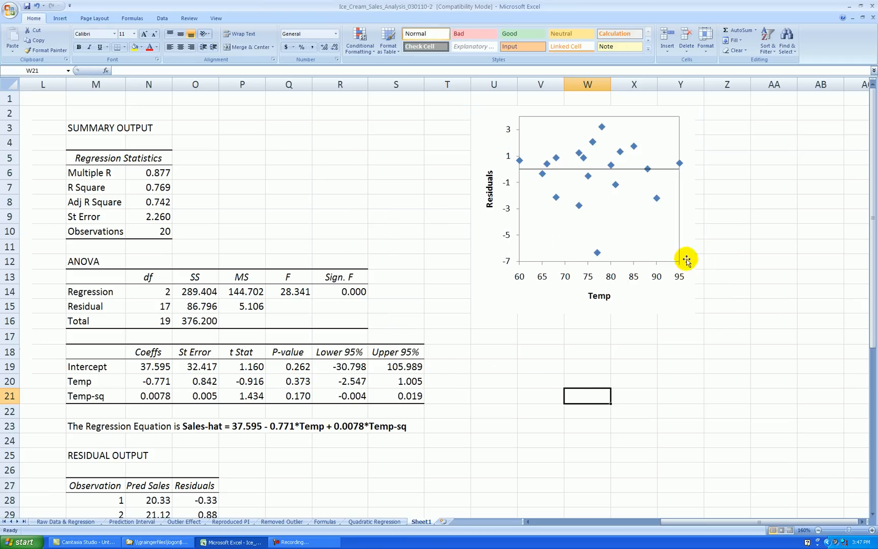
{"action": "mouse_move", "coordinate": [589, 246]}
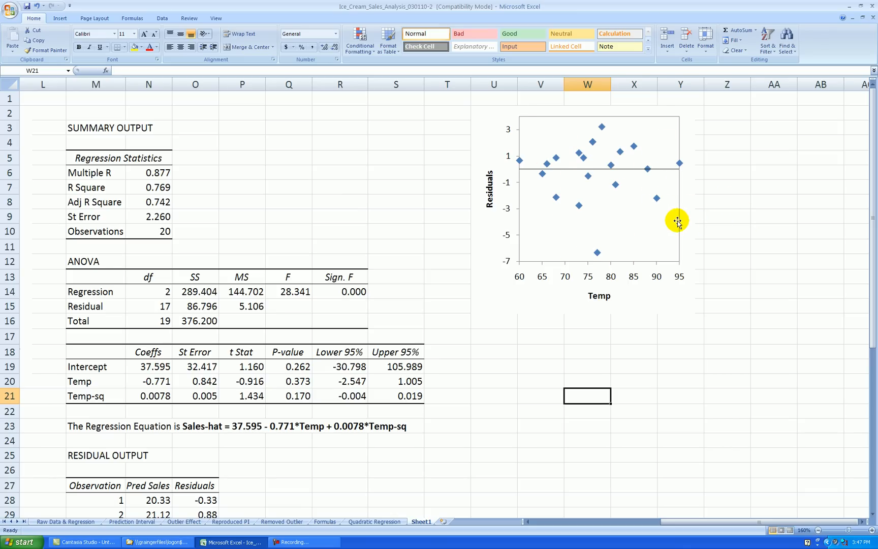
{"action": "mouse_move", "coordinate": [751, 189]}
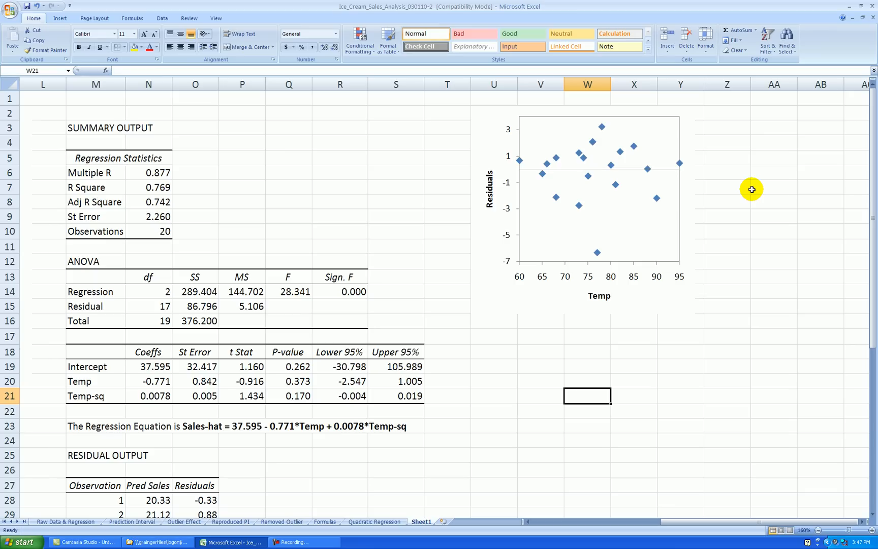
{"action": "mouse_move", "coordinate": [735, 151]}
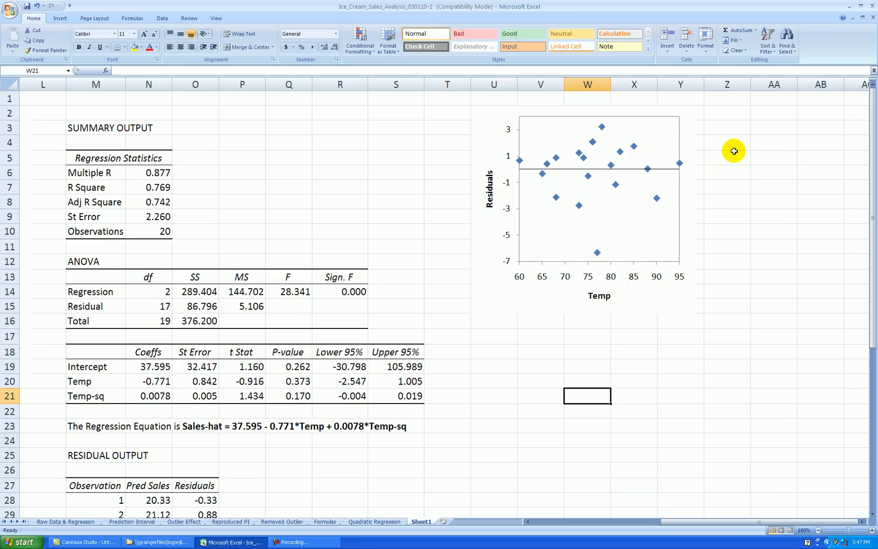
{"action": "mouse_move", "coordinate": [714, 201]}
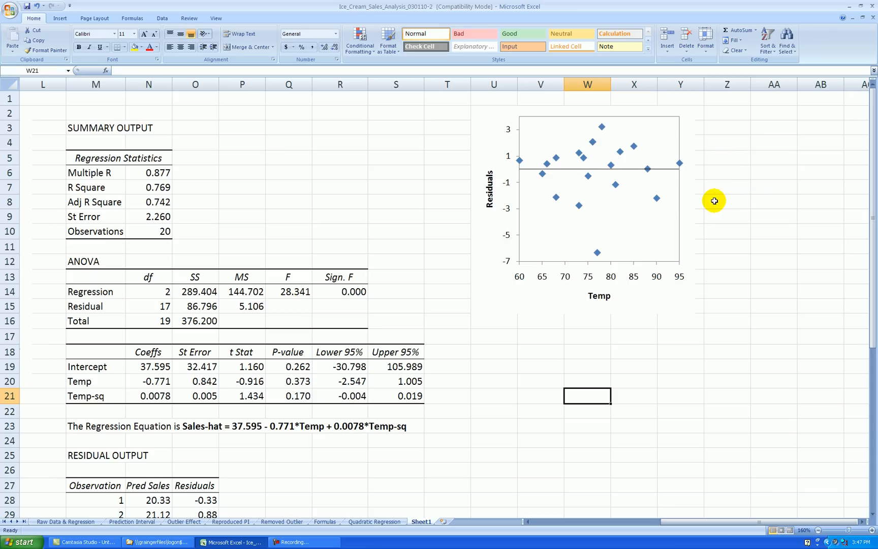
{"action": "mouse_move", "coordinate": [476, 259]}
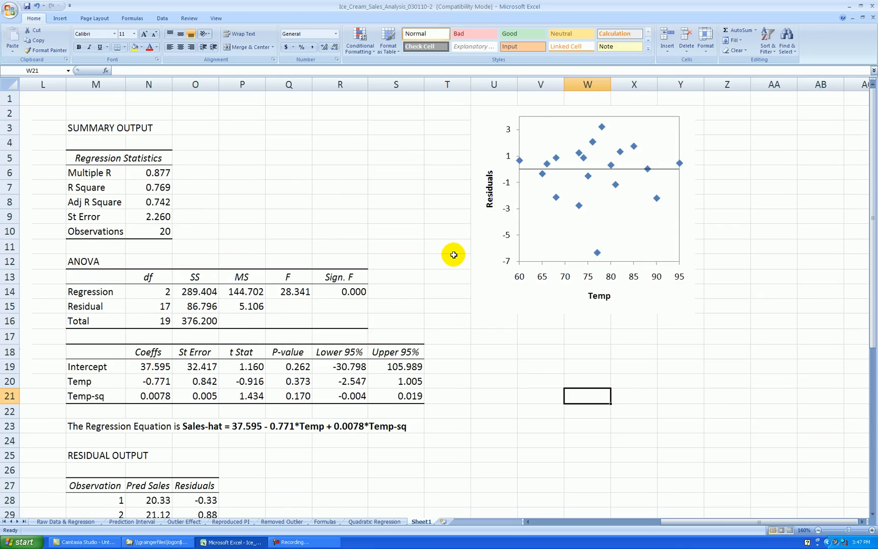
Fill cell Q21 (Temp-sq p-value 0.170) with yellow from the Home tab
{"action": "scroll", "scroll_direction": "down", "scroll_amount": 3}
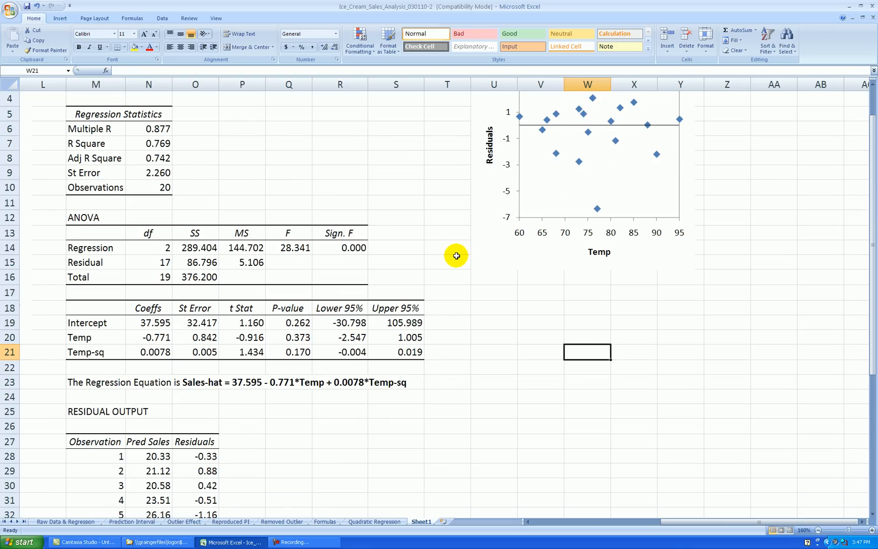
{"action": "scroll", "scroll_direction": "down", "scroll_amount": 3}
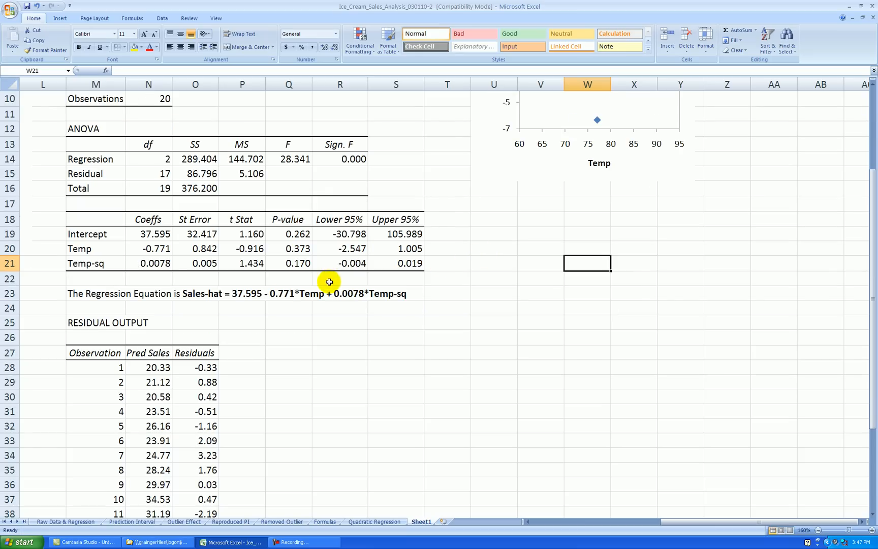
{"action": "left_click", "coordinate": [288, 262]}
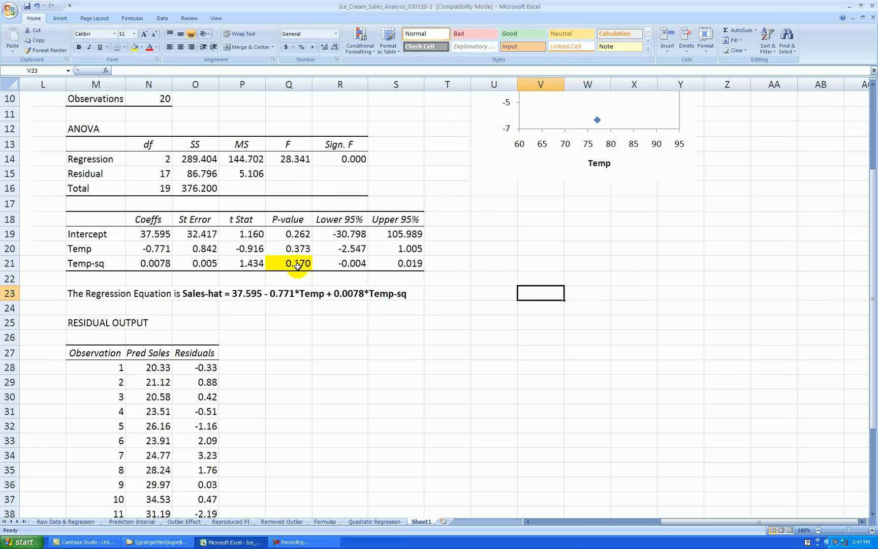
{"action": "mouse_move", "coordinate": [301, 270]}
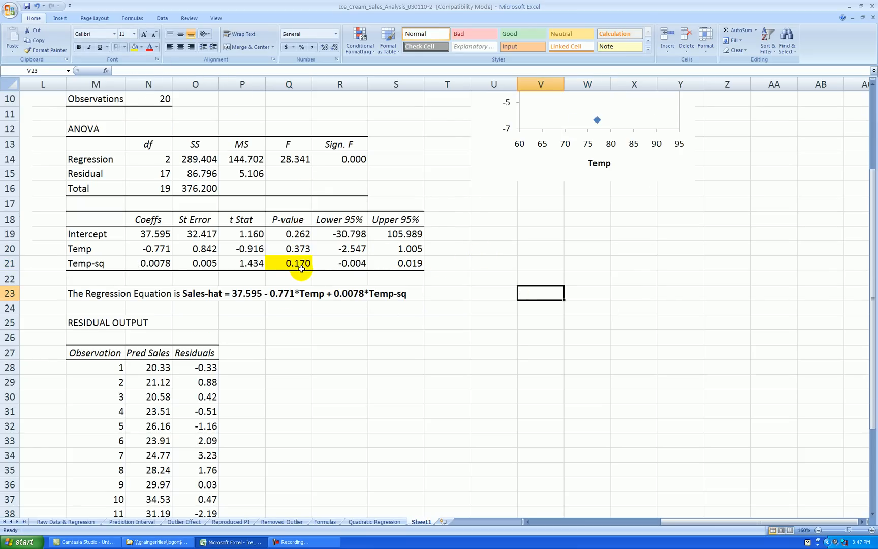
{"action": "mouse_move", "coordinate": [301, 295]}
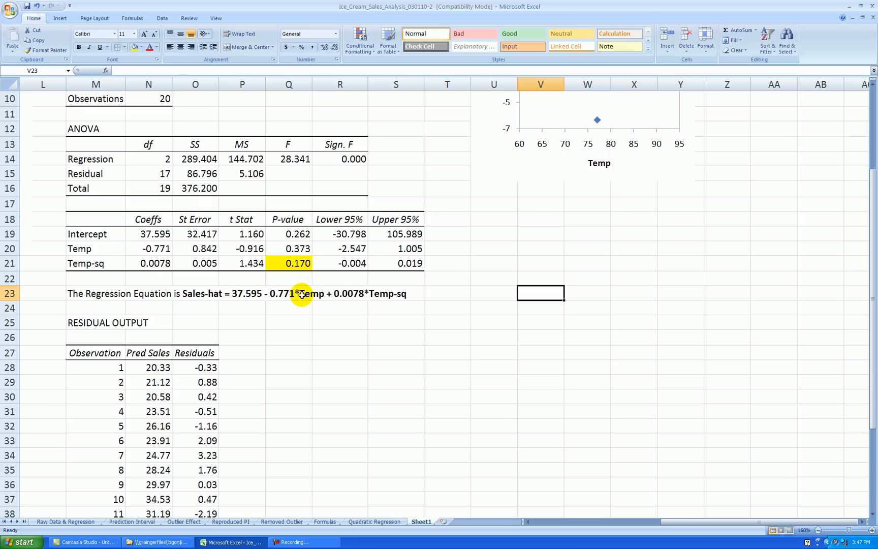
{"action": "mouse_move", "coordinate": [320, 264]}
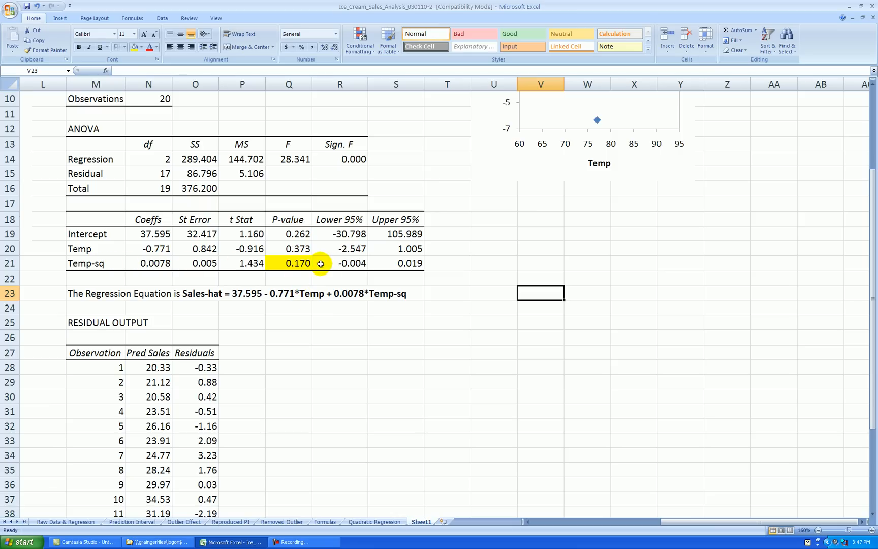
{"action": "mouse_move", "coordinate": [279, 269]}
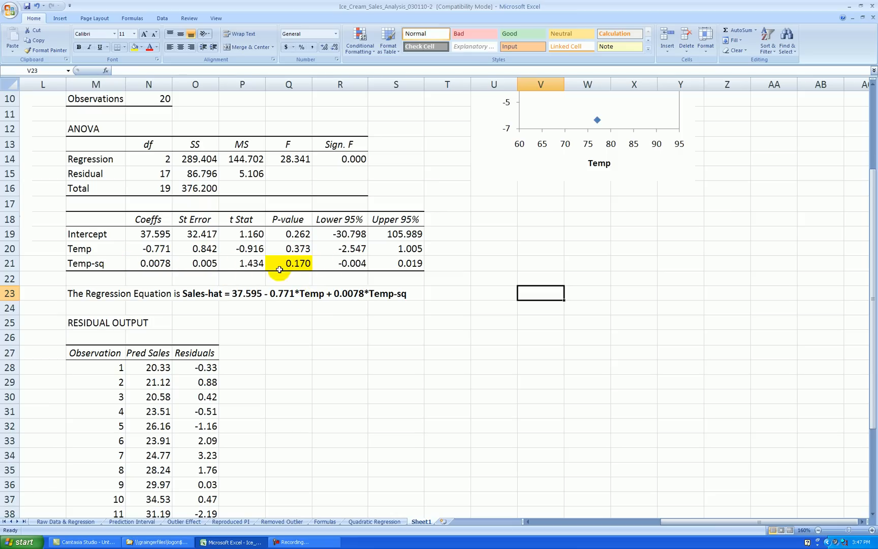
{"action": "mouse_move", "coordinate": [363, 314]}
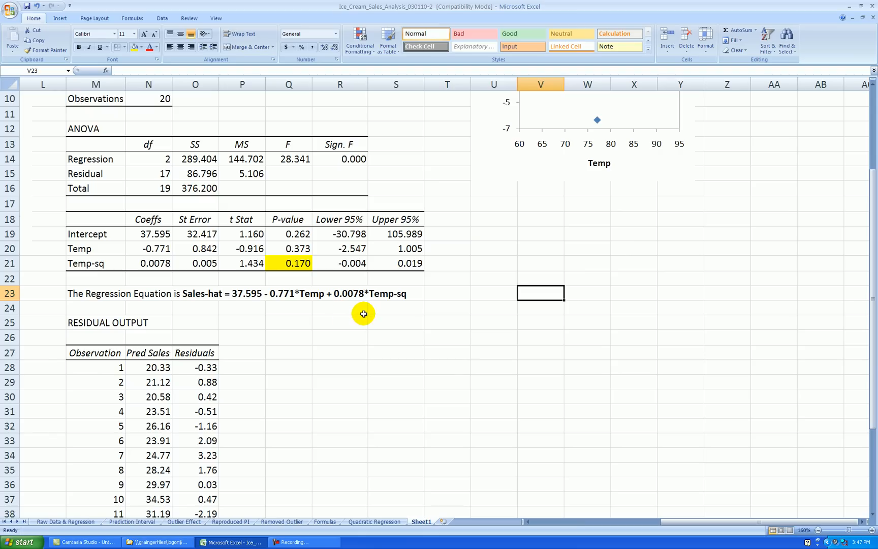
{"action": "mouse_move", "coordinate": [344, 285]}
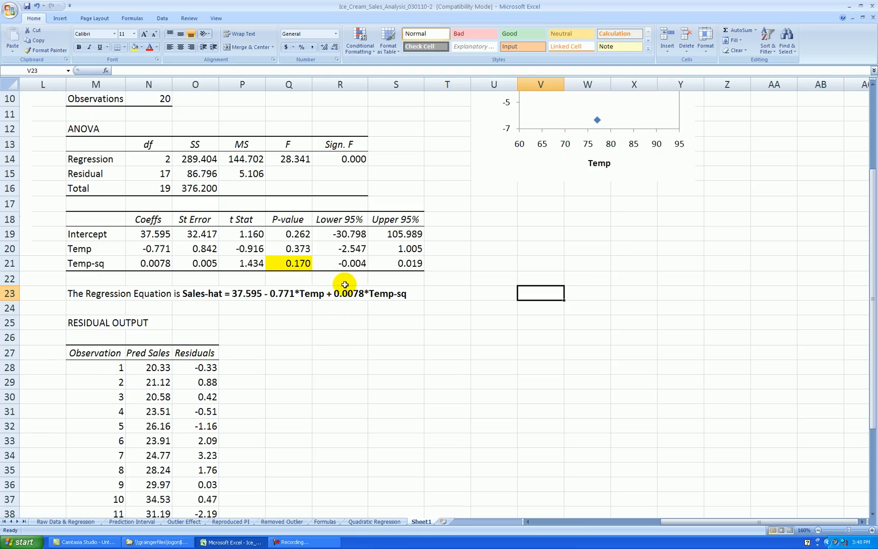
{"action": "mouse_move", "coordinate": [370, 365]}
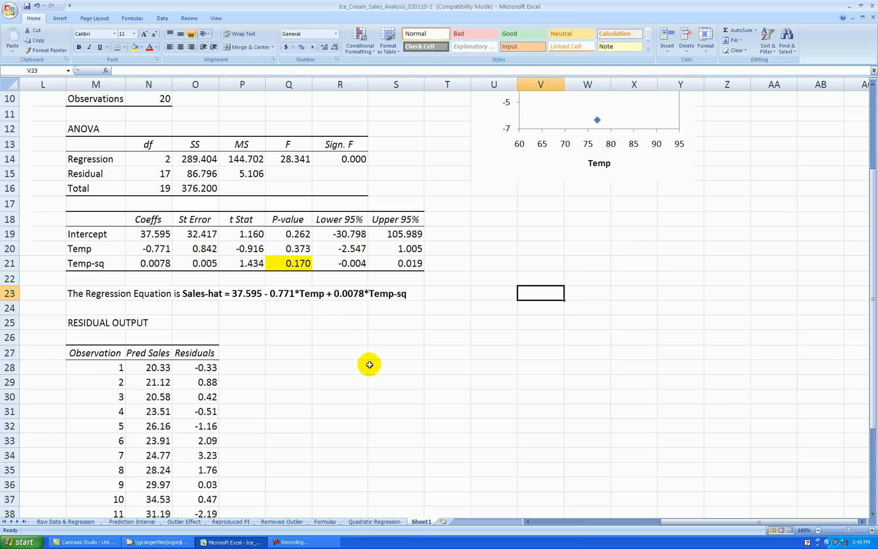
{"action": "mouse_move", "coordinate": [362, 360]}
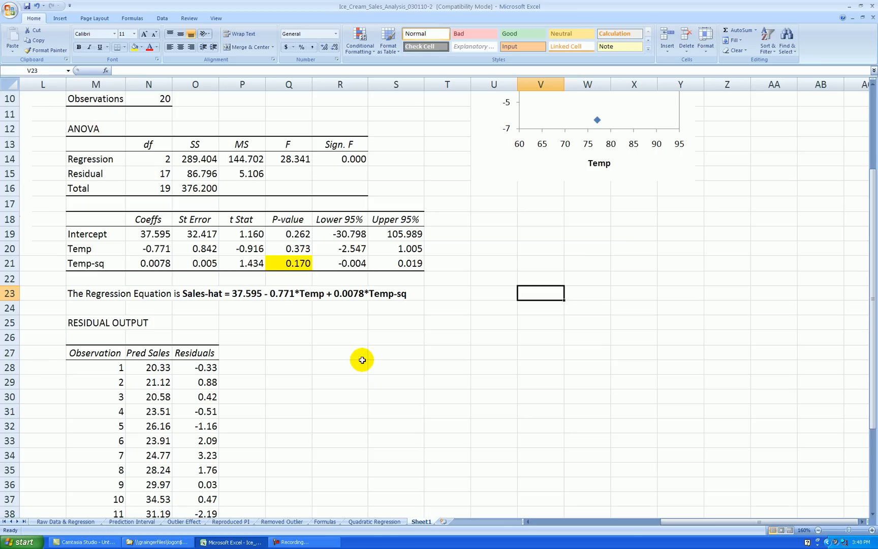
{"action": "mouse_move", "coordinate": [422, 265]}
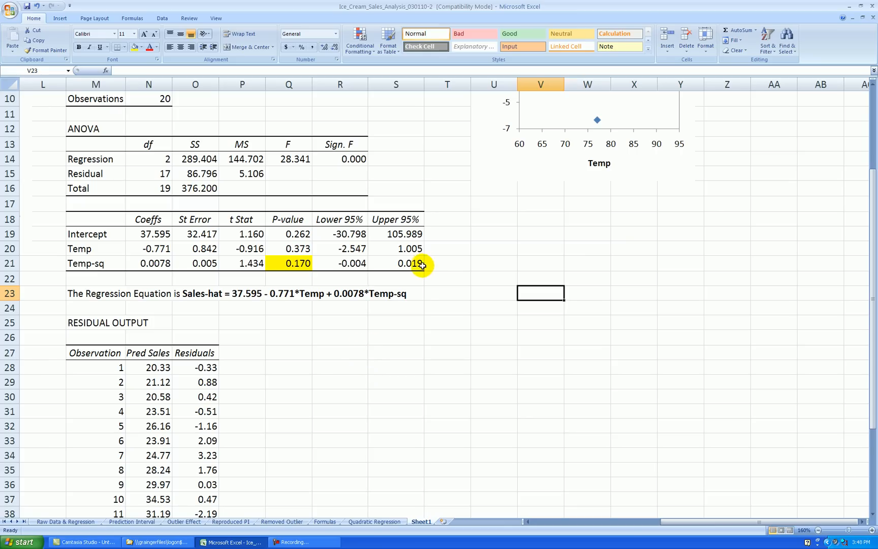
{"action": "mouse_move", "coordinate": [434, 282]}
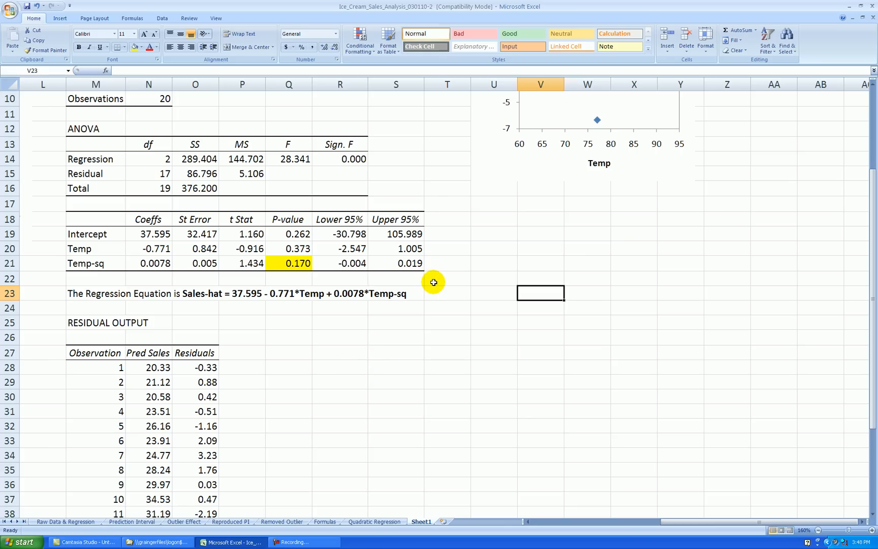